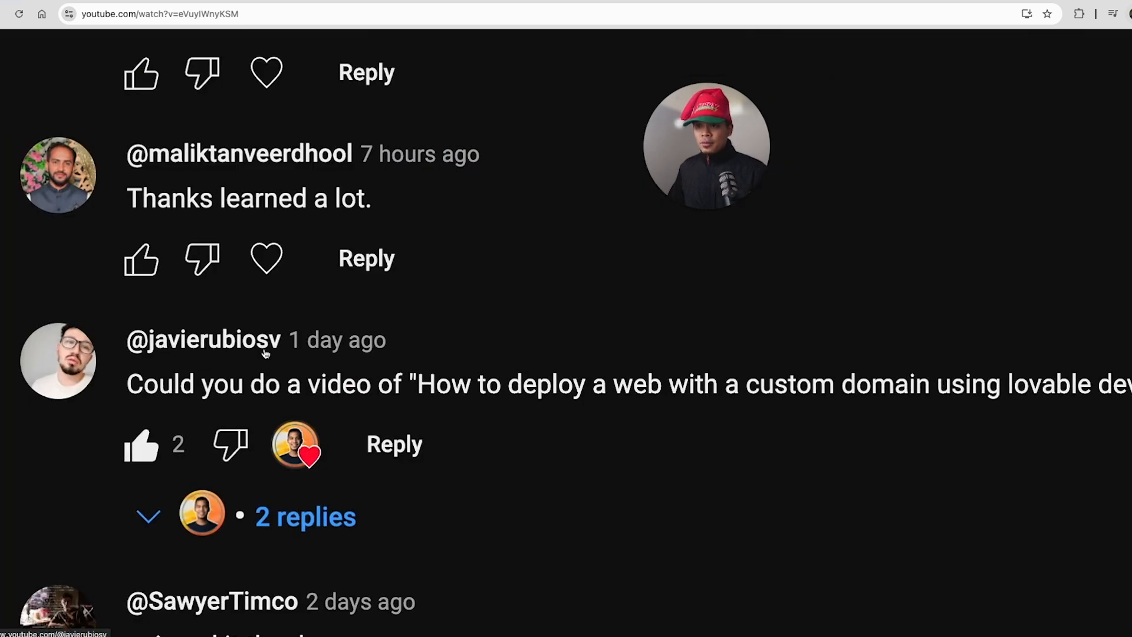
Select the viewer comment requesting a custom-domain Lovable deployment video.
scroll("up", 3)
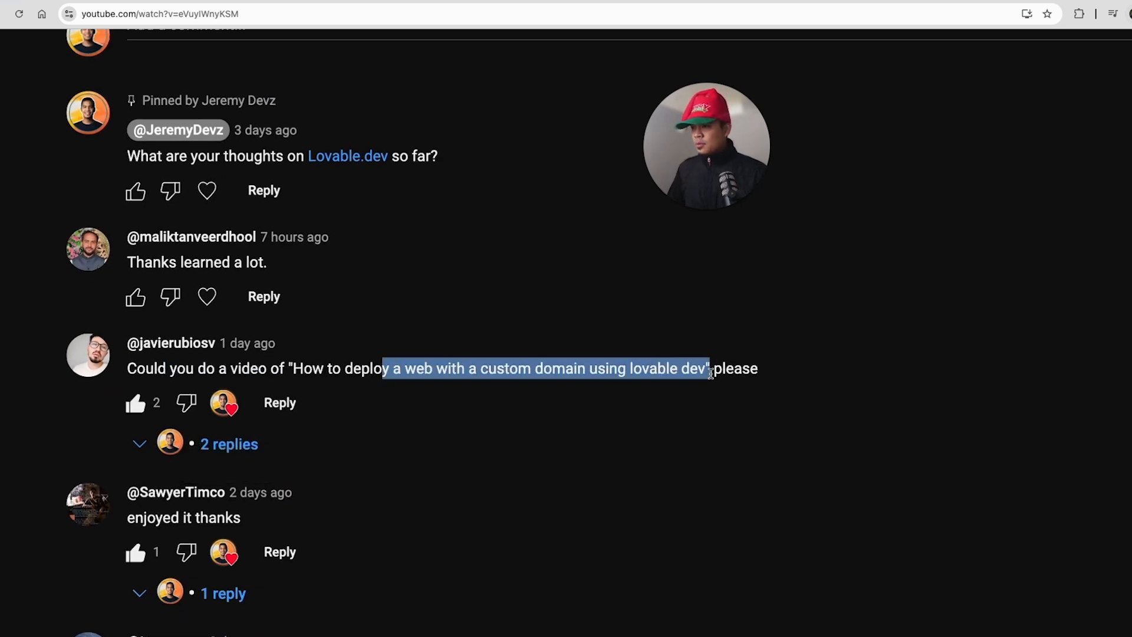
left_click(577, 349)
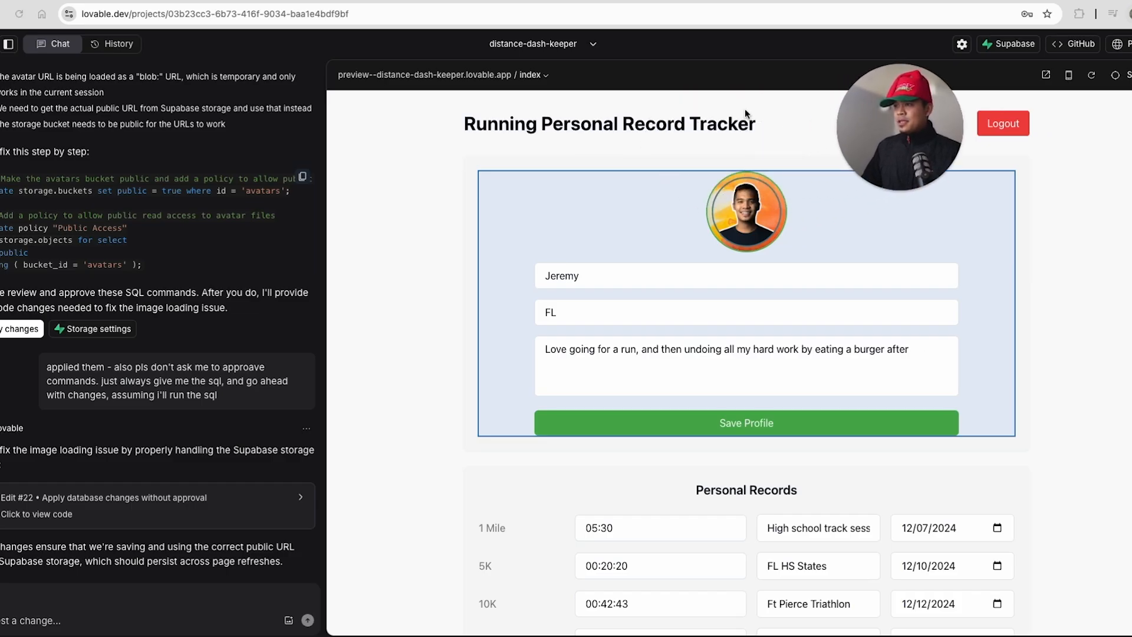
scroll("down", 3)
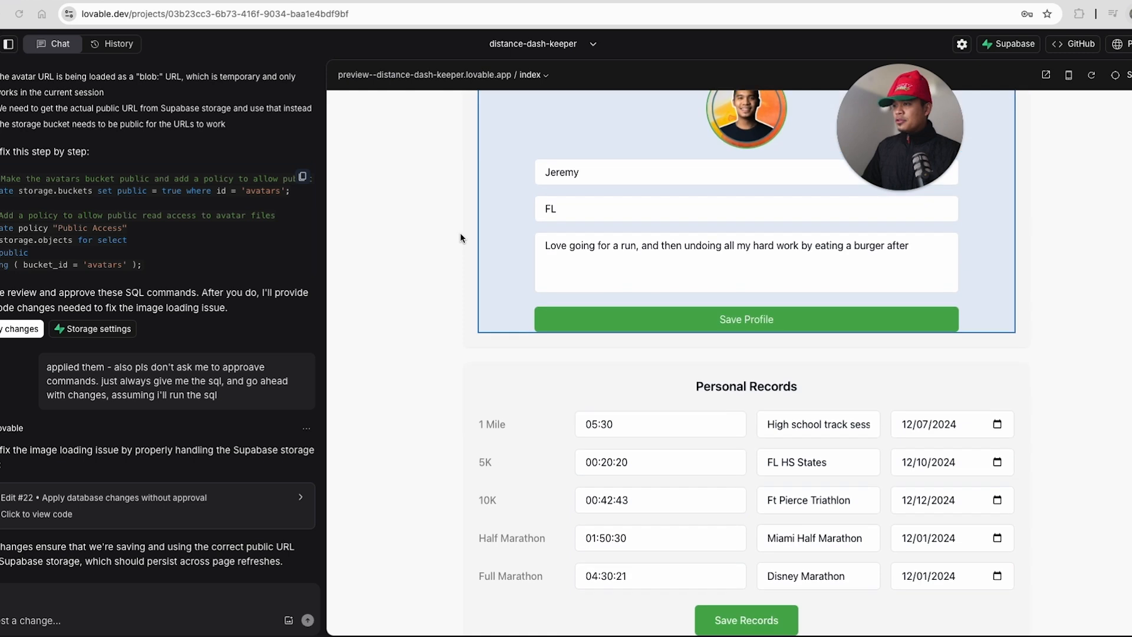
scroll("up", 3)
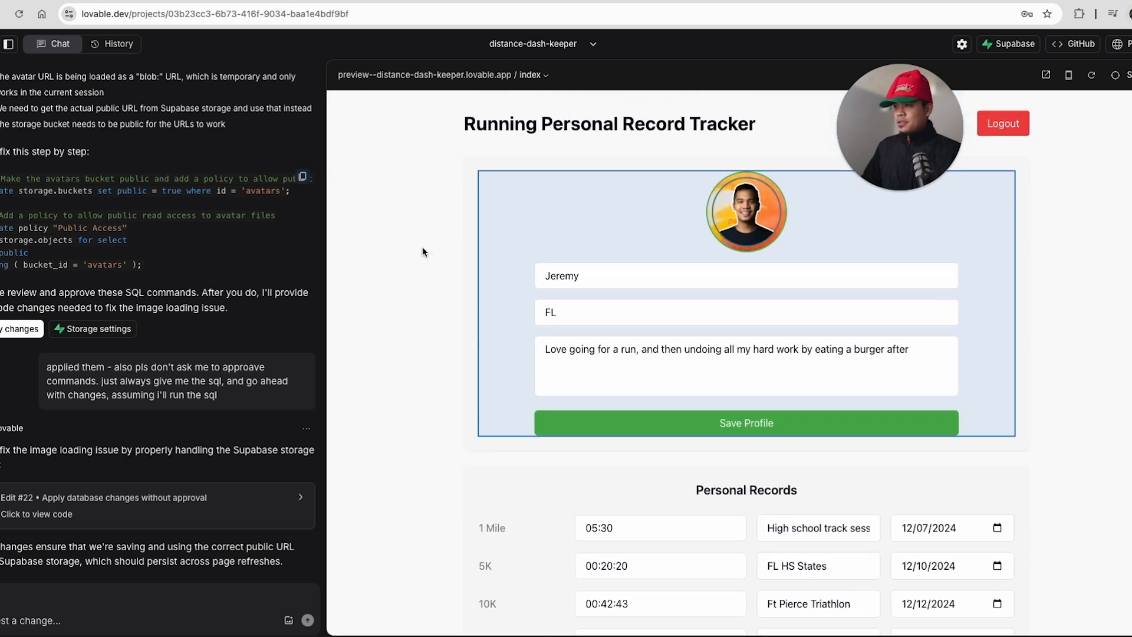
scroll("down", 3)
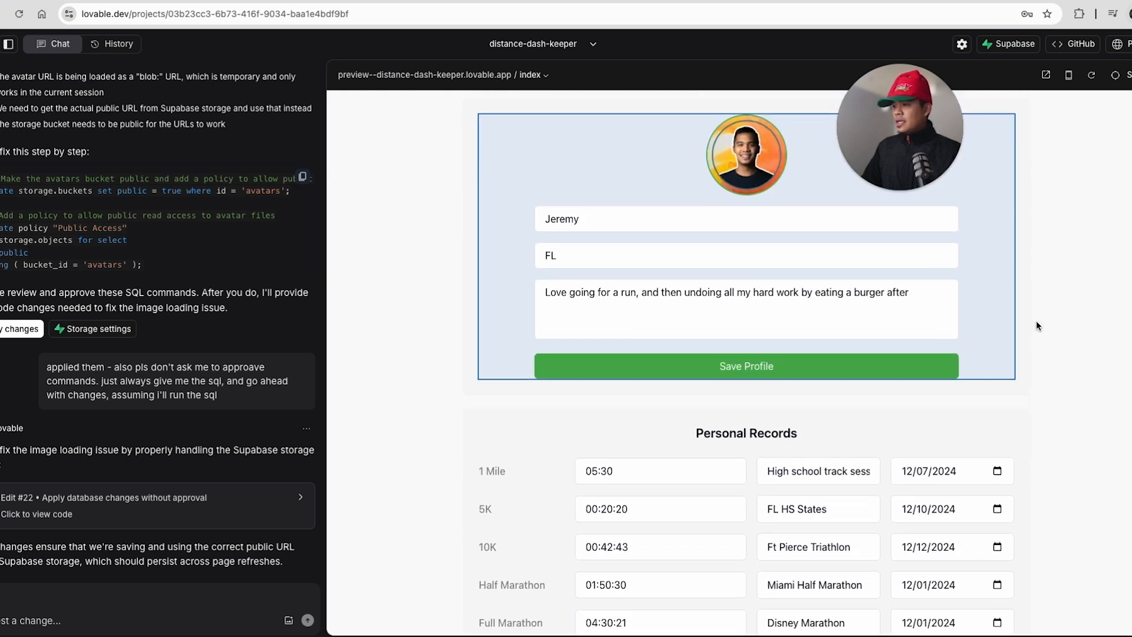
scroll("up", 3)
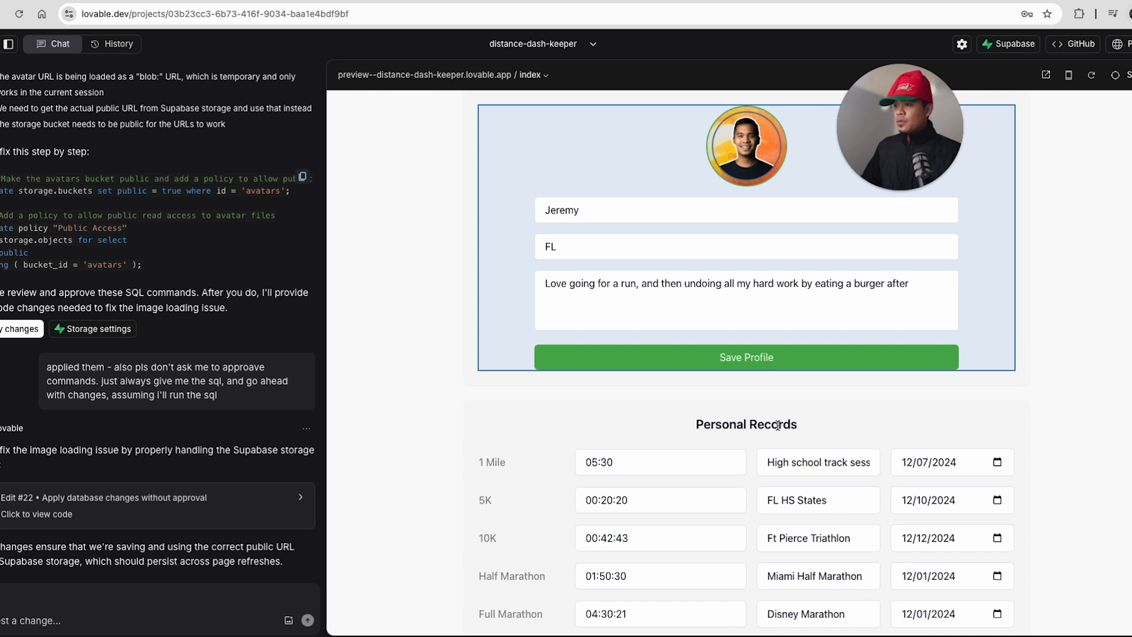
scroll("down", 3)
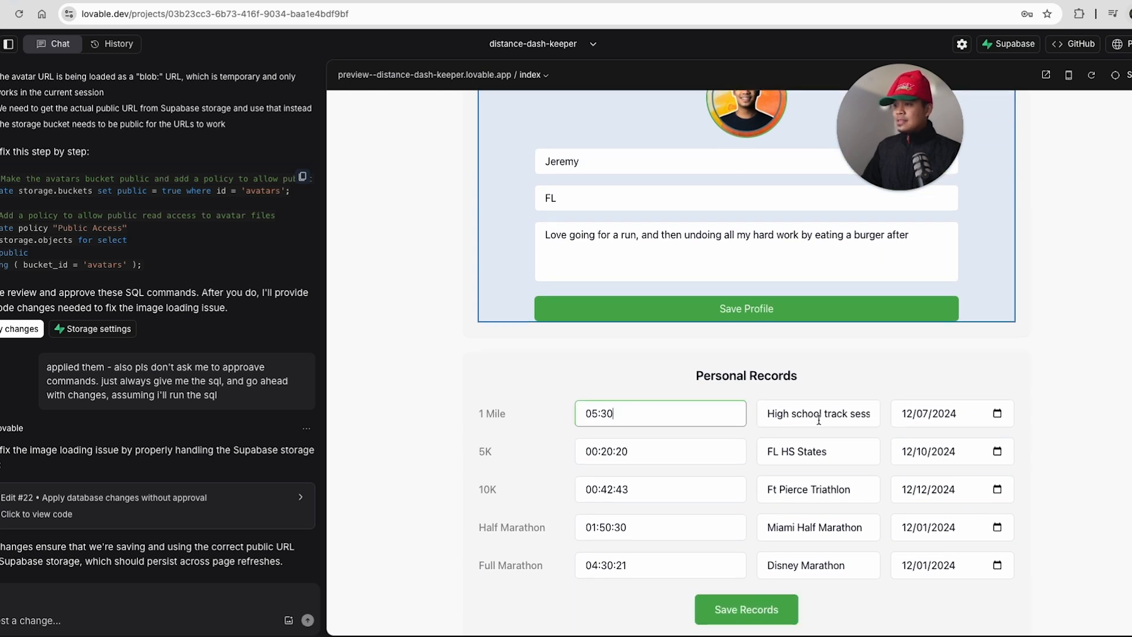
scroll("up", 3)
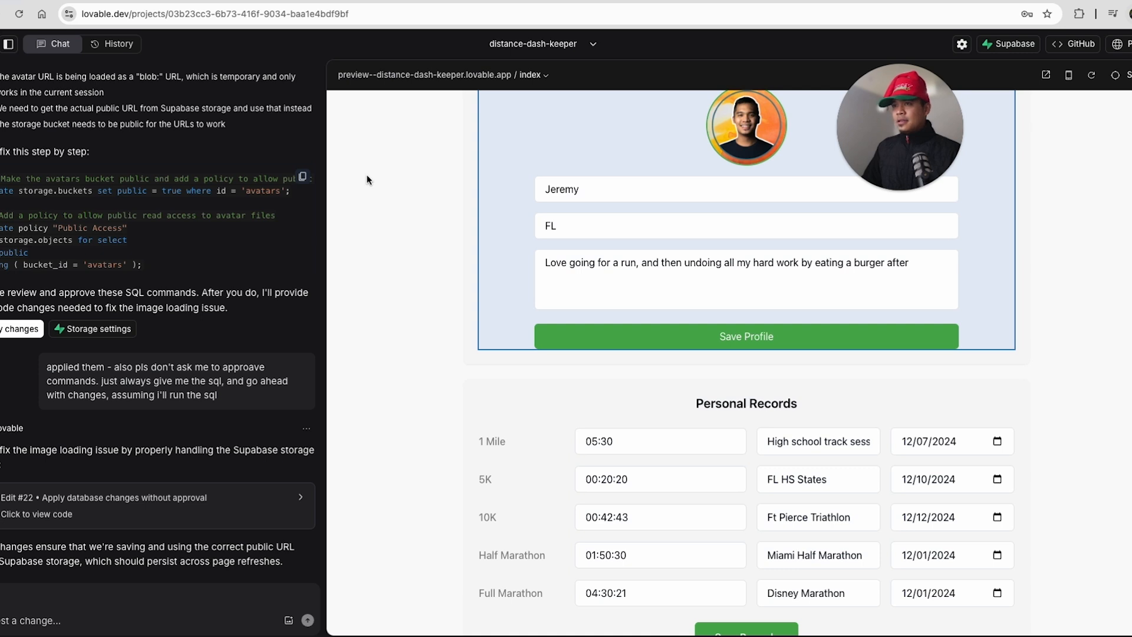
mouse_move(614, 4)
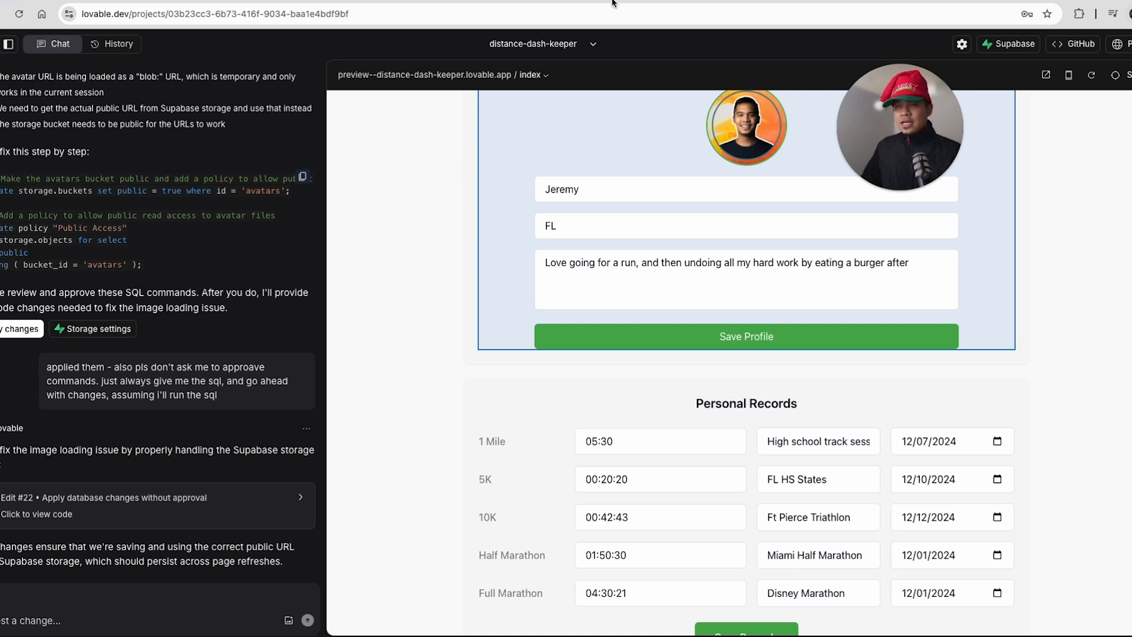
scroll("up", 3)
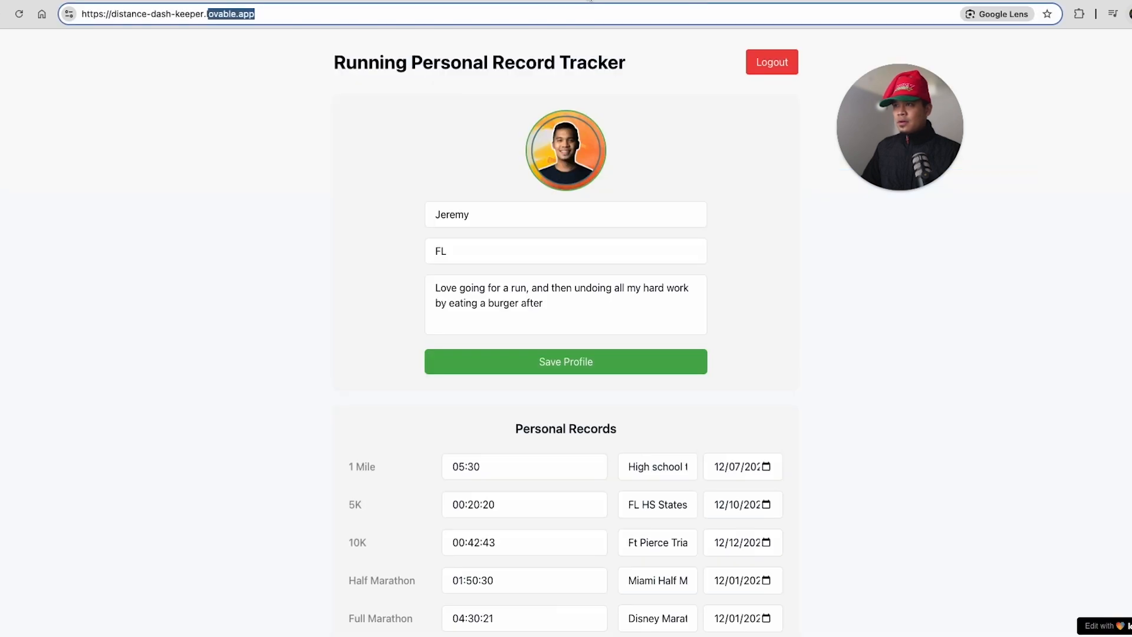
Select the live site's distance-dash-keeper.lovable.app address and review the profile and records.
left_click(166, 14)
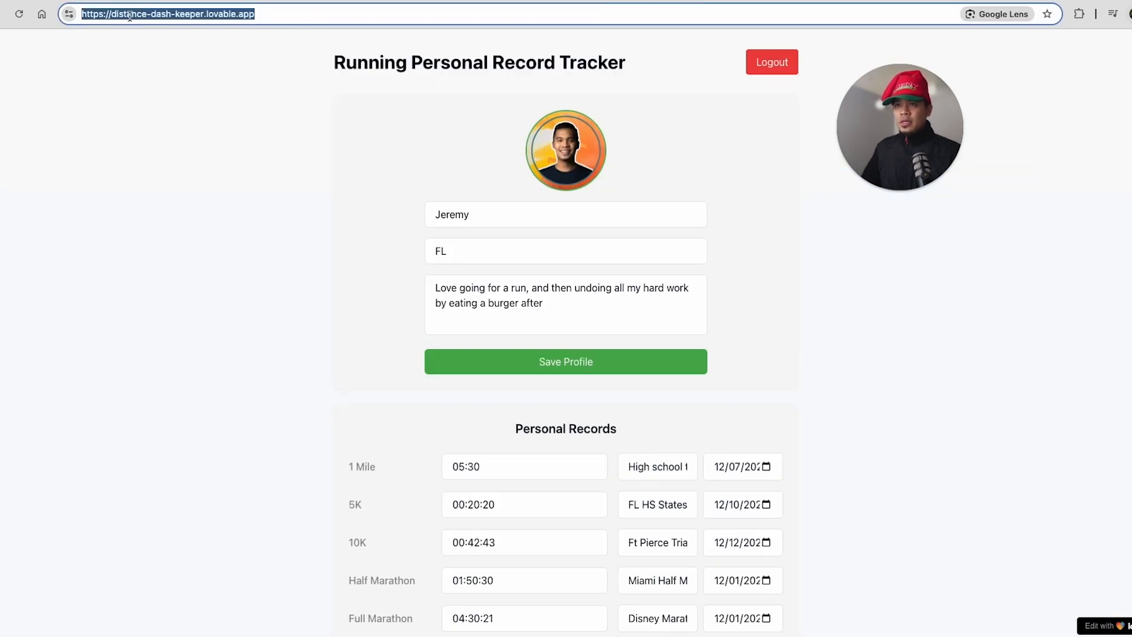
mouse_move(488, 351)
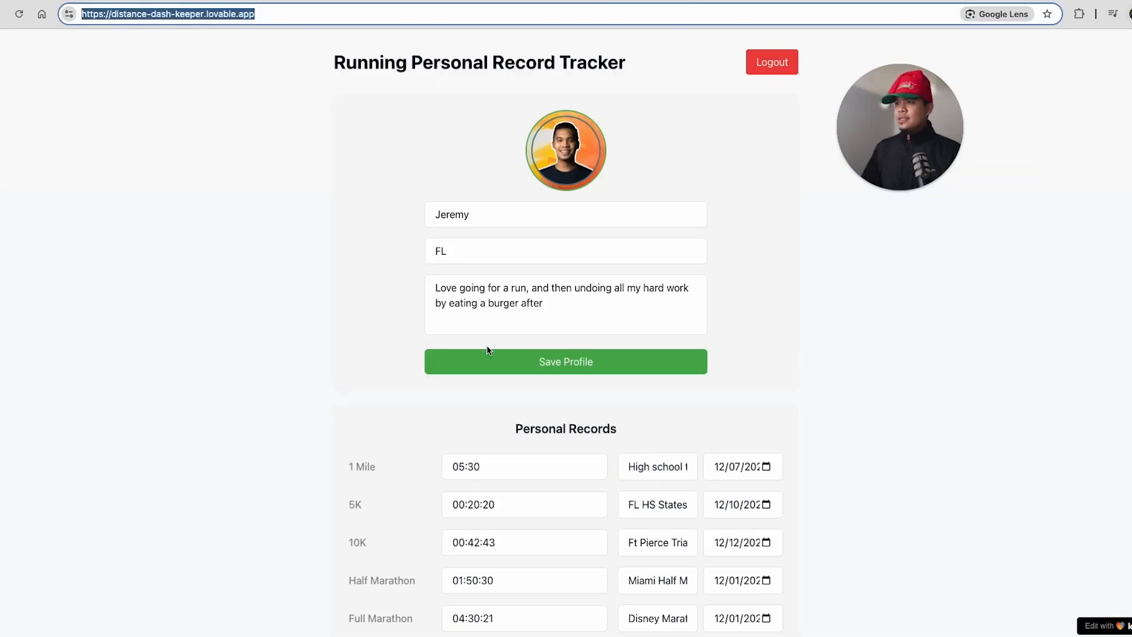
scroll("down", 3)
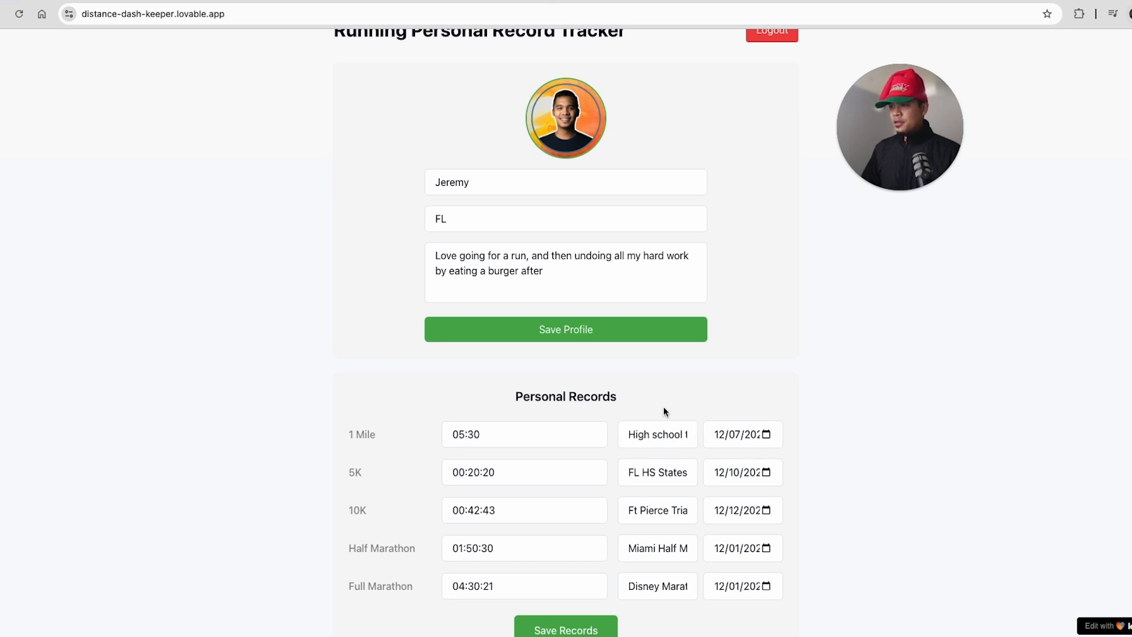
scroll("up", 3)
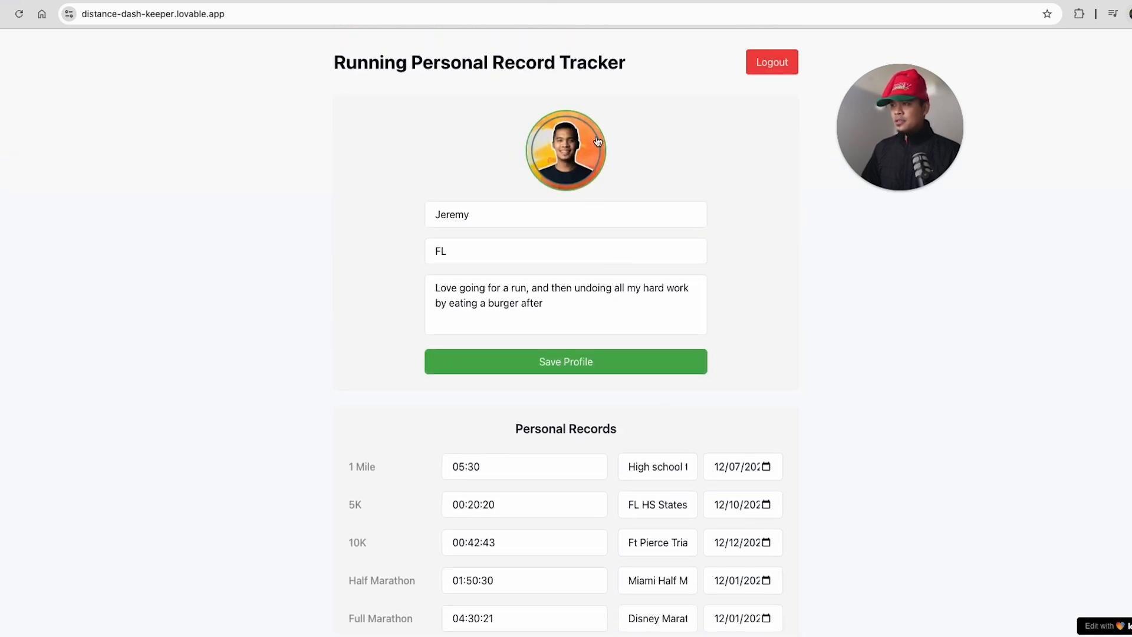
mouse_move(487, 178)
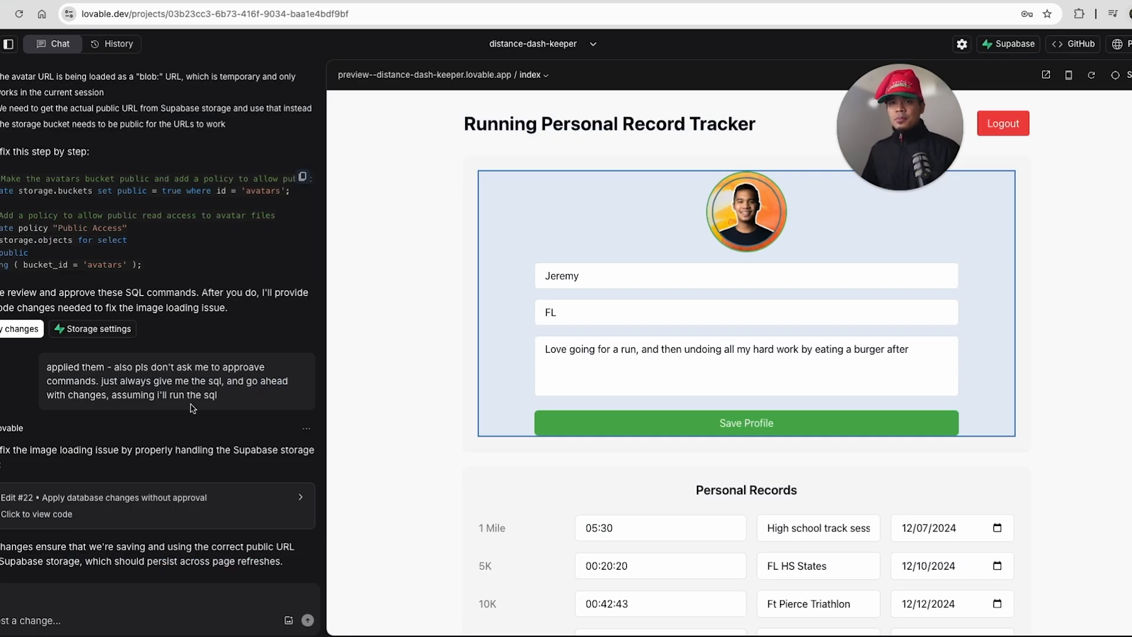
mouse_move(812, 99)
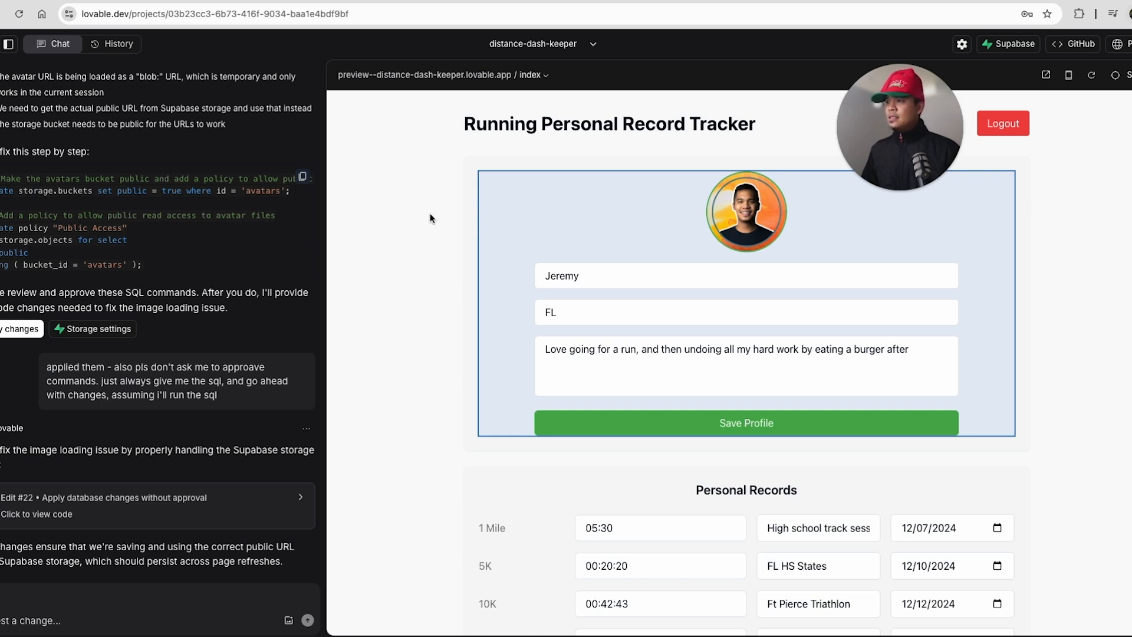
Scroll the editor preview to check the saved profile and personal records.
scroll("down", 3)
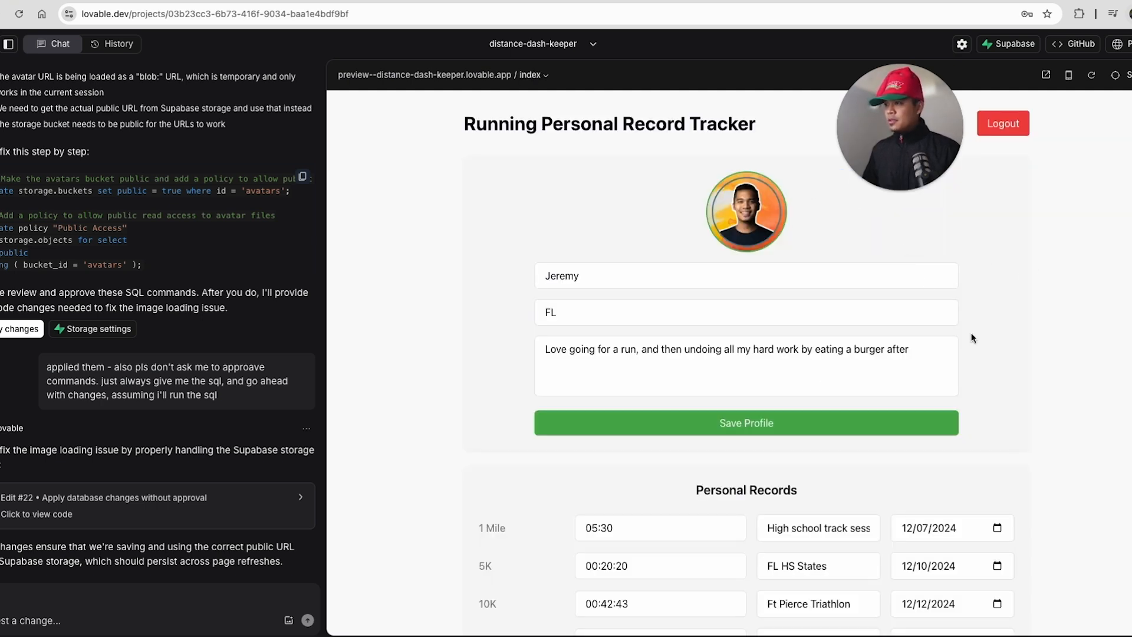
mouse_move(1001, 329)
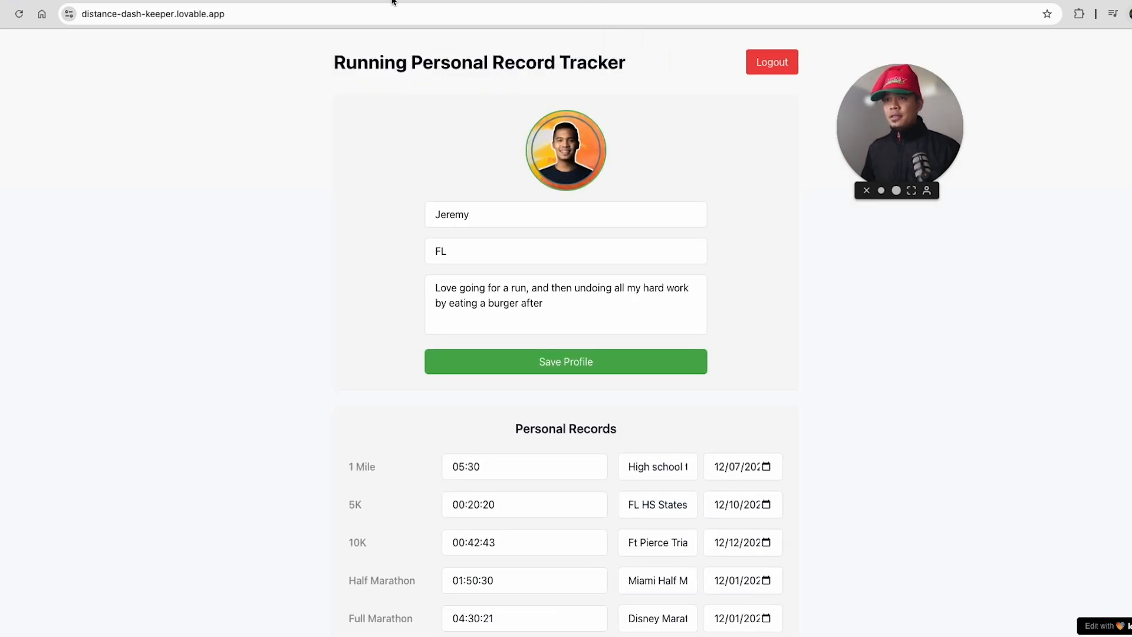
Redeploy the tracker from the Publish options to its lovable.app subdomain.
left_click(152, 14)
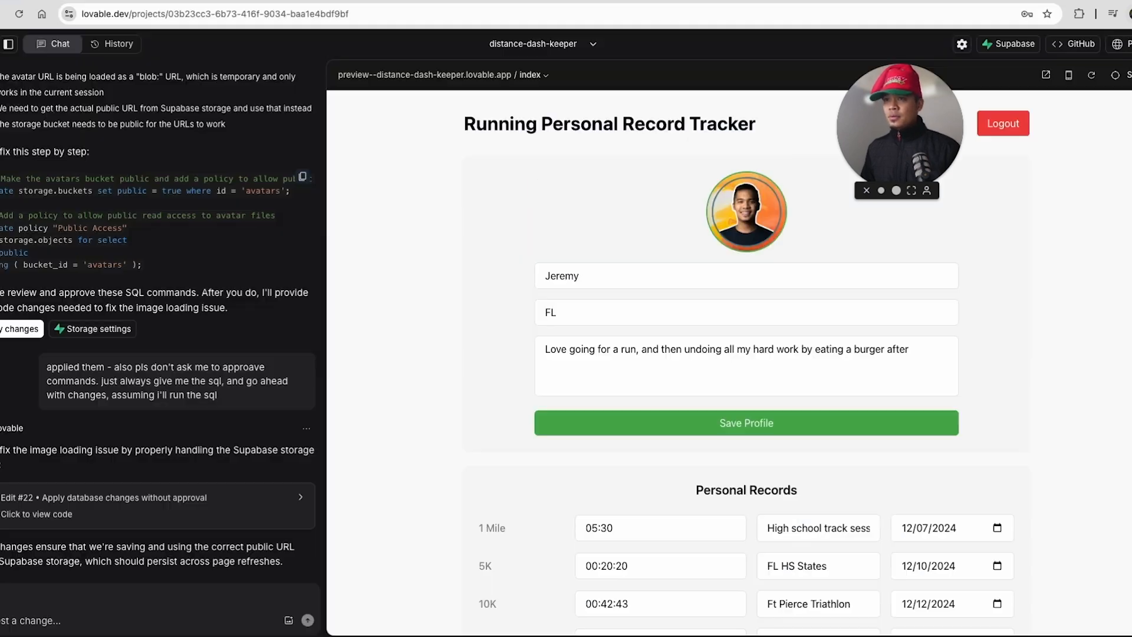
left_click(1100, 44)
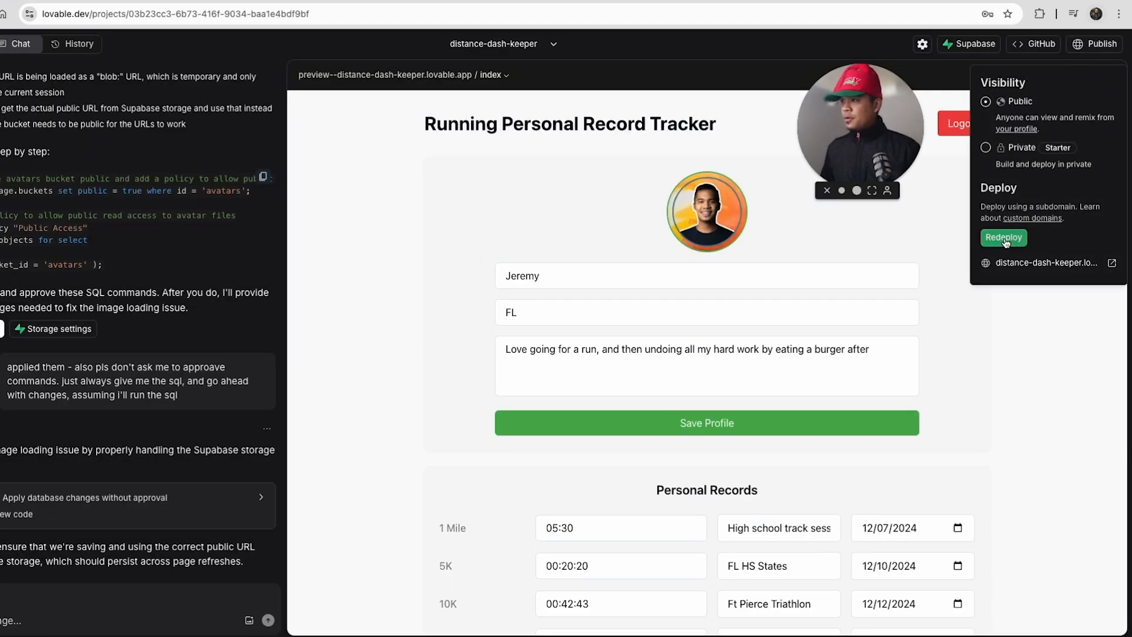
left_click(1003, 237)
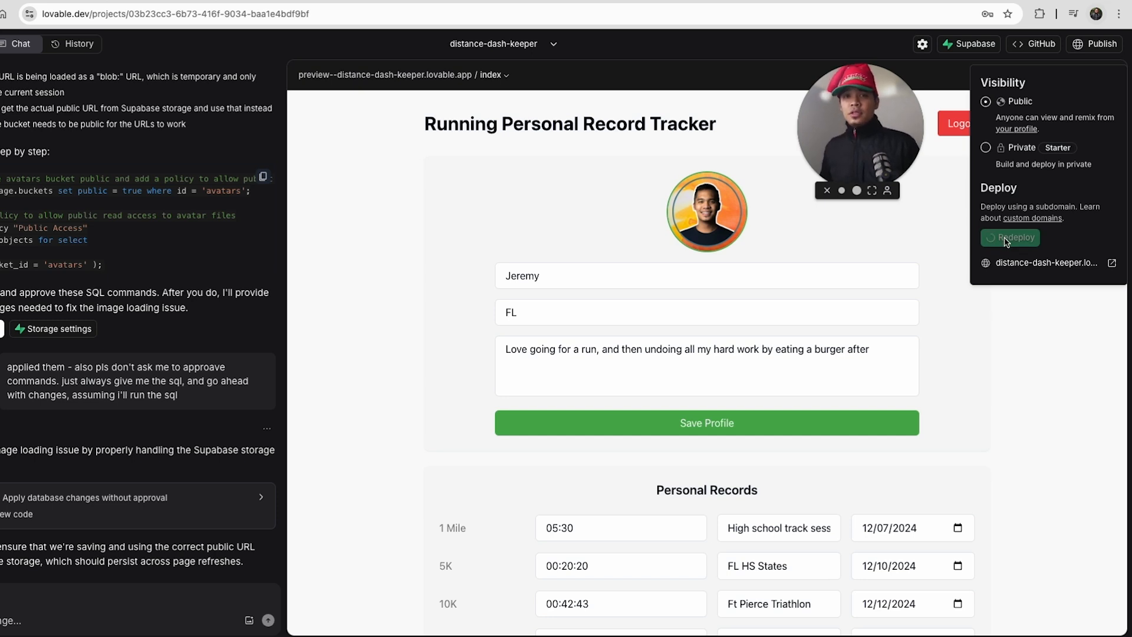
mouse_move(600, 186)
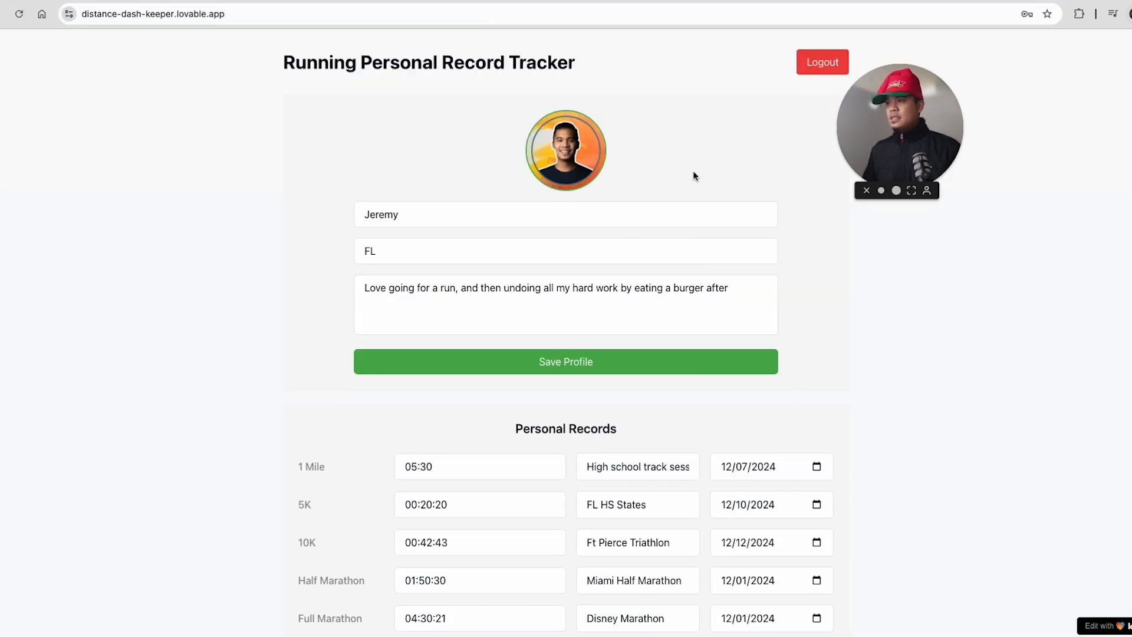
mouse_move(860, 364)
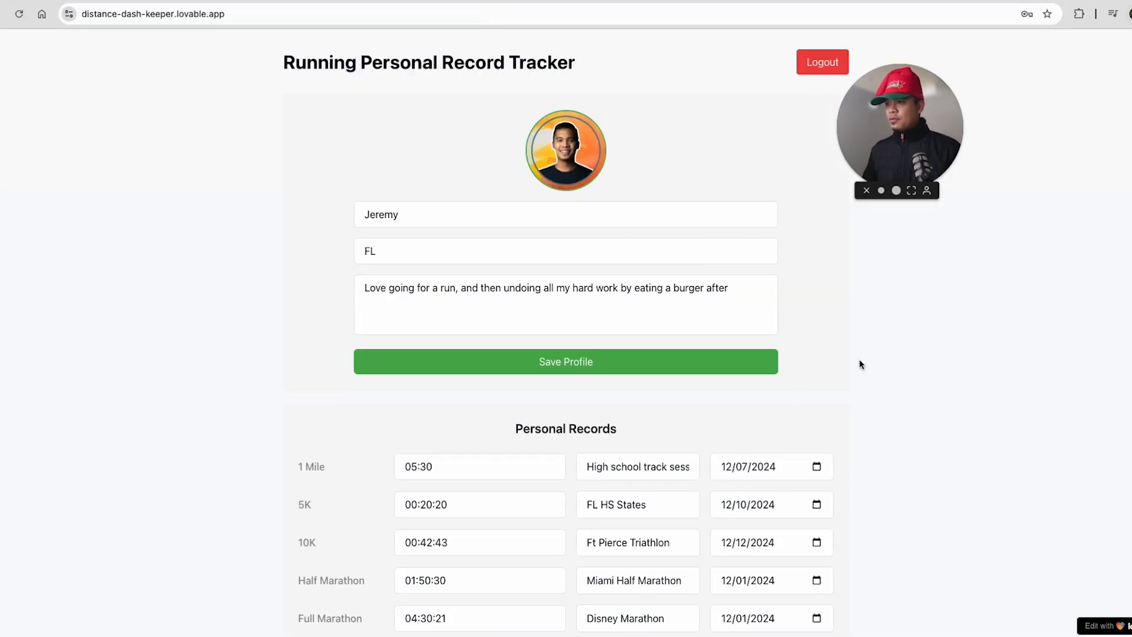
Scroll the redeployed live site to confirm the wider profile and records layout.
scroll("down", 3)
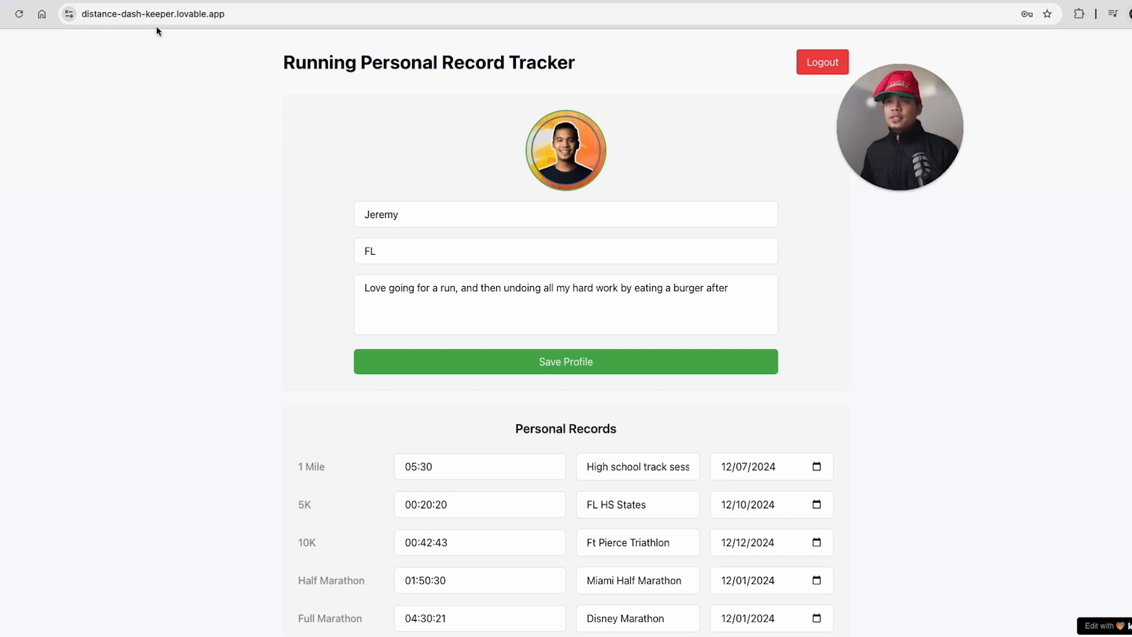
mouse_move(226, 60)
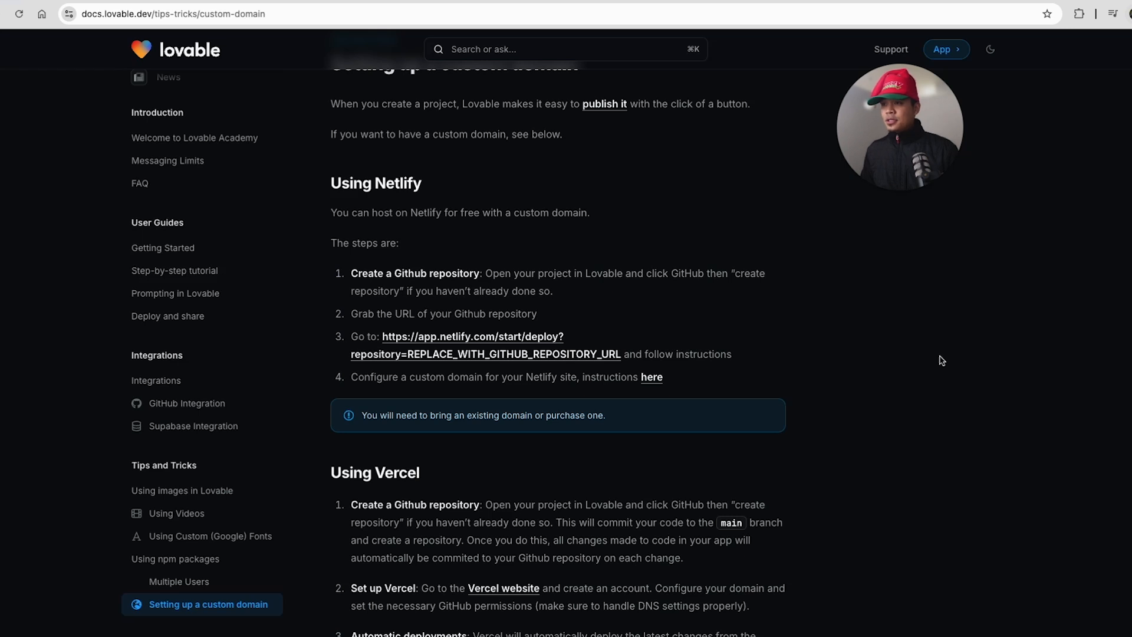
mouse_move(614, 214)
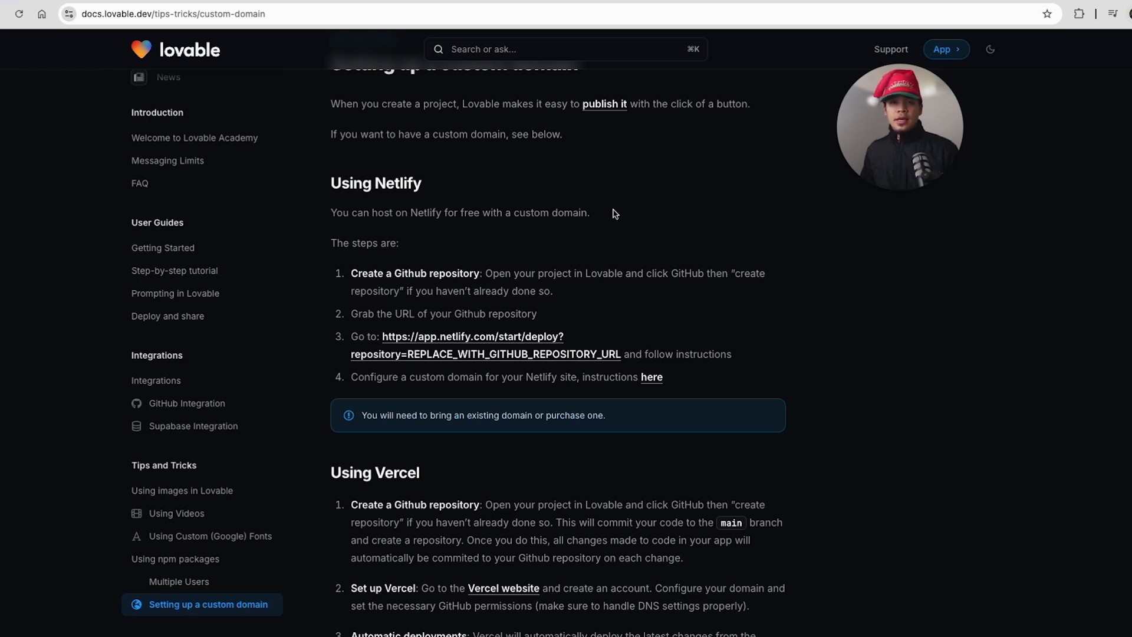
mouse_move(504, 131)
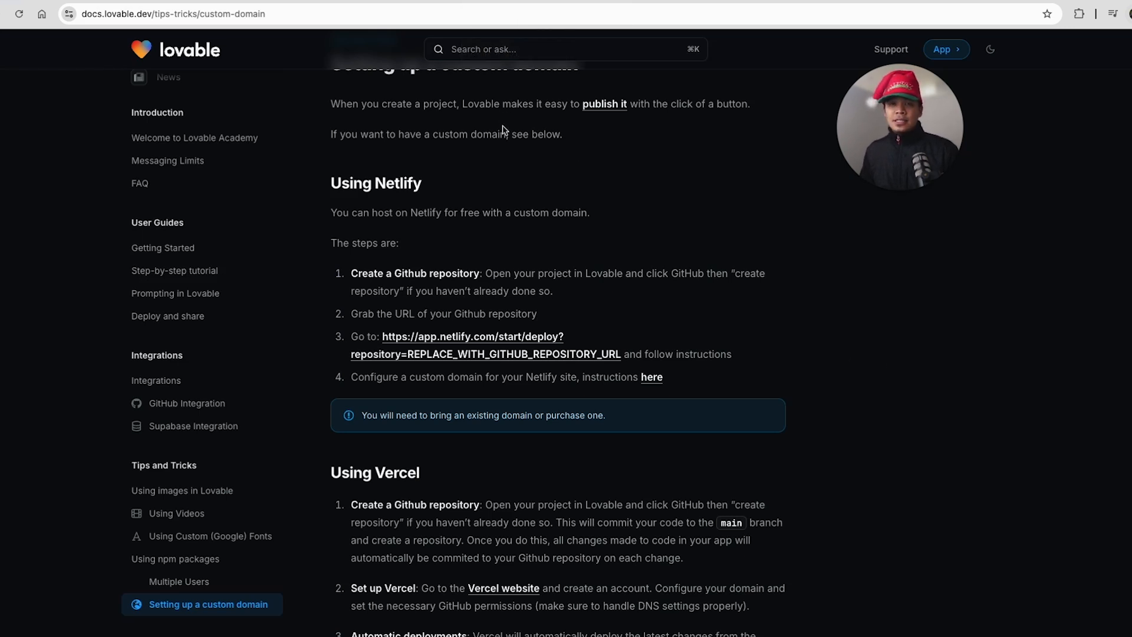
mouse_move(504, 160)
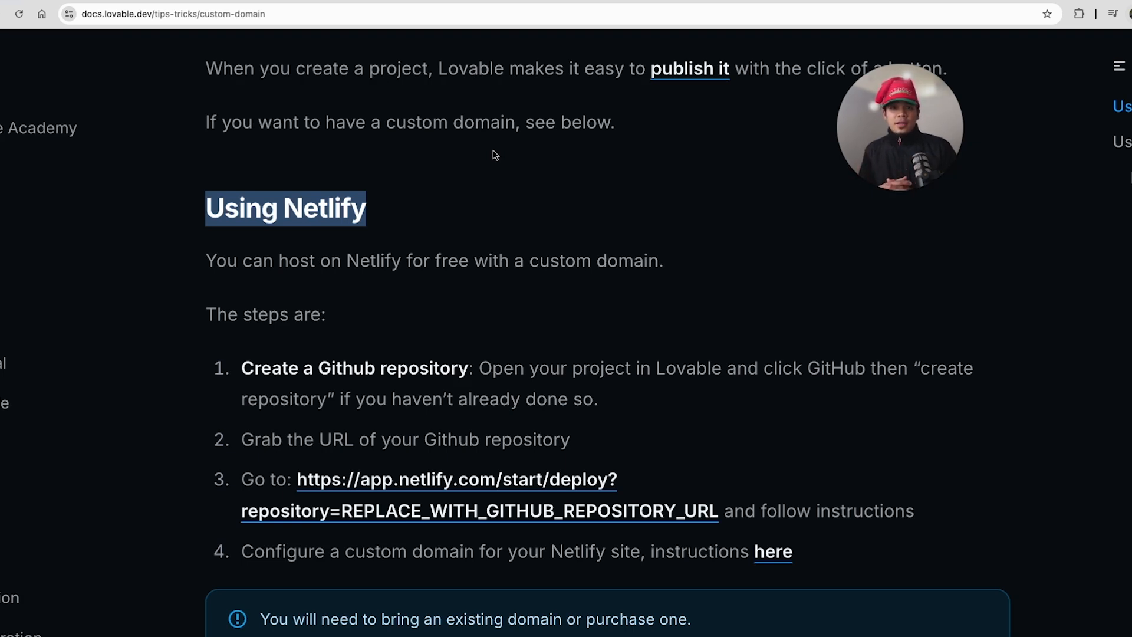
Scroll the custom-domain guide to its Using Netlify hosting steps.
scroll("down", 3)
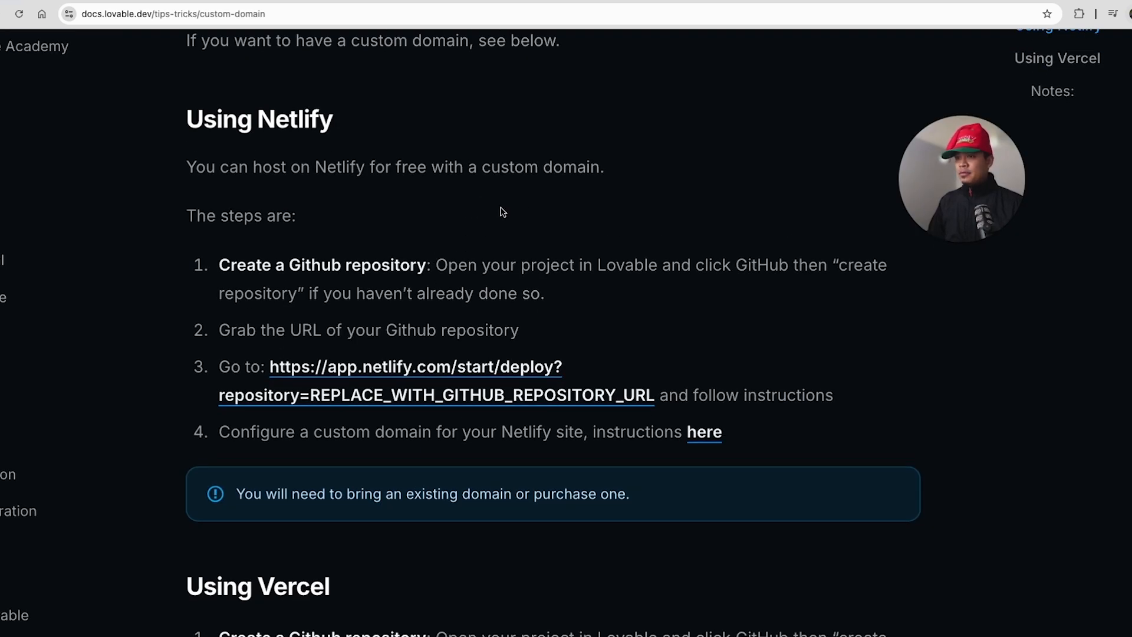
mouse_move(221, 269)
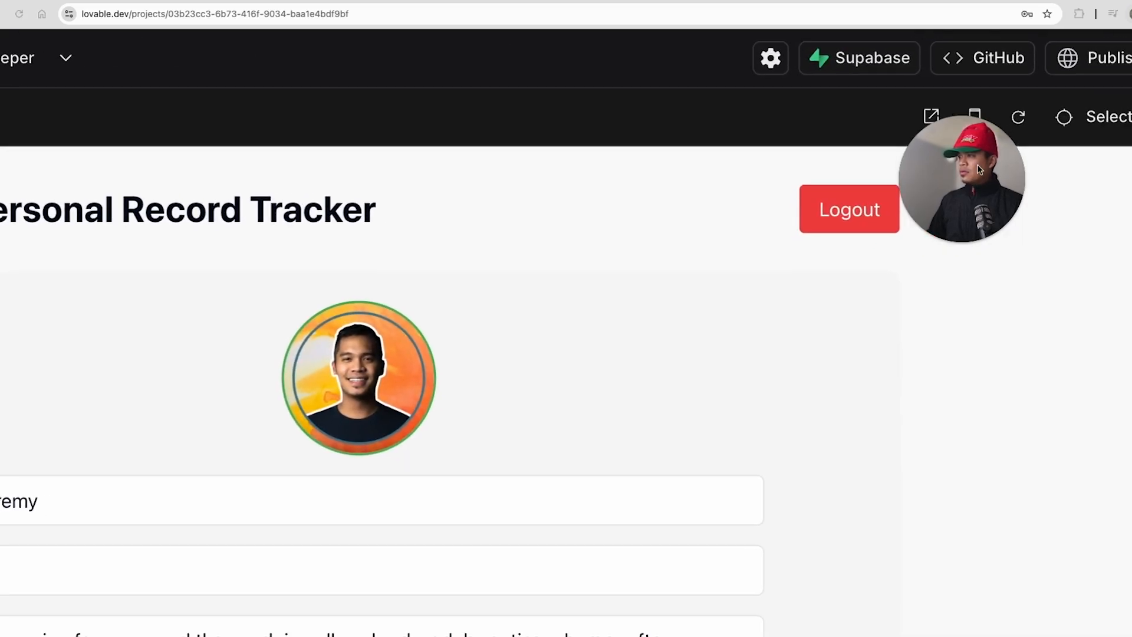
mouse_move(983, 58)
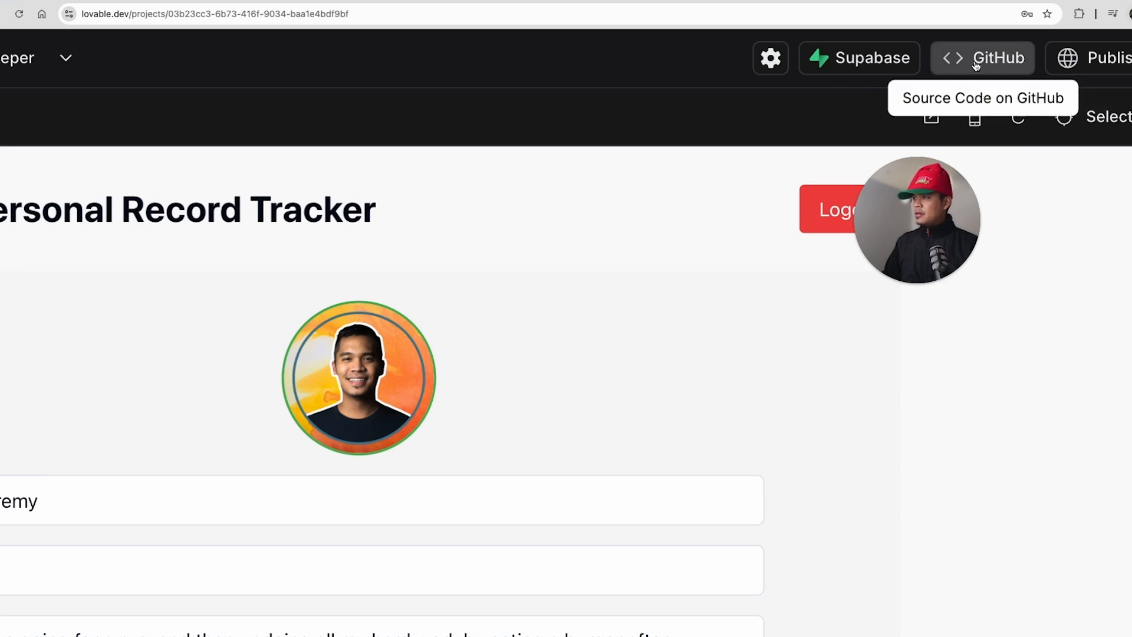
Connect the project to GitHub and start transferring its code to a repository.
left_click(982, 58)
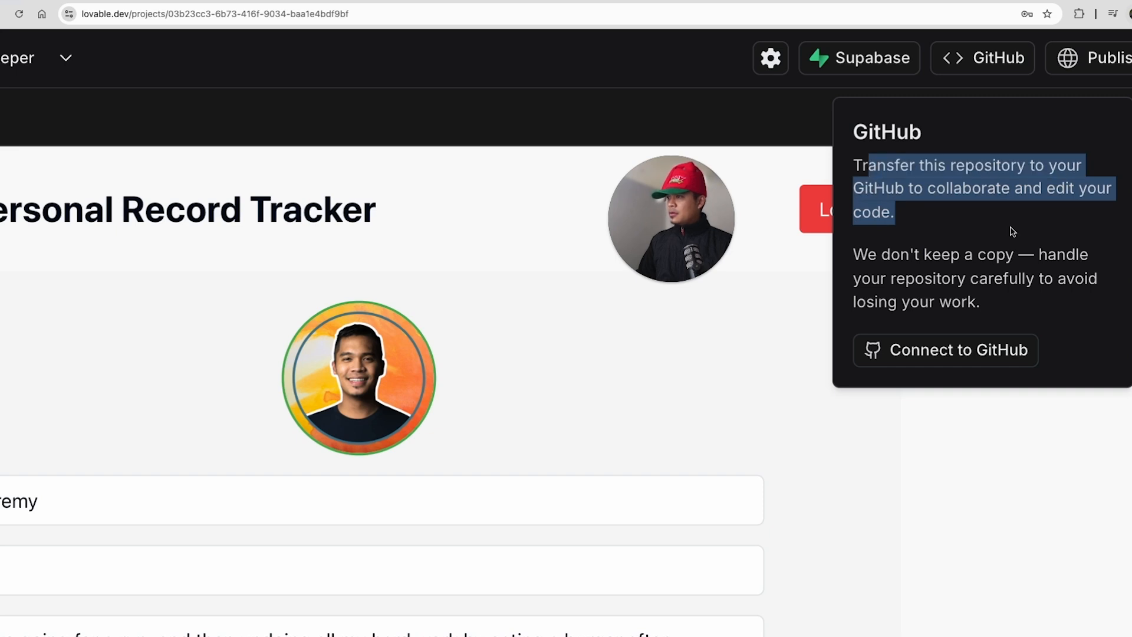
left_click(957, 350)
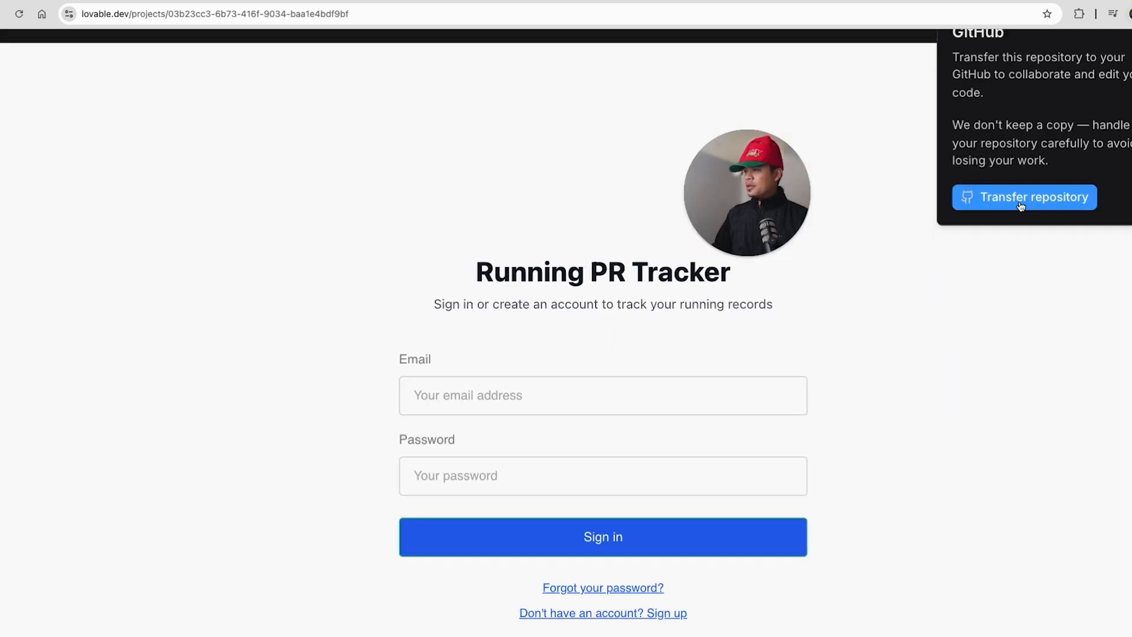
left_click(1023, 197)
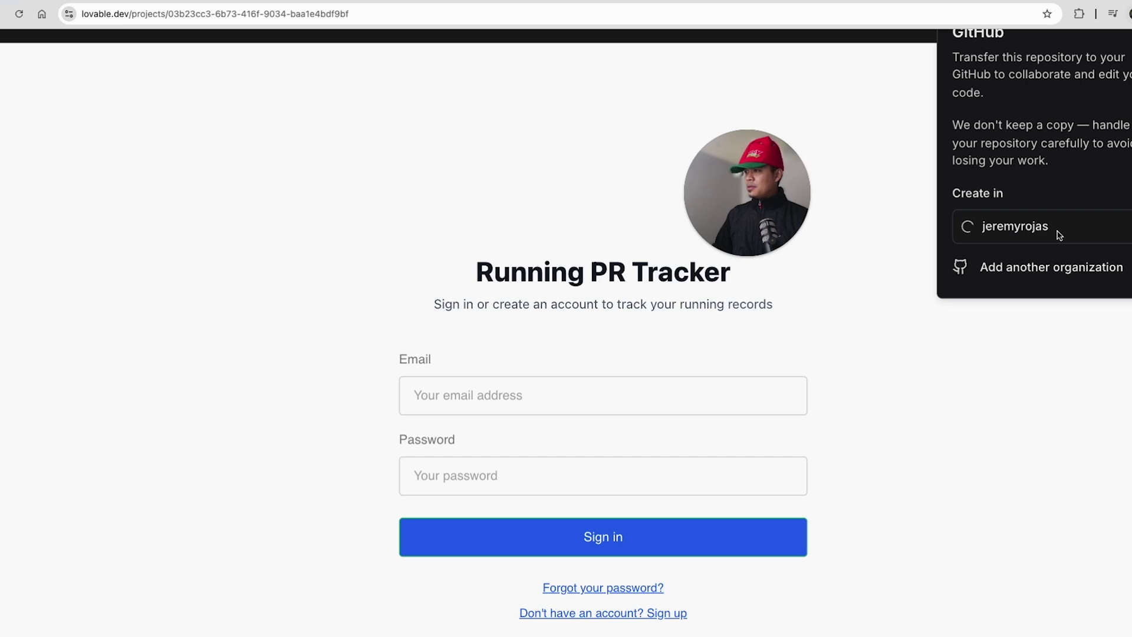
Create the distance-dash-keeper repository under the personal GitHub account.
left_click(1014, 227)
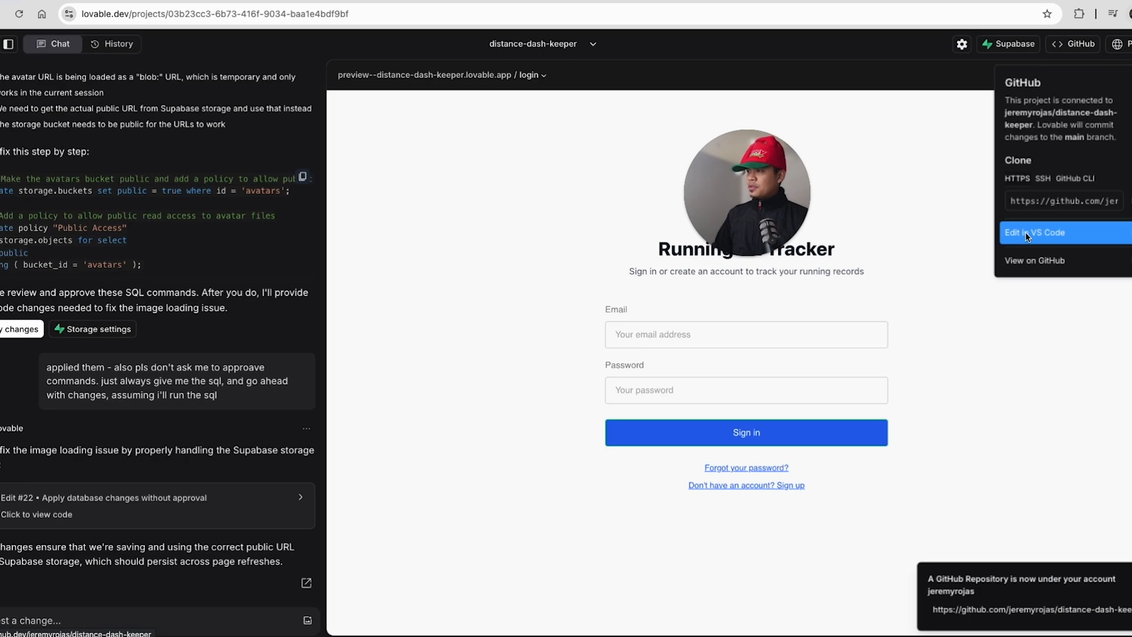
mouse_move(1053, 150)
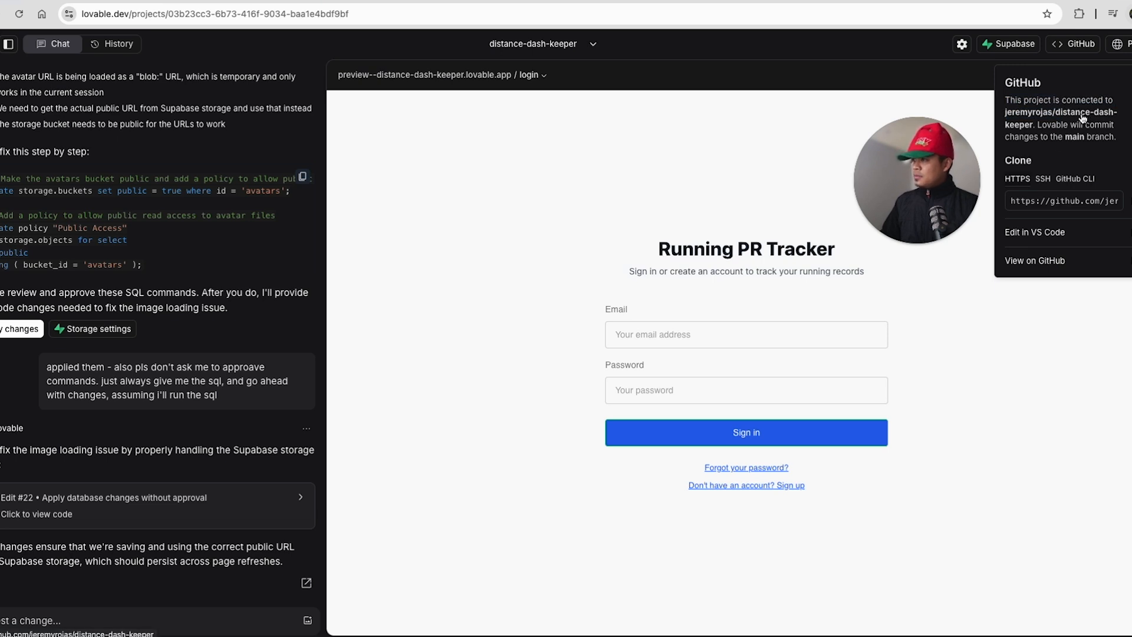
View the private distance-dash-keeper repository on GitHub and look over its files and README.
left_click(1035, 261)
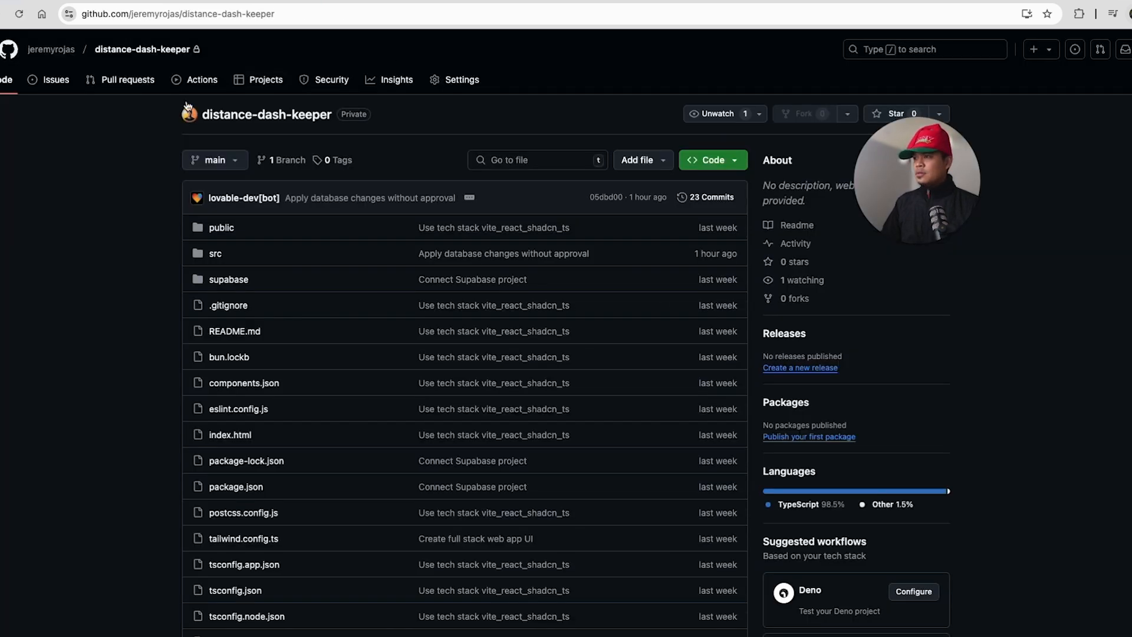
scroll("down", 3)
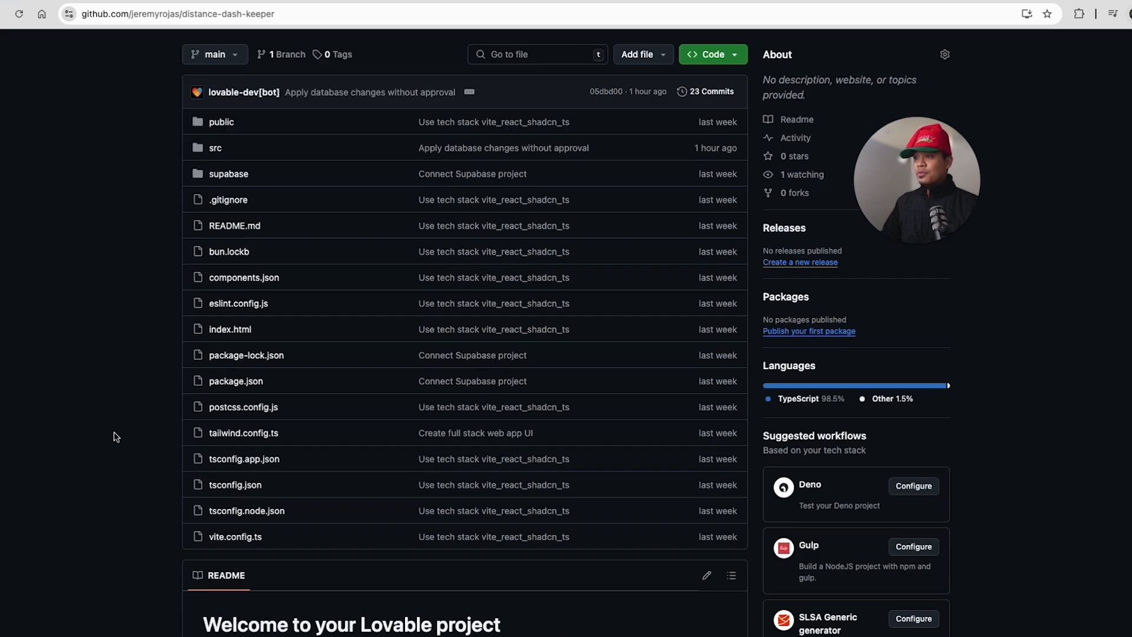
scroll("up", 3)
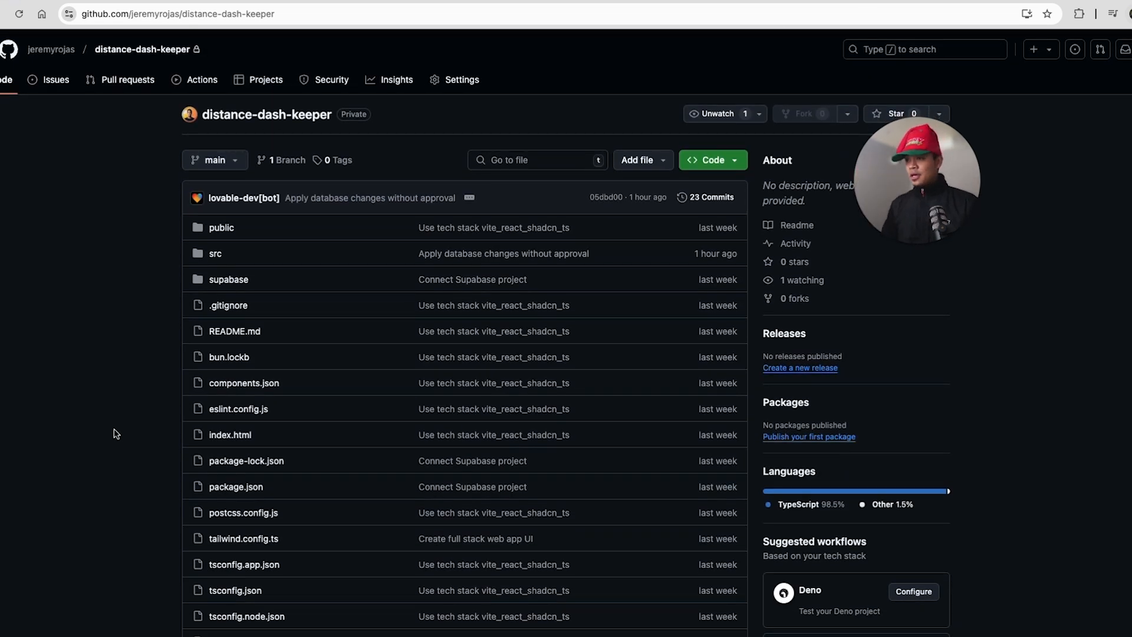
mouse_move(121, 422)
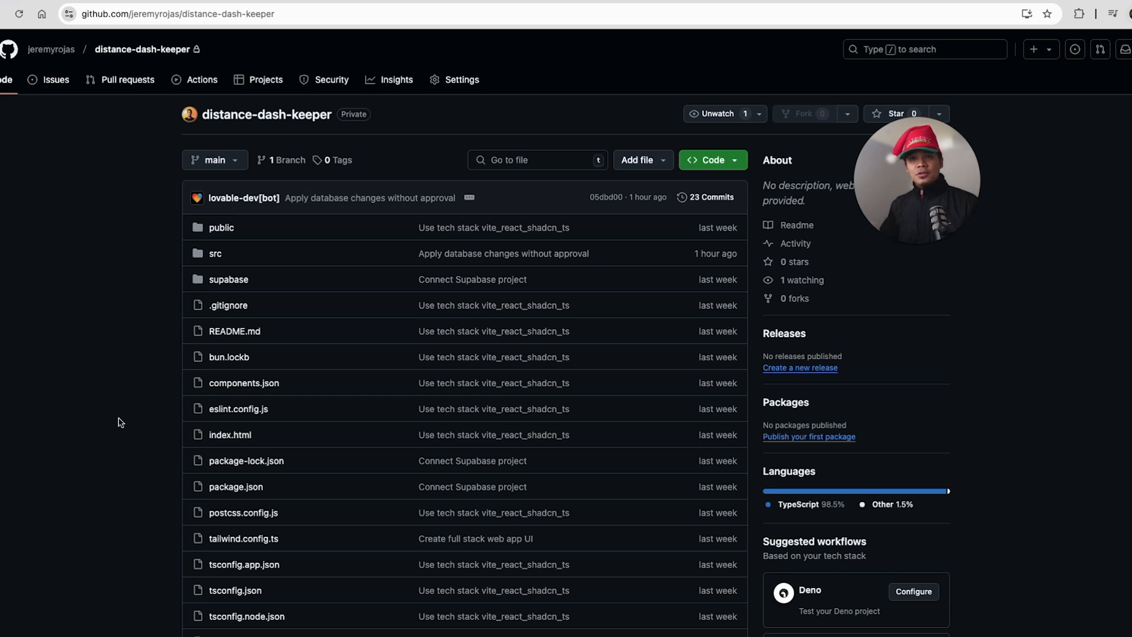
mouse_move(113, 220)
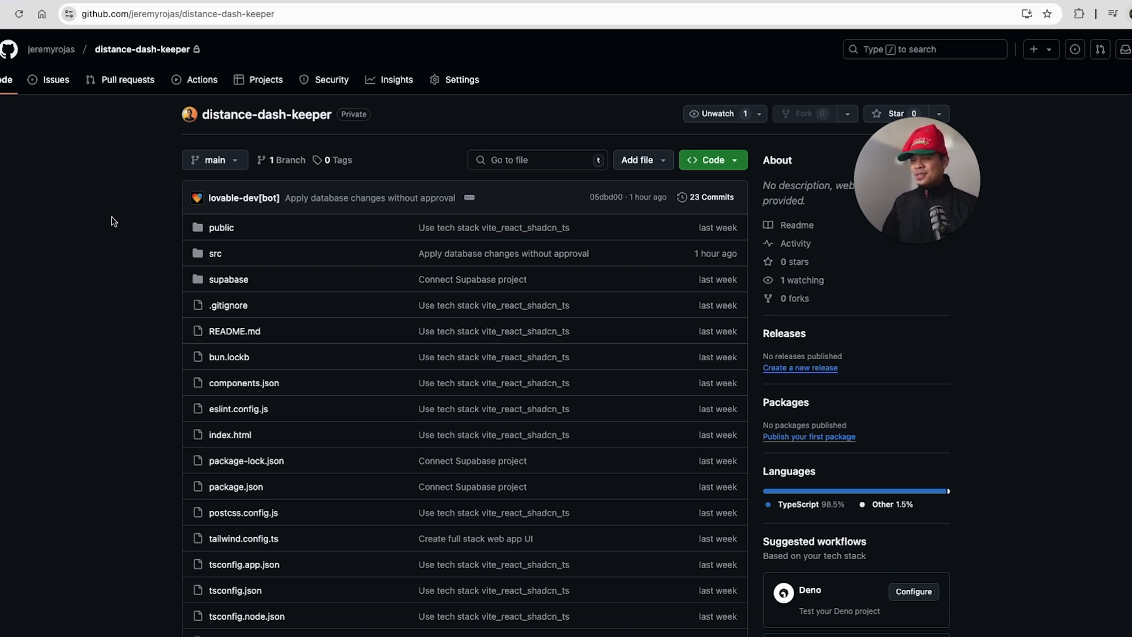
mouse_move(345, 152)
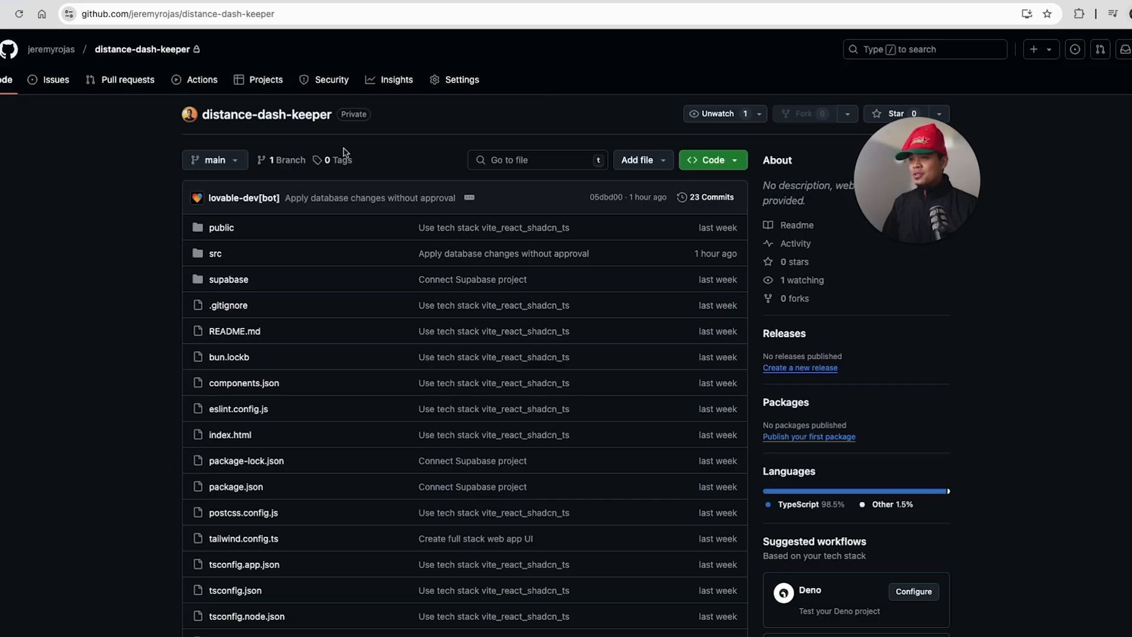
mouse_move(98, 424)
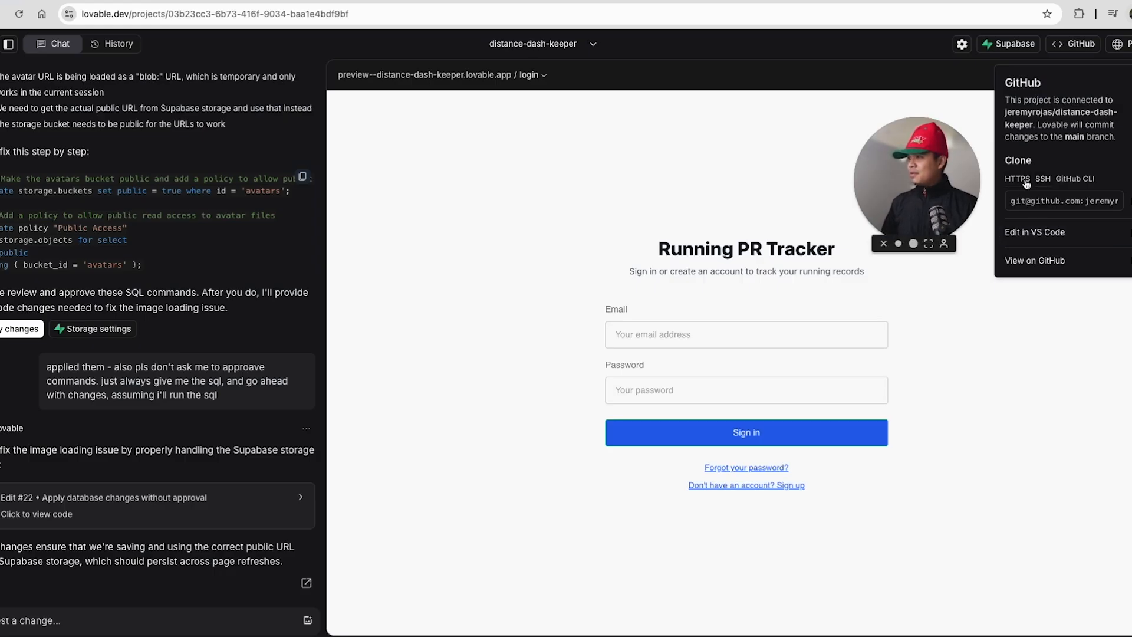
Select the repository's HTTPS clone address in the GitHub panel.
left_click(1016, 178)
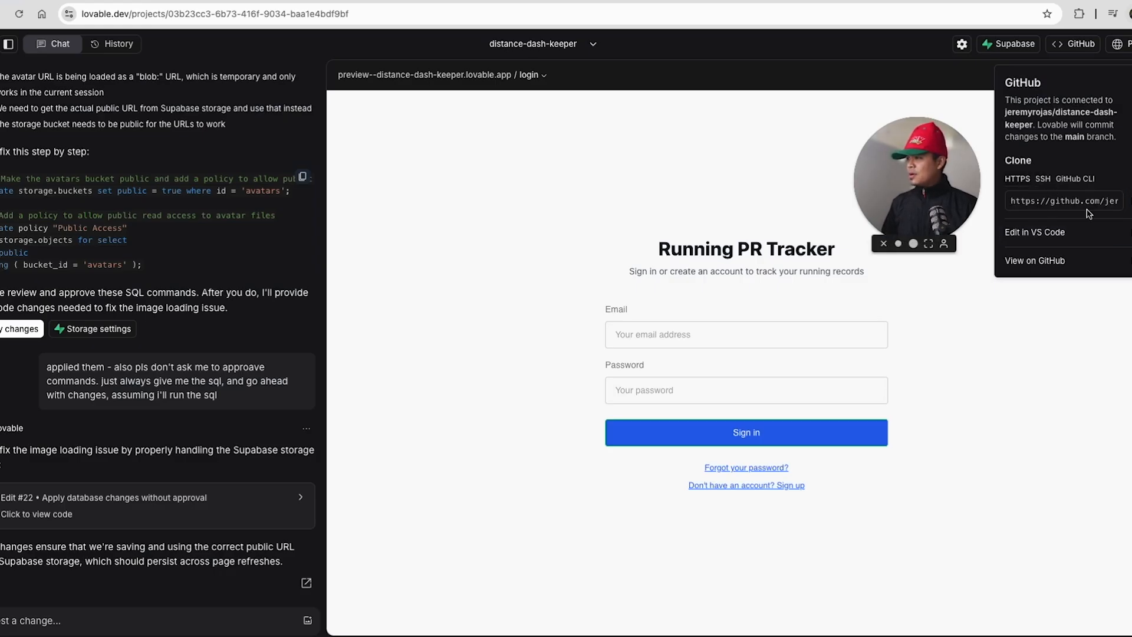
triple_click(1063, 200)
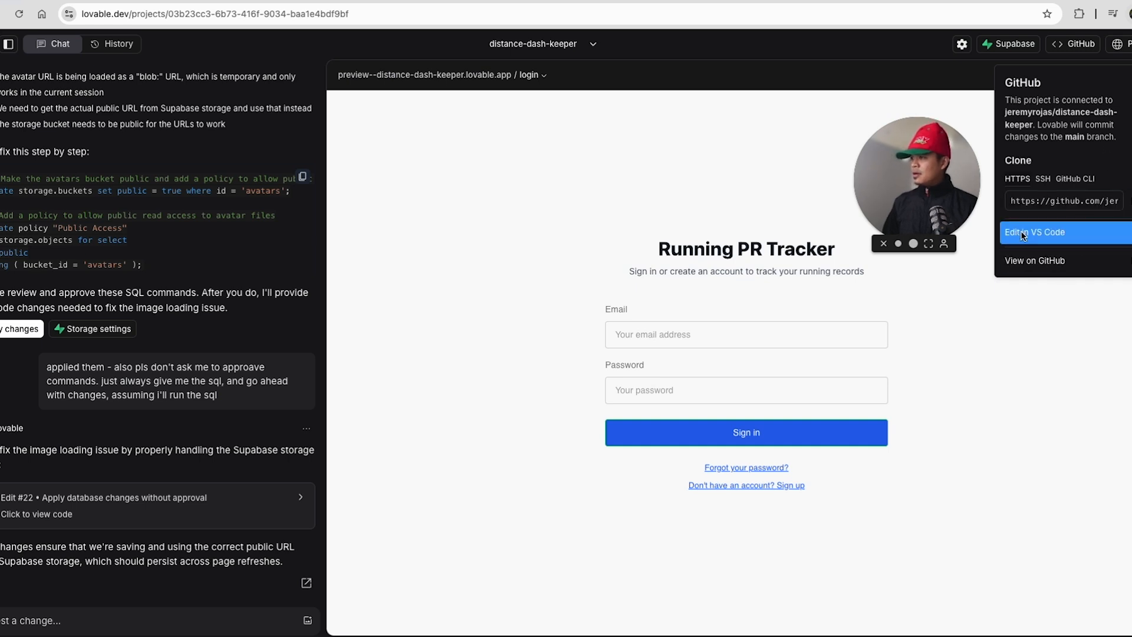
mouse_move(1060, 135)
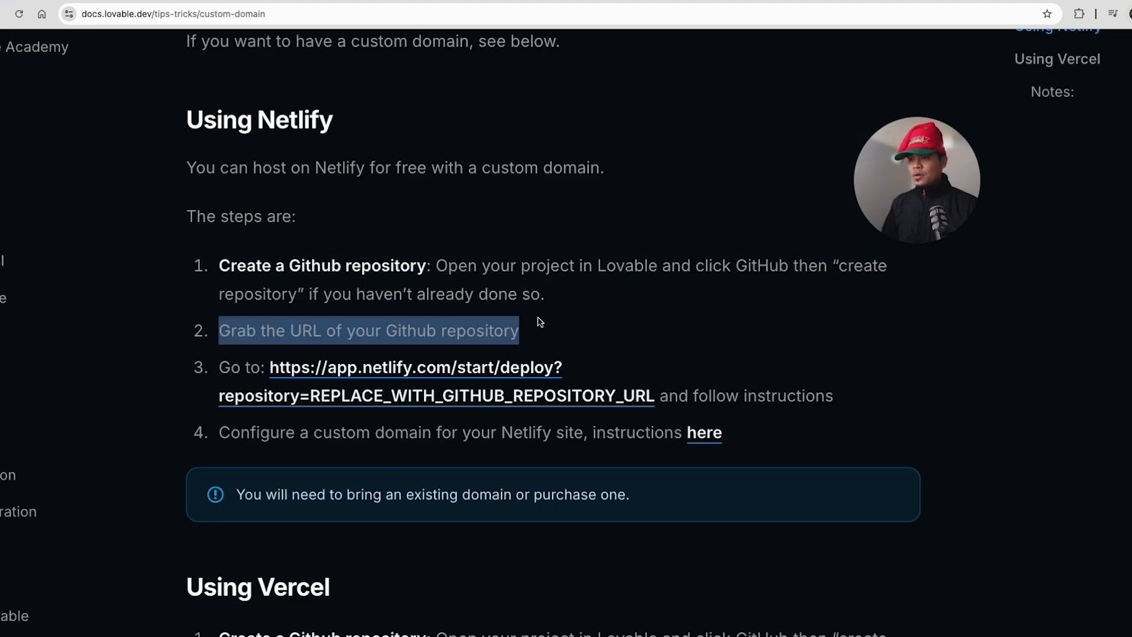
scroll("down", 3)
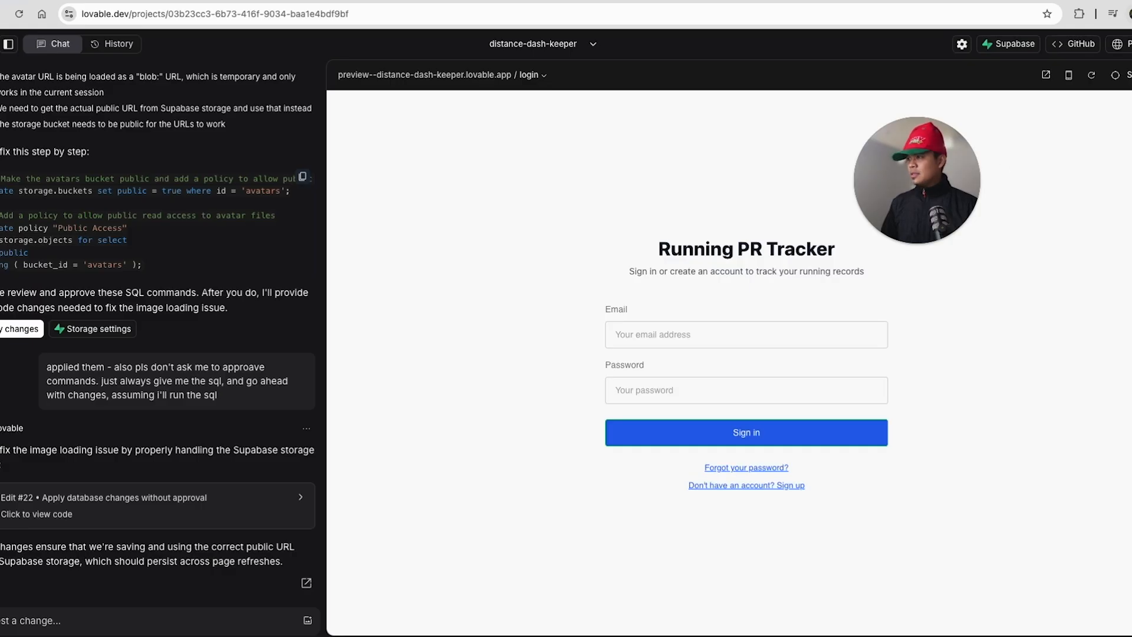
left_click(1076, 43)
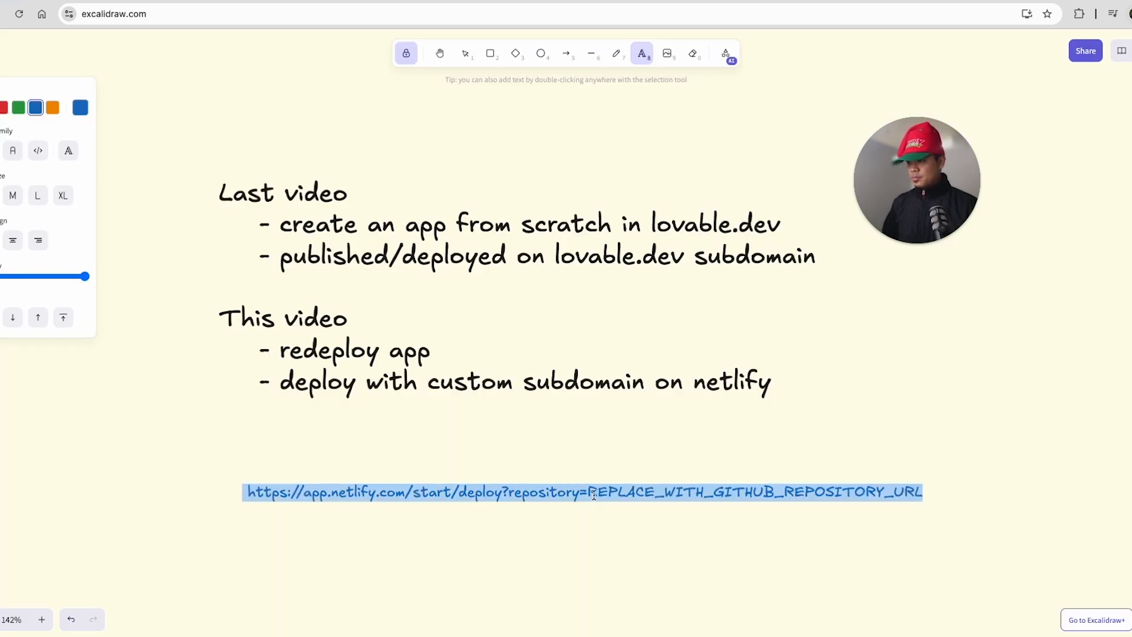
type("https://github.com/jeremyrojas/distance-dash-keeper.git")
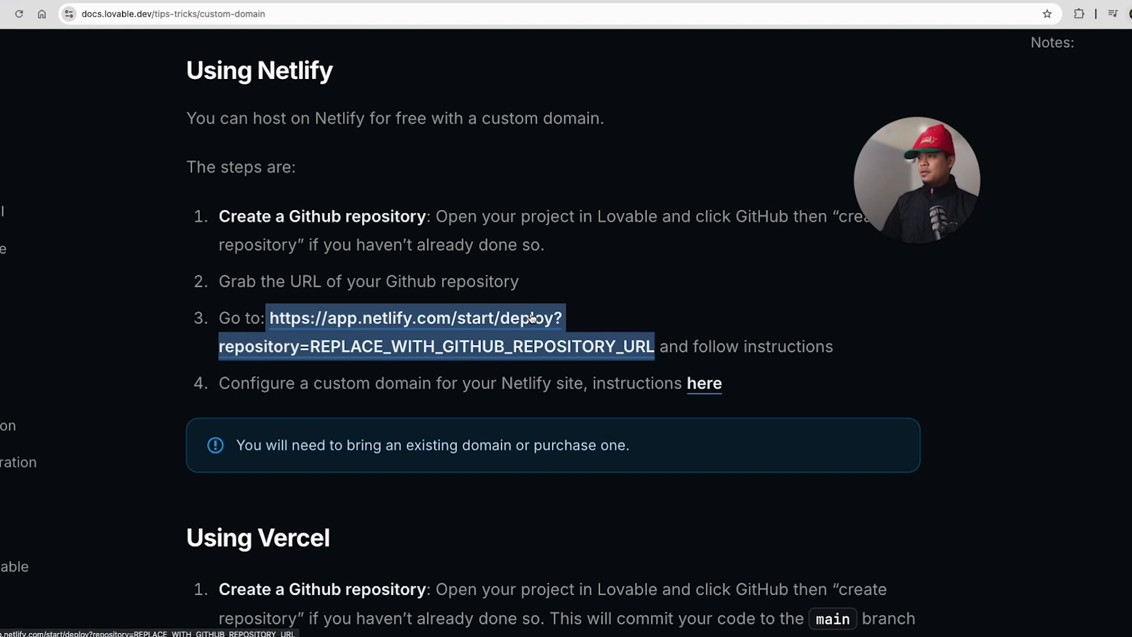
Load the Netlify deploy URL and authorize Netlify to access the GitHub account.
left_click(414, 317)
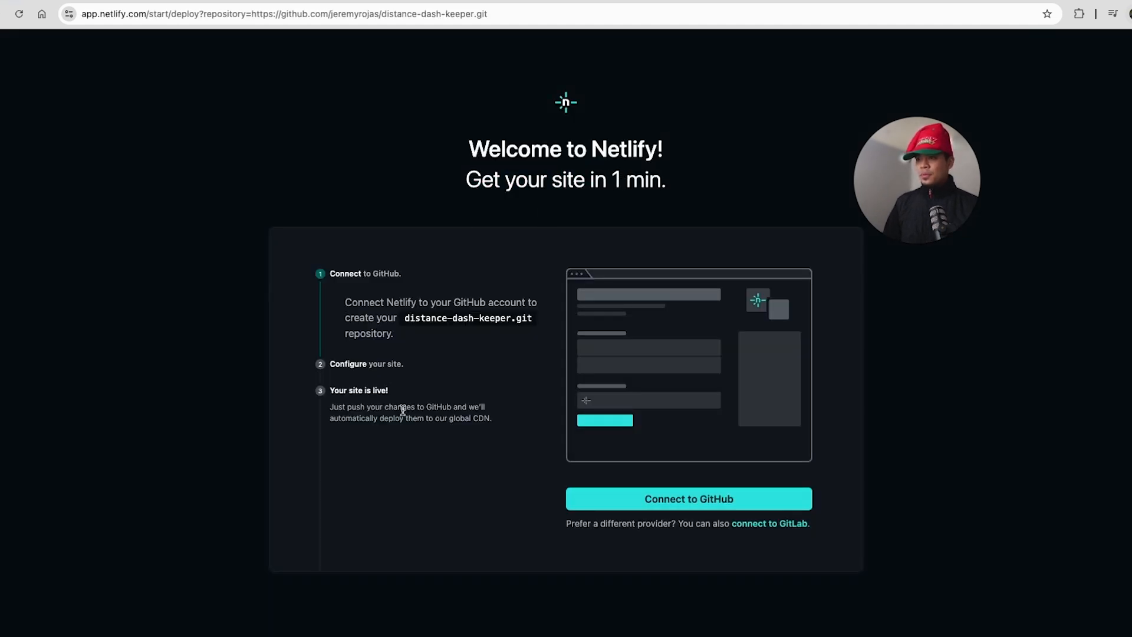
mouse_move(688, 499)
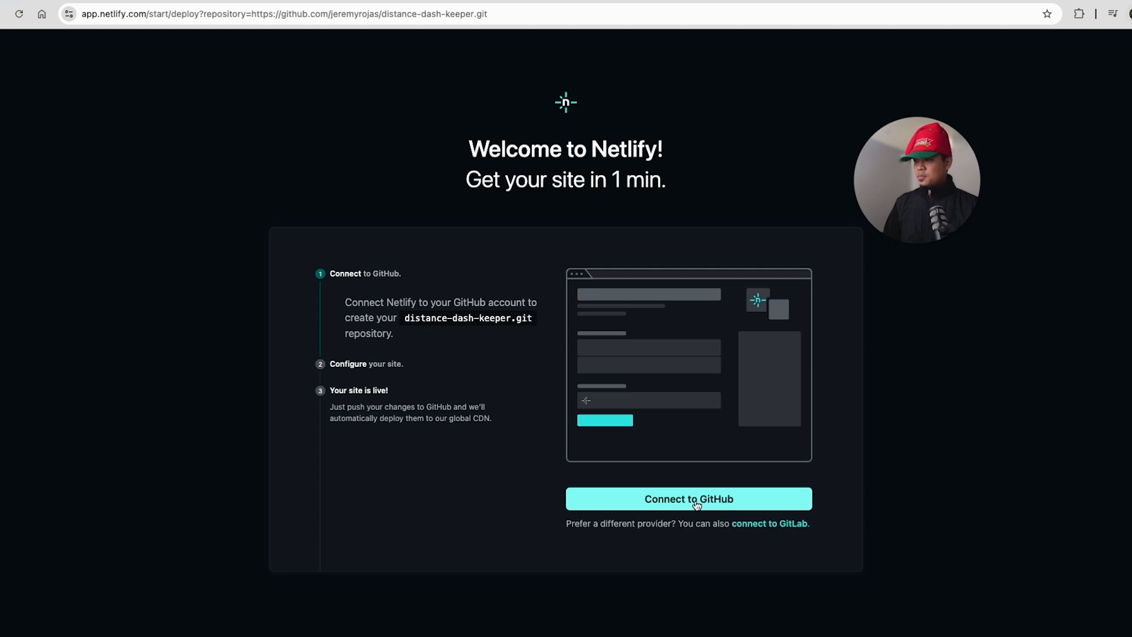
left_click(687, 499)
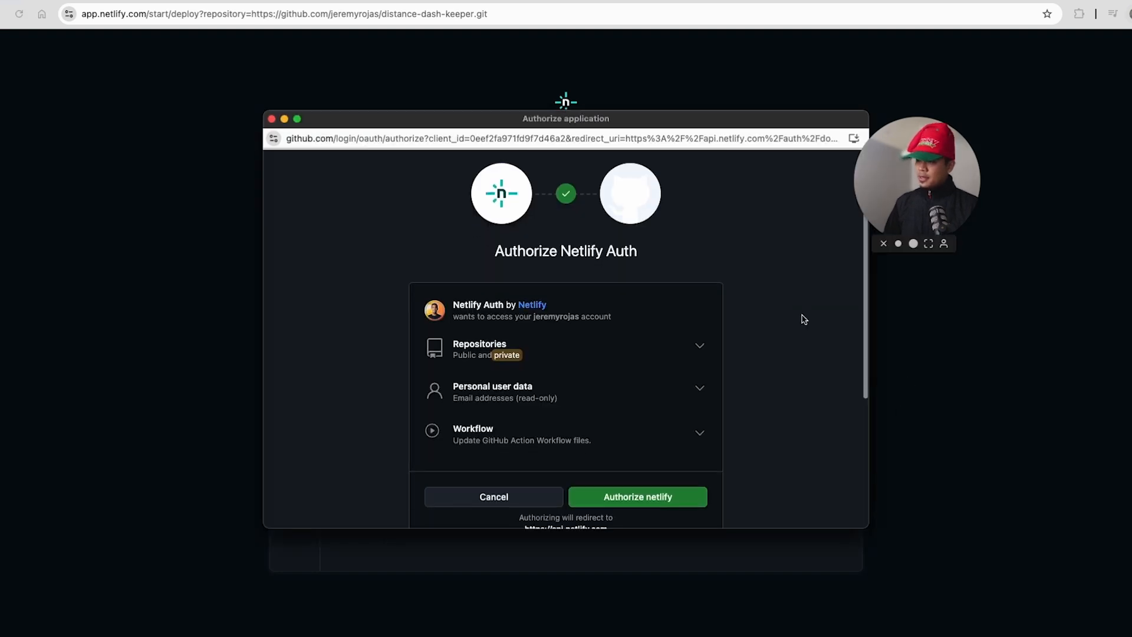
scroll("down", 3)
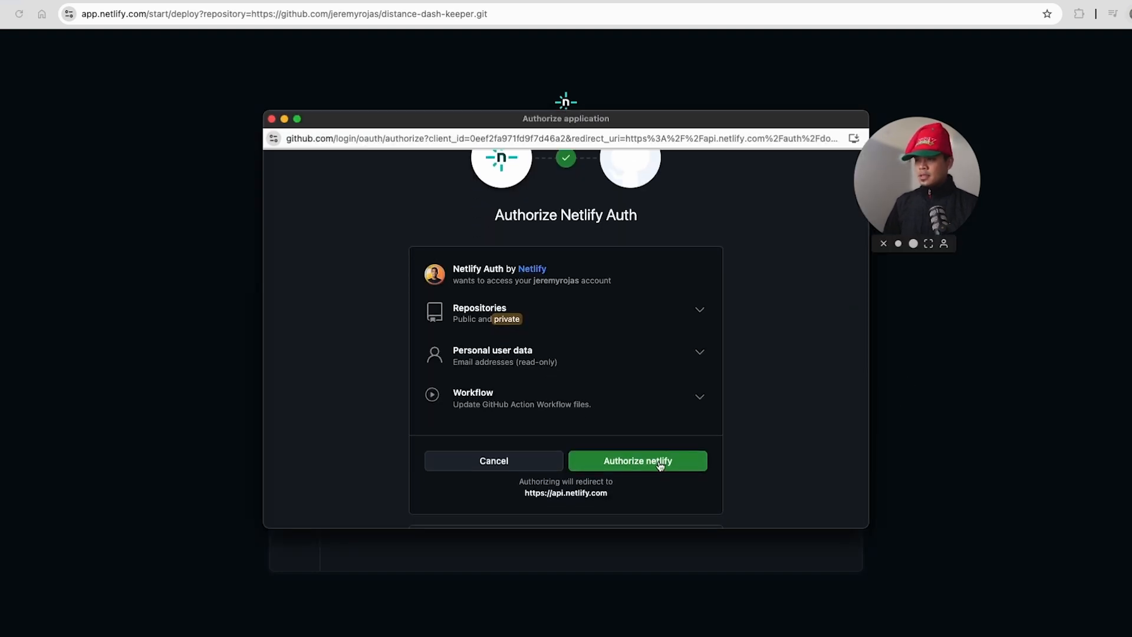
left_click(637, 461)
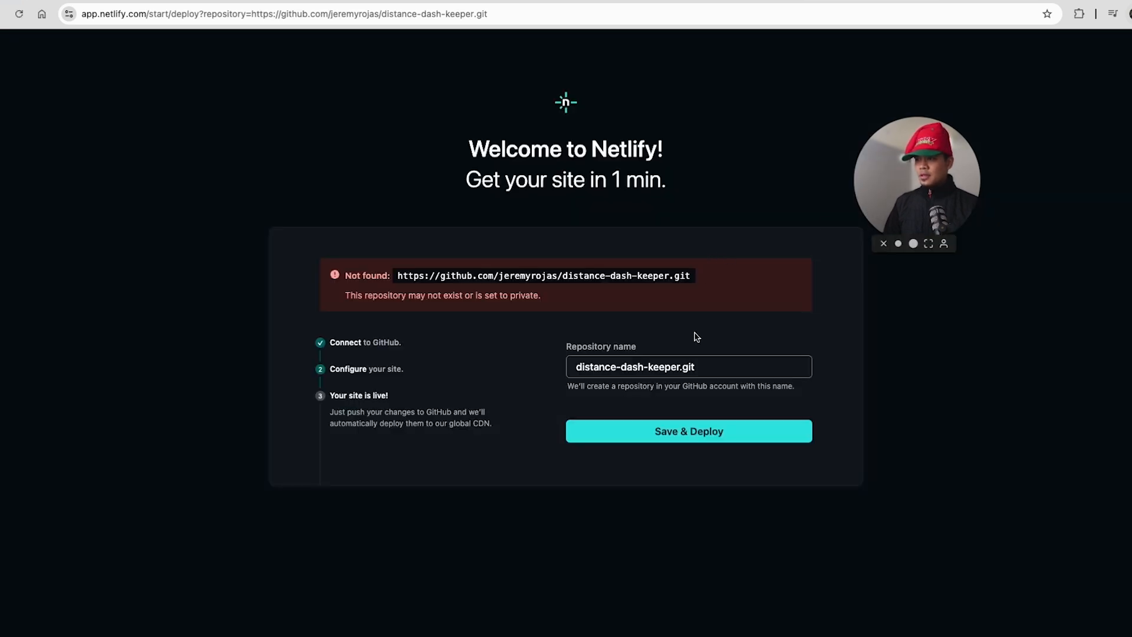
mouse_move(506, 297)
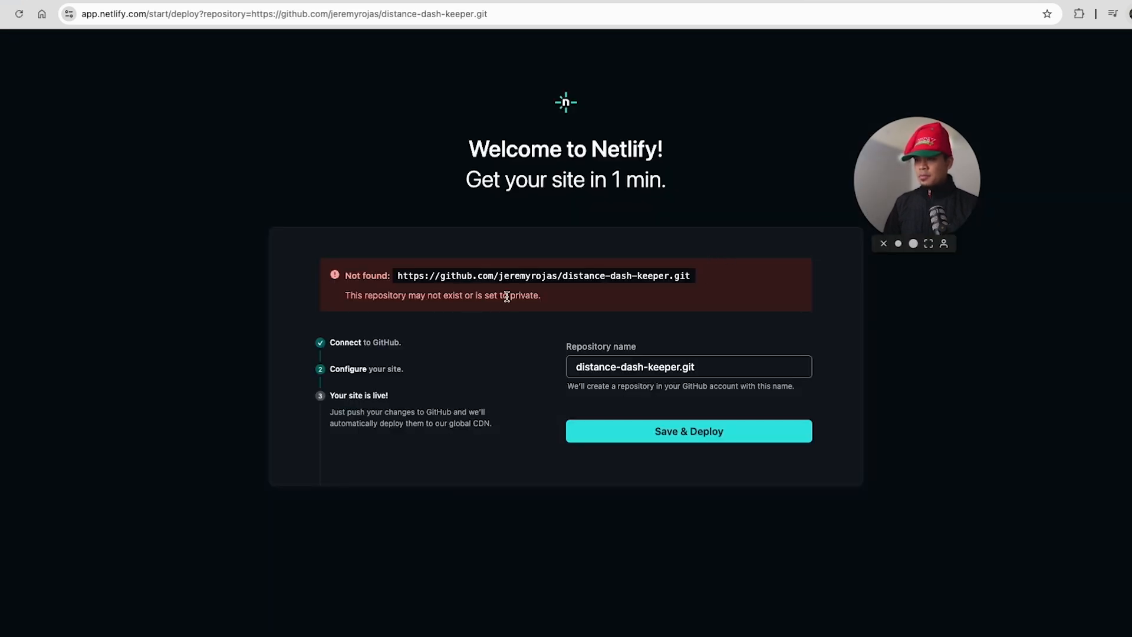
mouse_move(408, 297)
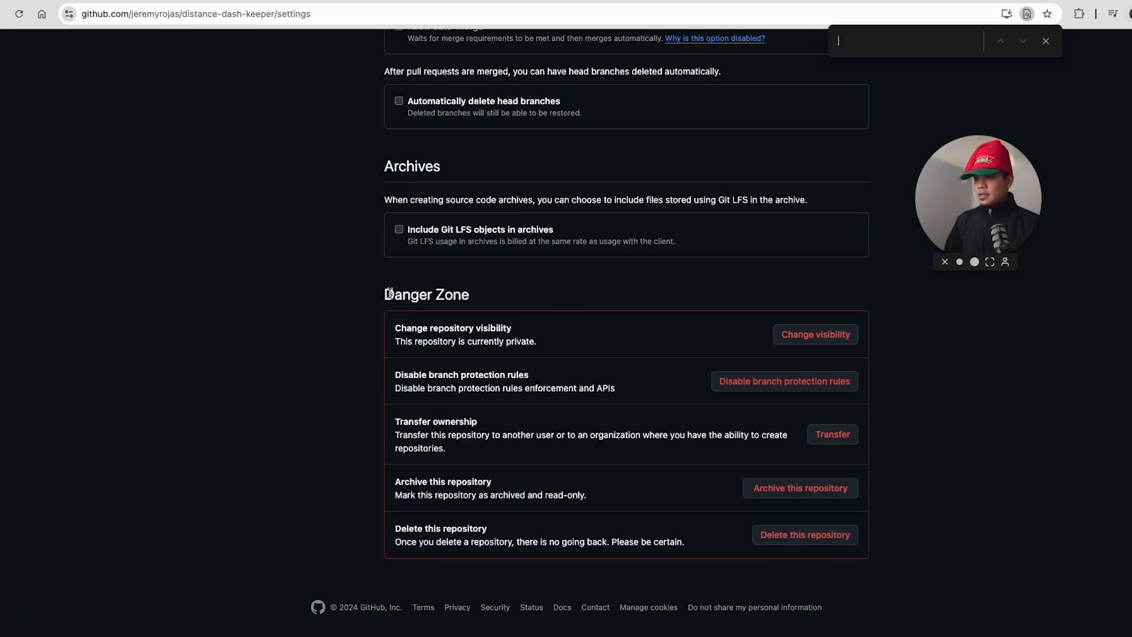
Change distance-dash-keeper's visibility to public via the Danger Zone, acknowledging the effects.
left_click(815, 333)
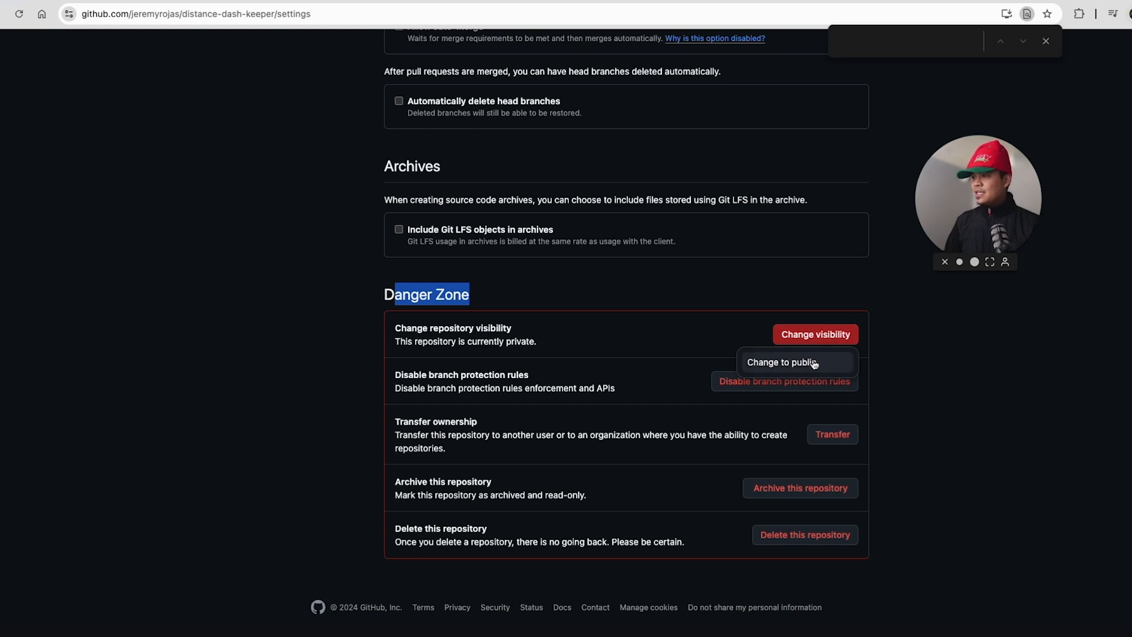
left_click(780, 362)
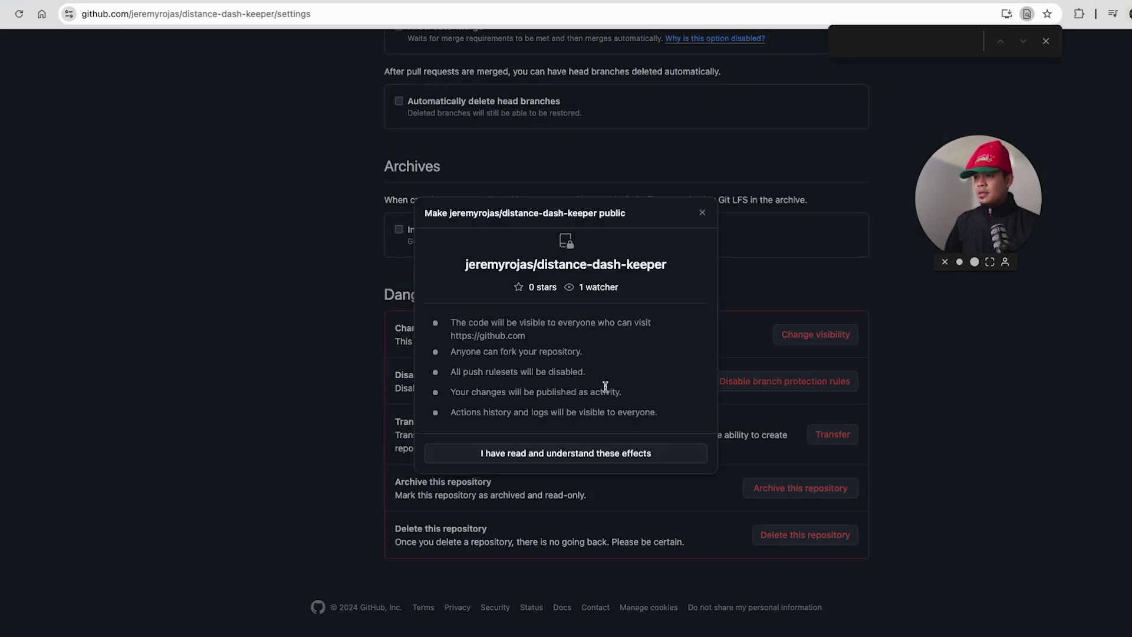
left_click(565, 453)
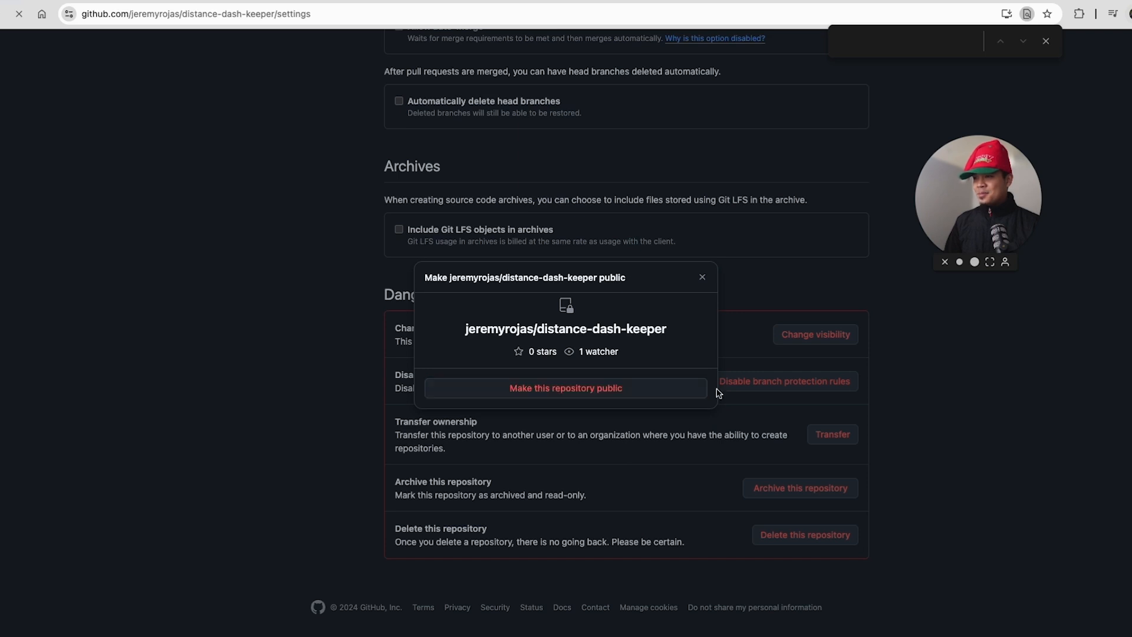
left_click(700, 276)
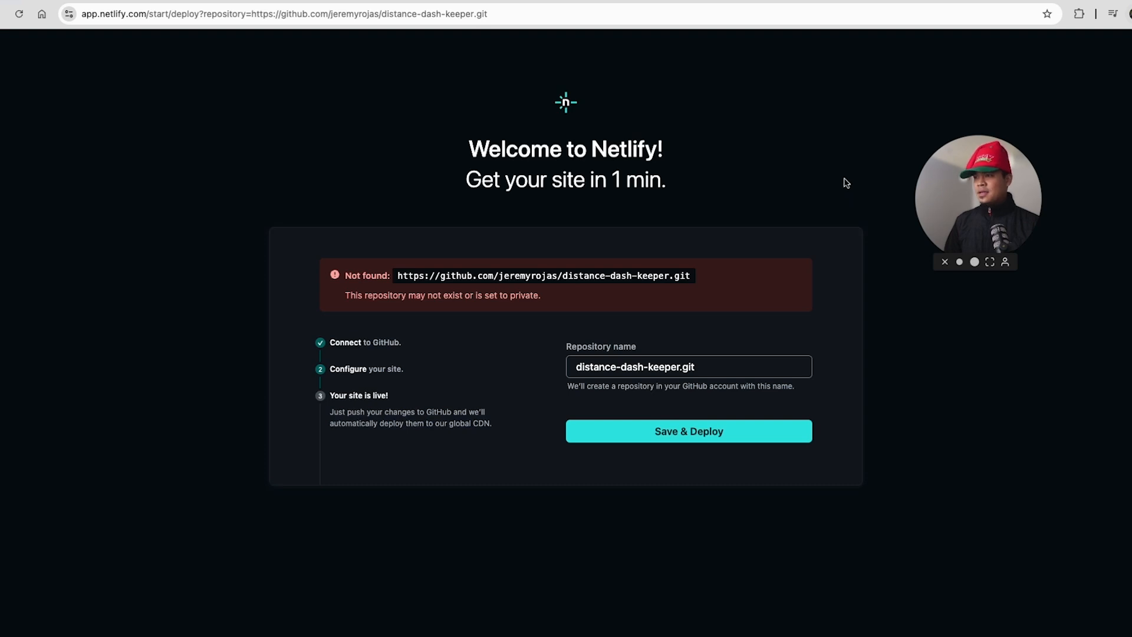
mouse_move(860, 473)
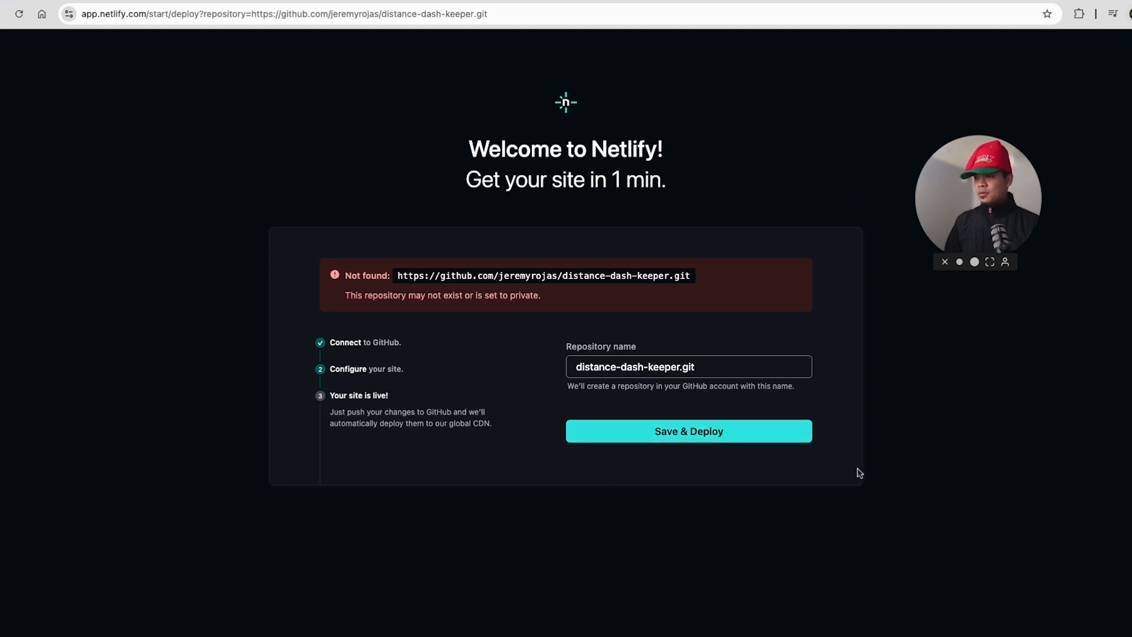
Reload Netlify's deploy page for the .git repository link and review the not-found banner.
left_click(688, 431)
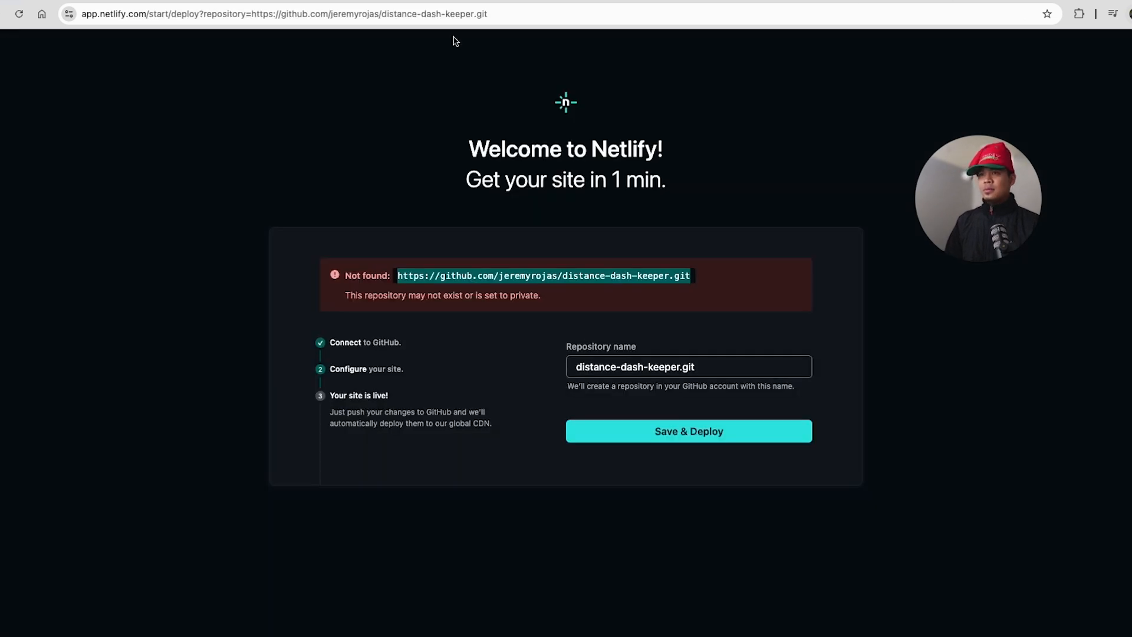
mouse_move(626, 202)
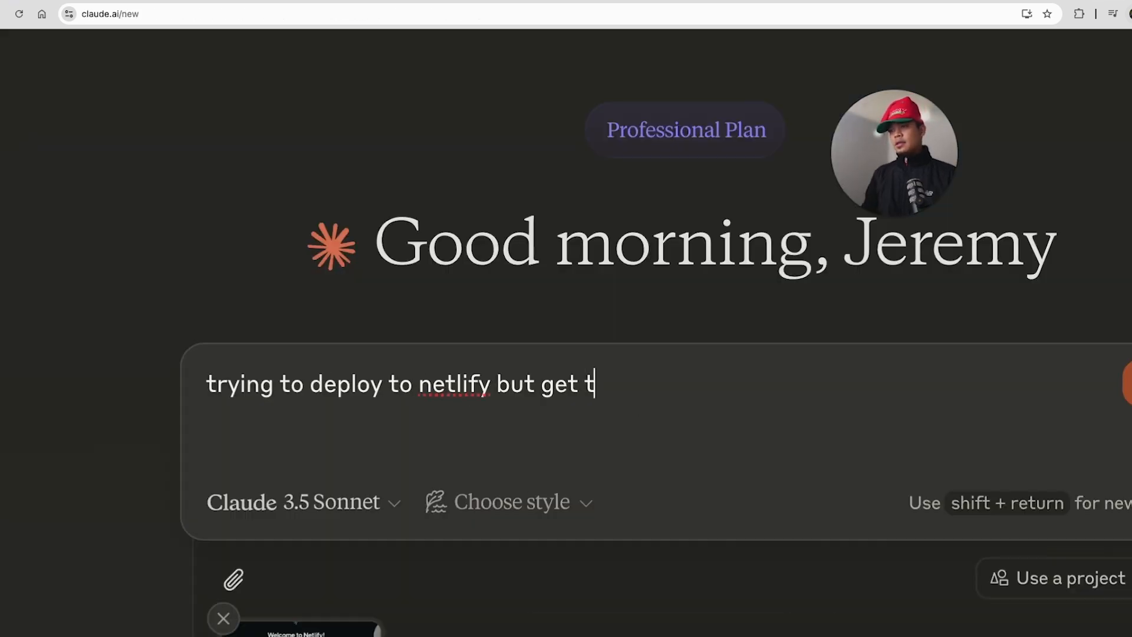
Ask Claude why Netlify says not found when the GitHub repo is public, and read its suggested fixes.
type("his error - im public in gi")
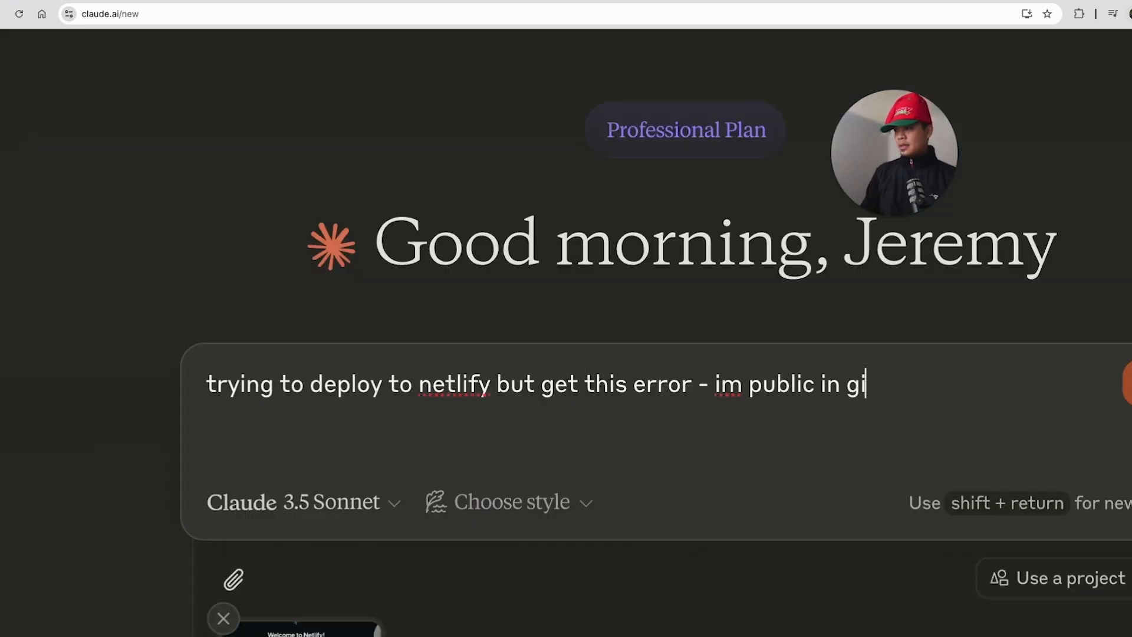
type("thub - what's the iss")
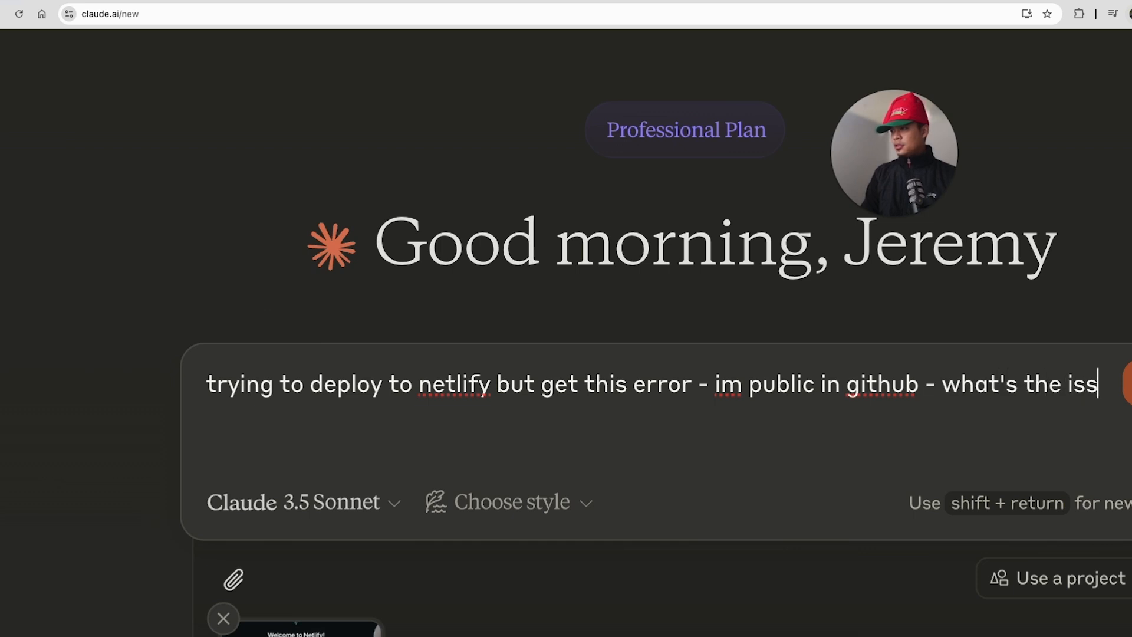
key("Return")
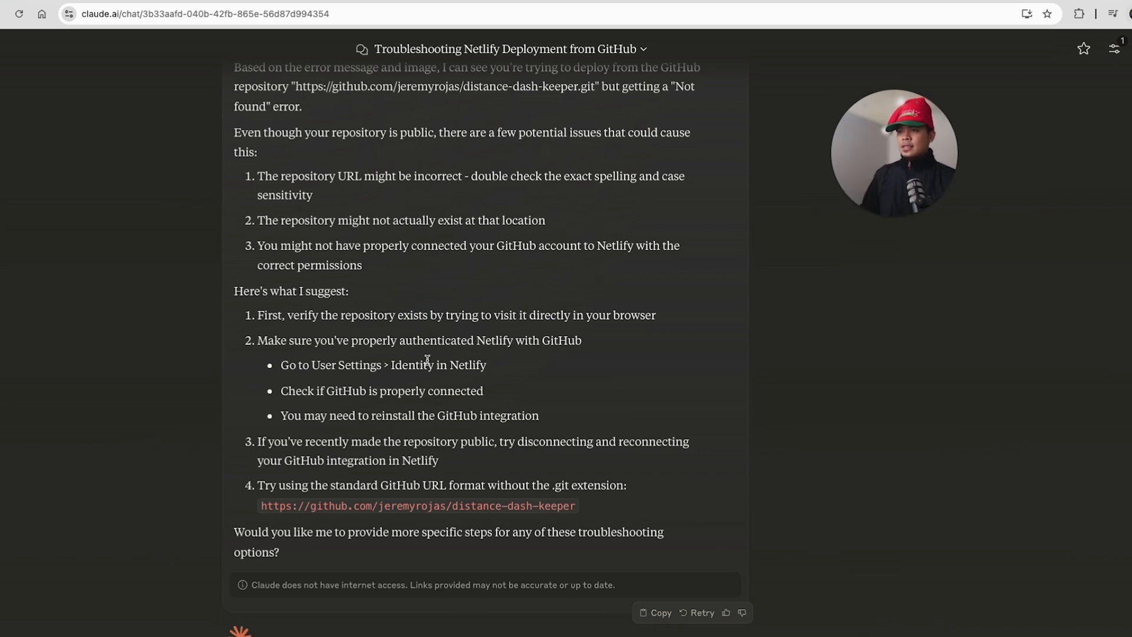
mouse_move(529, 413)
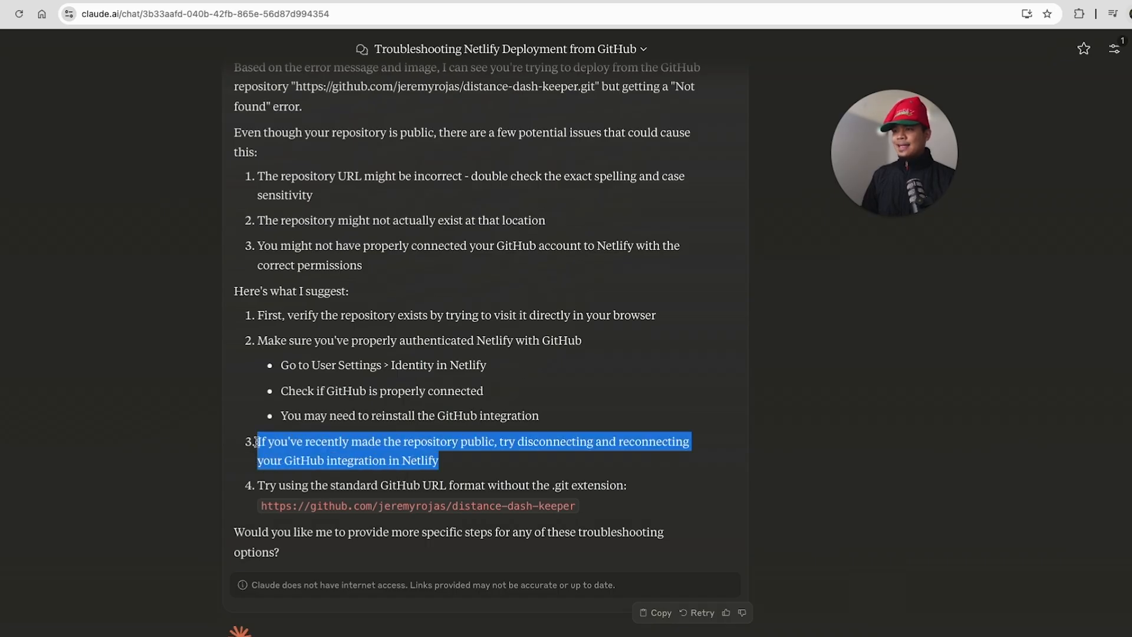
left_click(518, 295)
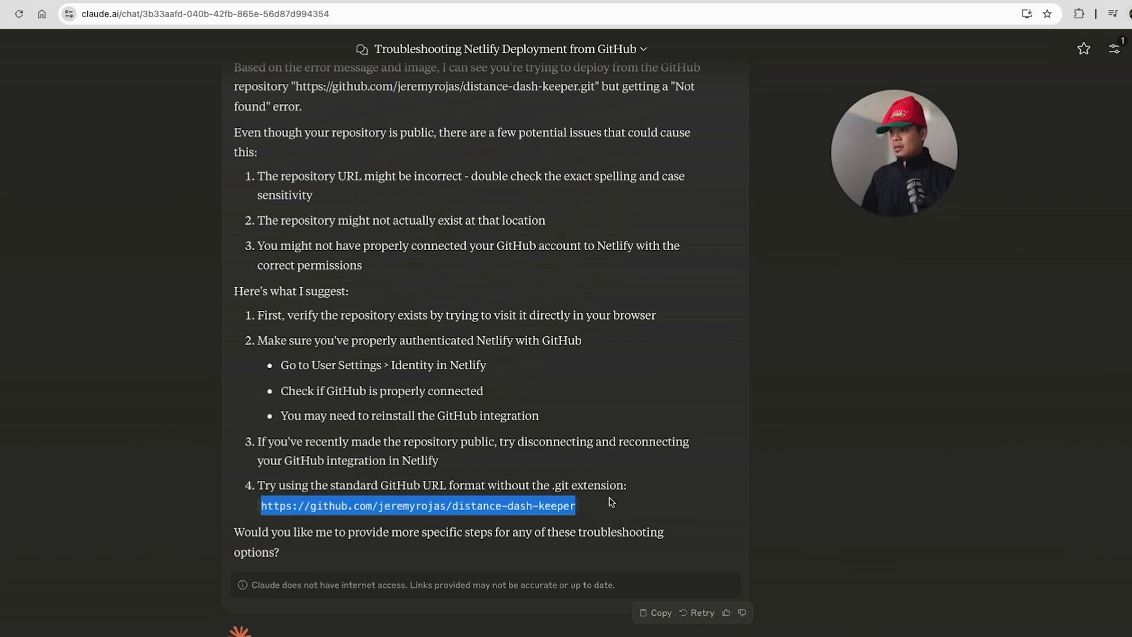
left_click(317, 506)
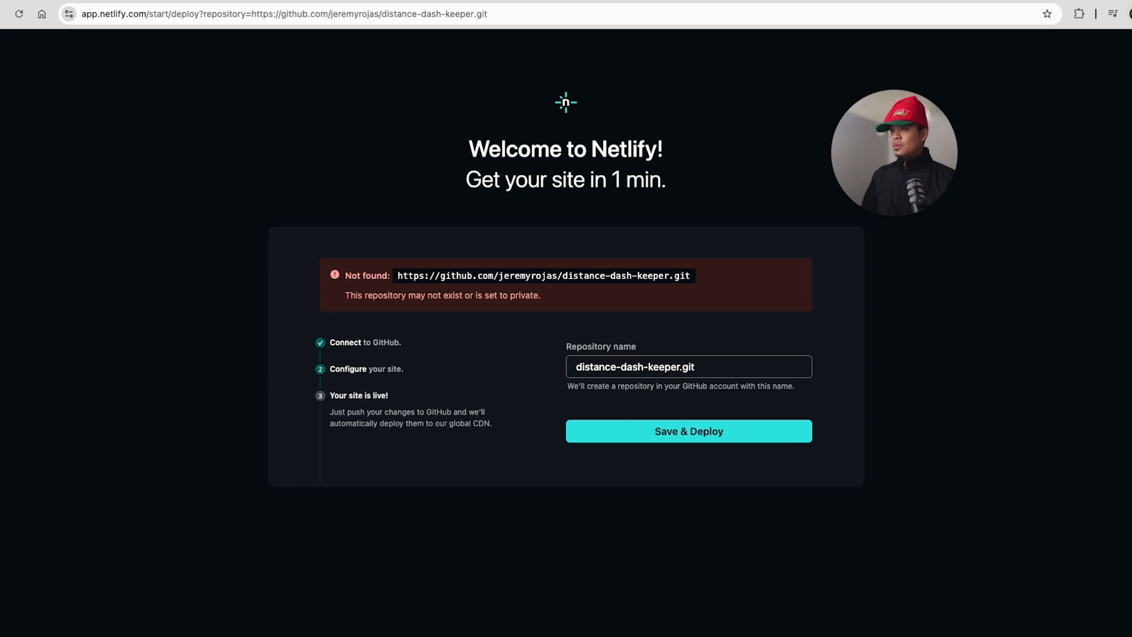
Remove '.git' from the repository address and reload Netlify's deploy page without the error.
left_click(289, 14)
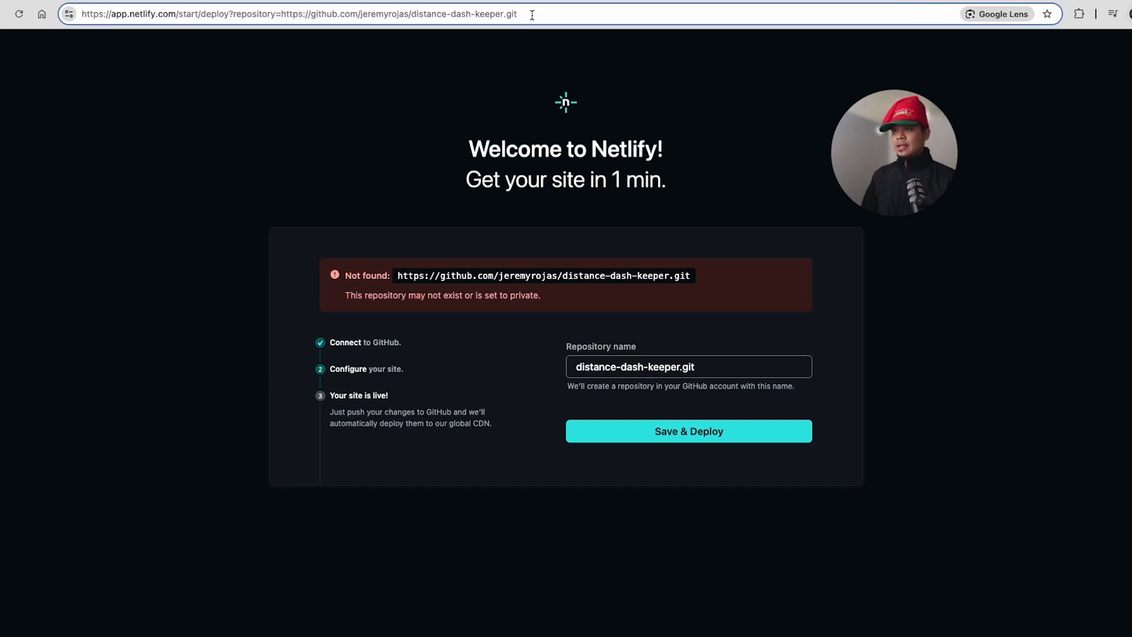
left_click(298, 14)
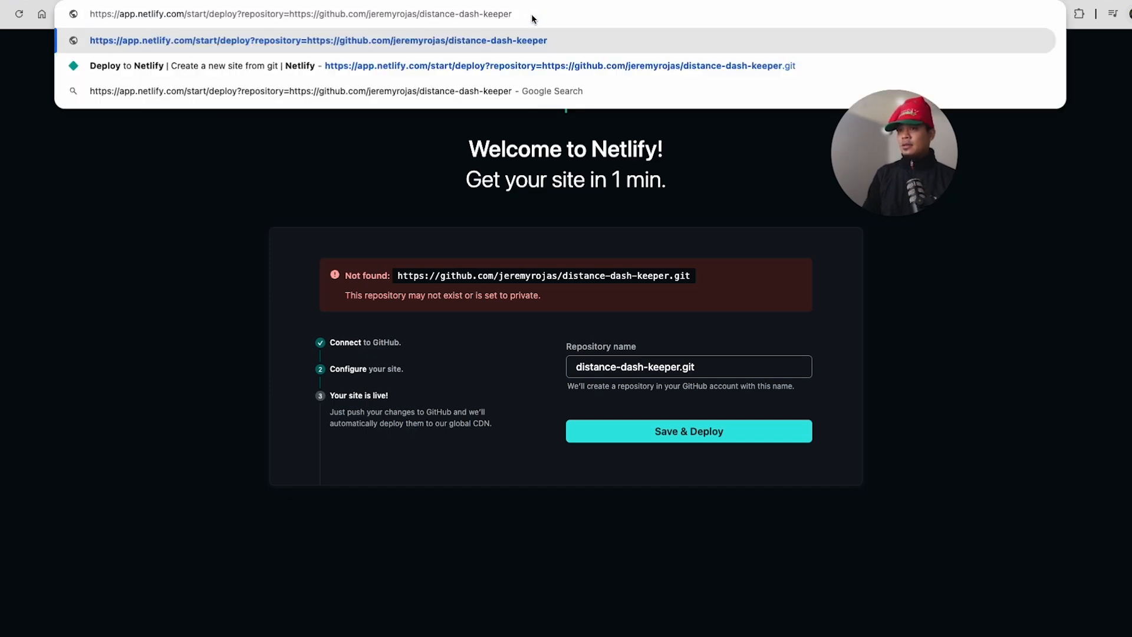
left_click(687, 432)
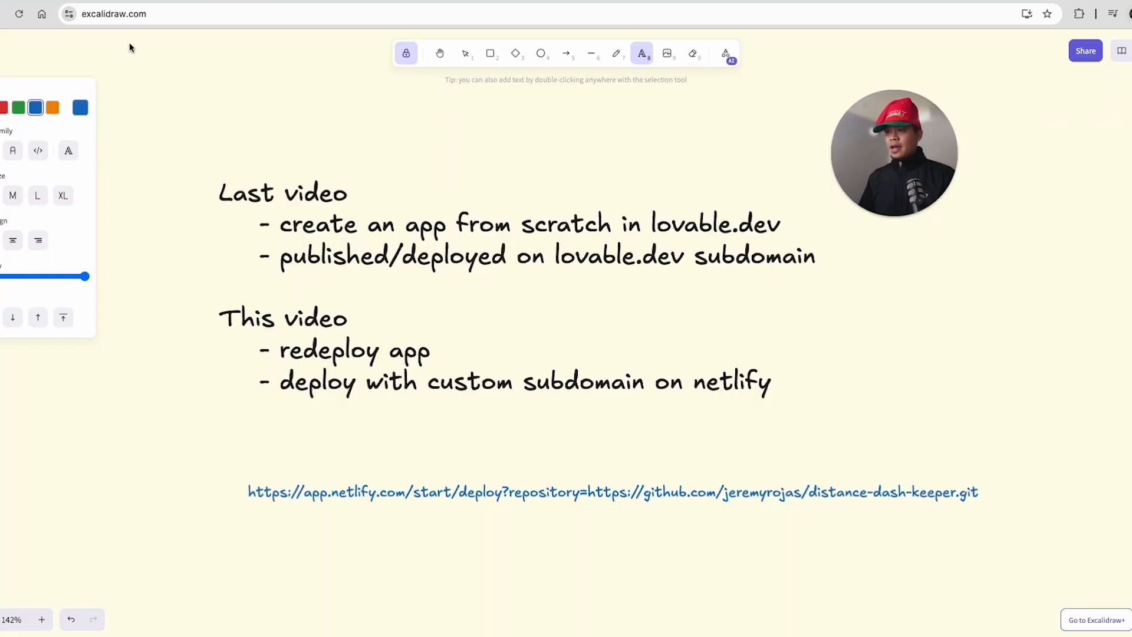
scroll("up", 3)
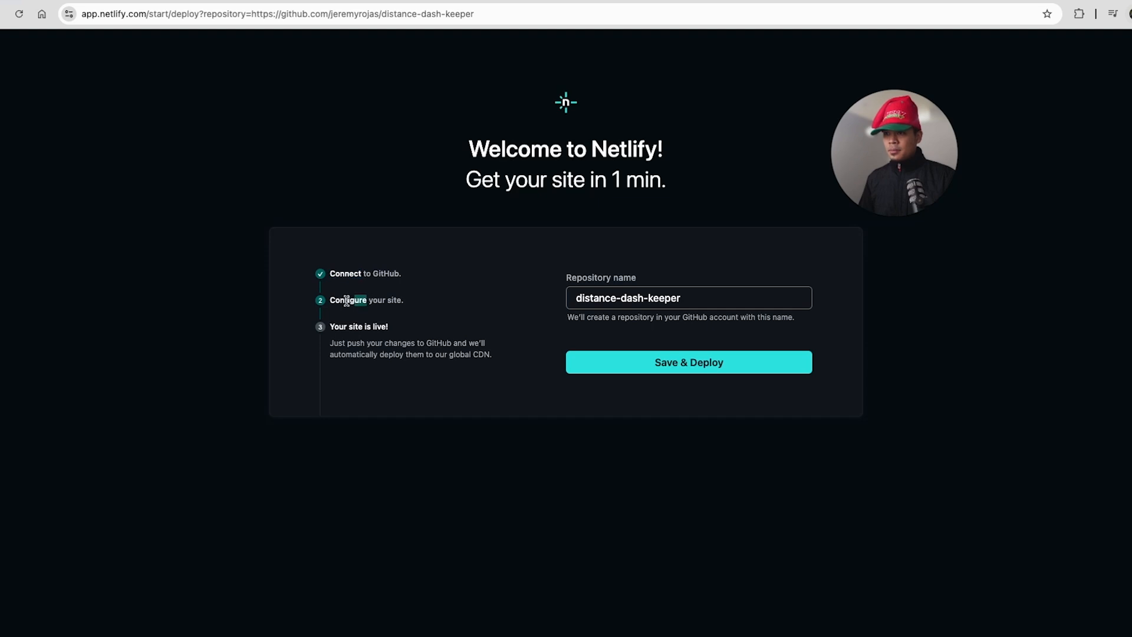
mouse_move(582, 424)
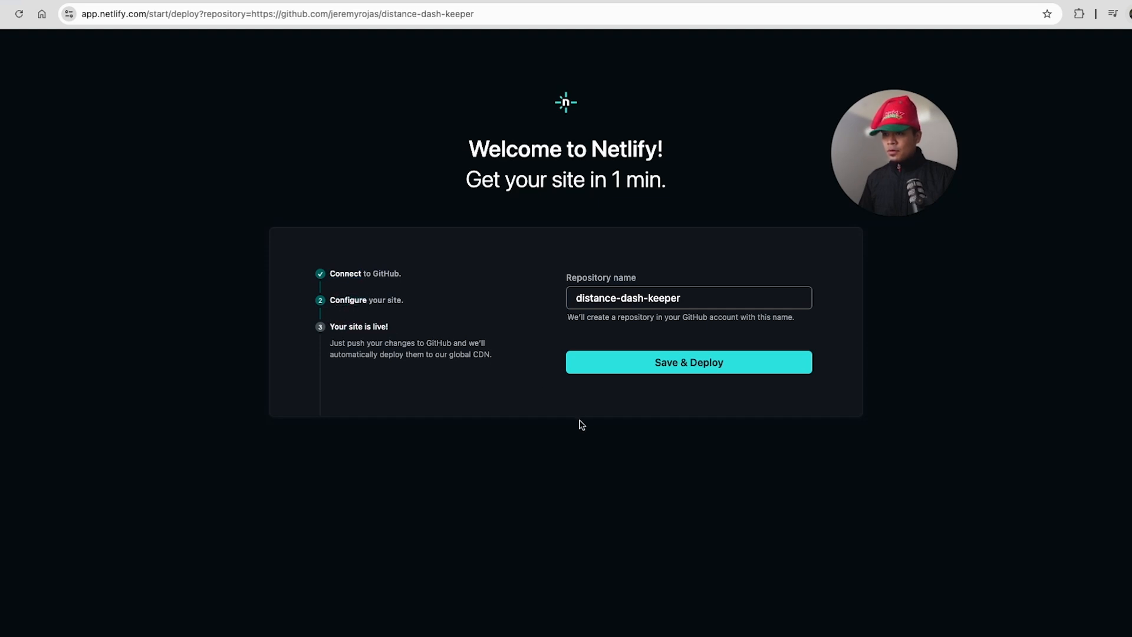
mouse_move(464, 381)
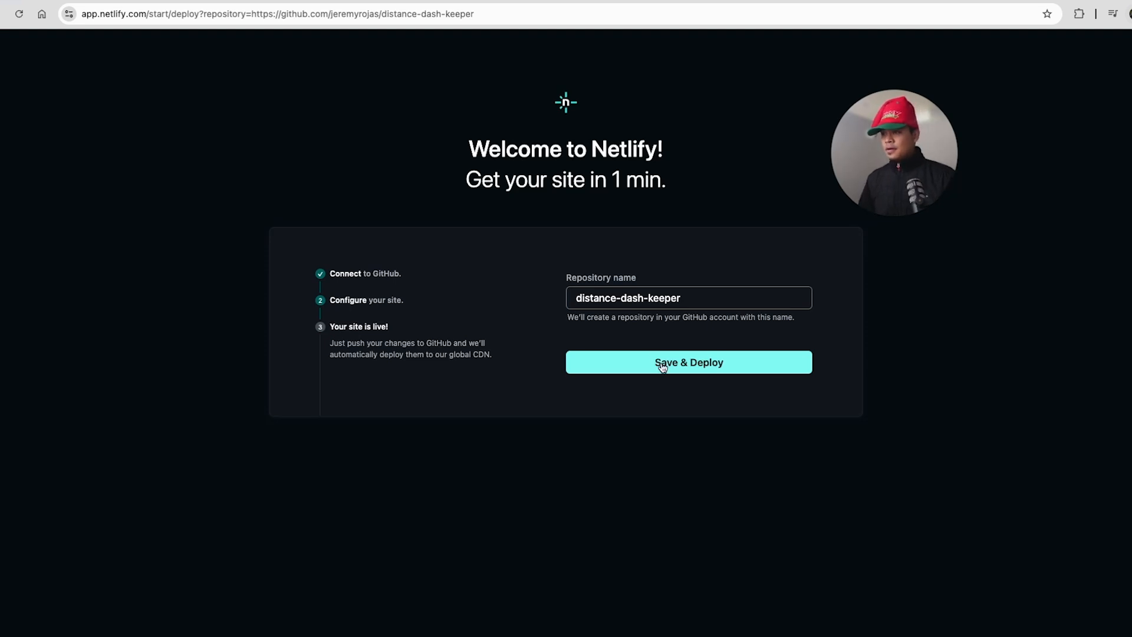
Save & Deploy under repository name distance-dash-keeper-v2 after the original name is taken.
left_click(688, 362)
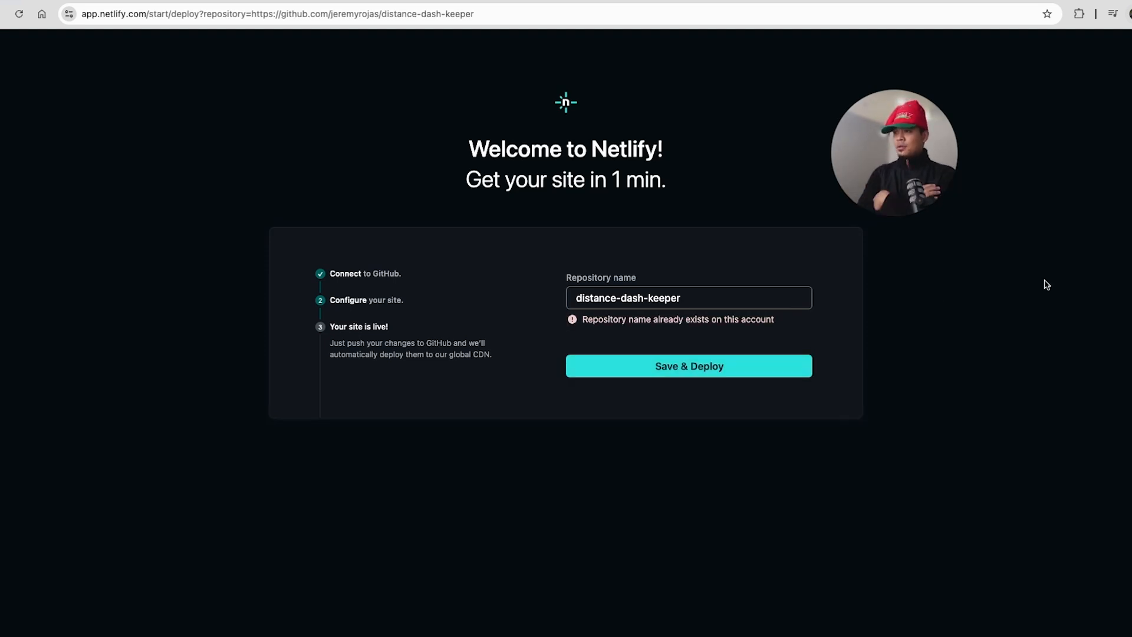
mouse_move(847, 275)
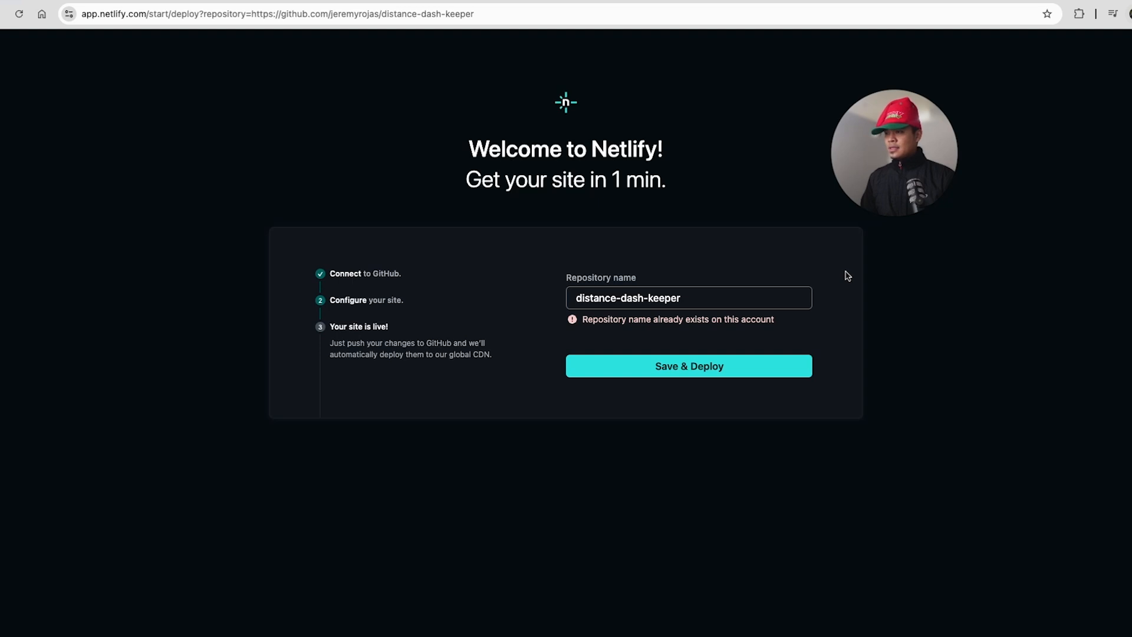
left_click(688, 297)
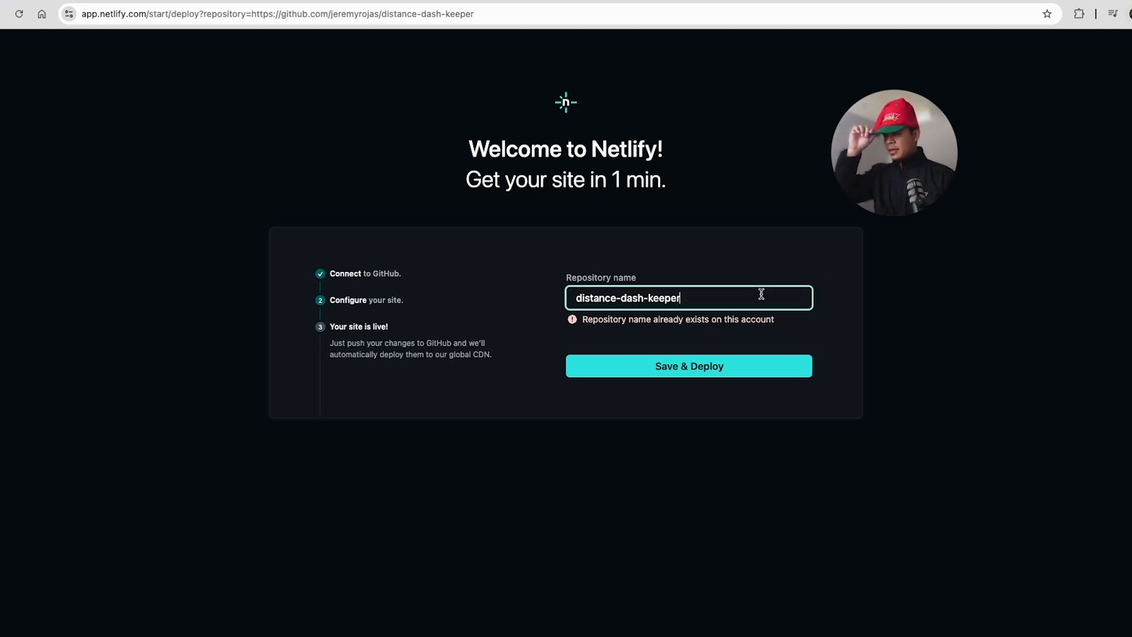
type("-v2")
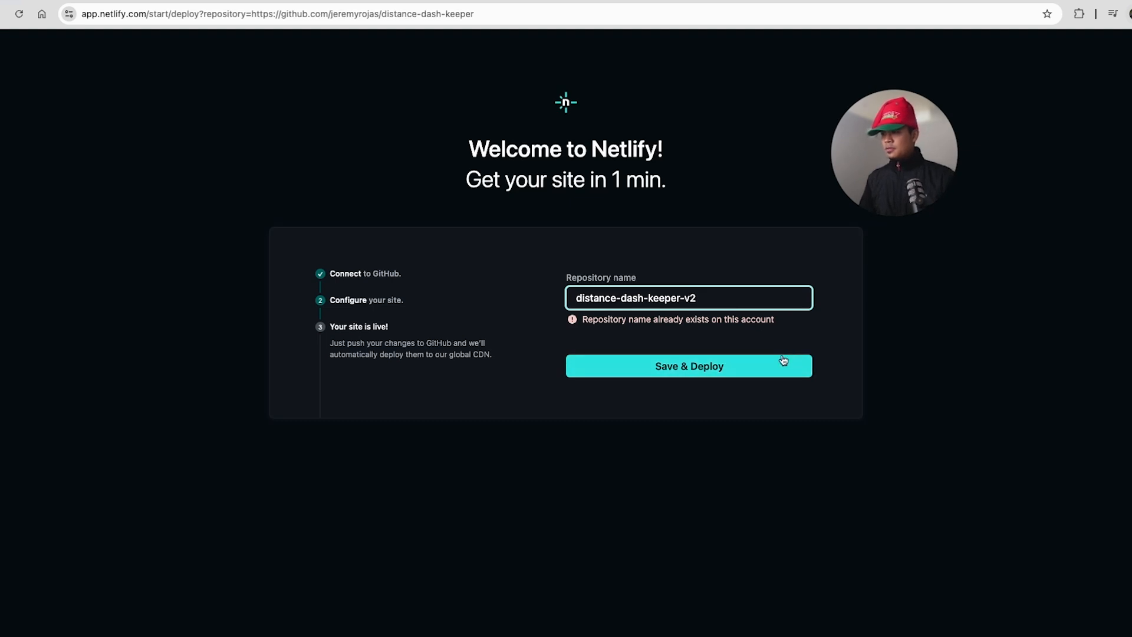
left_click(688, 365)
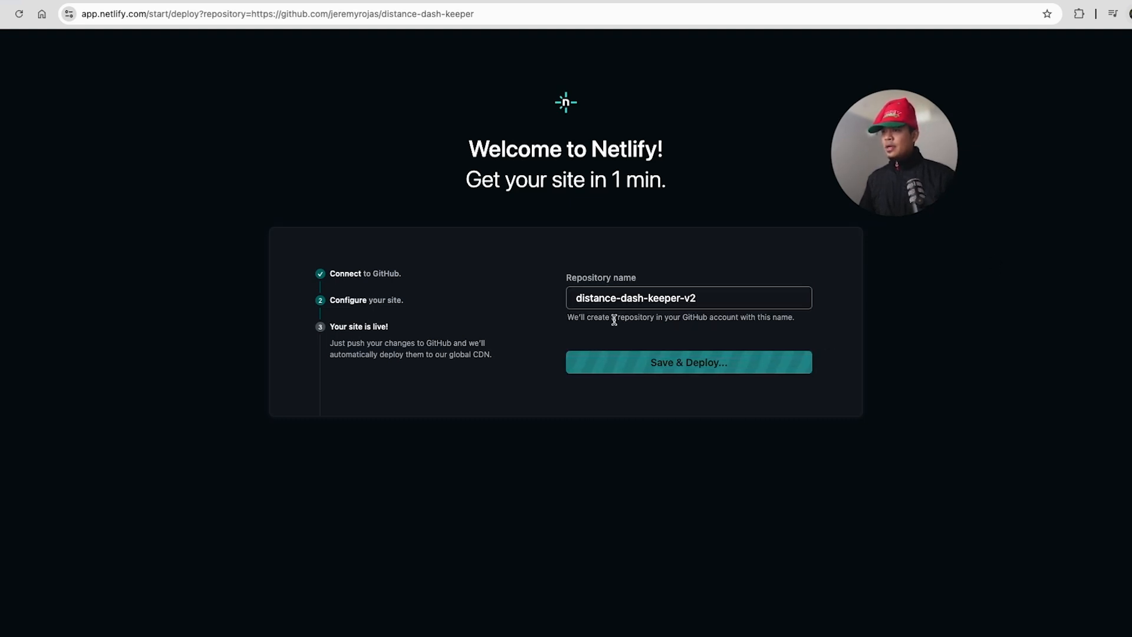
mouse_move(942, 311)
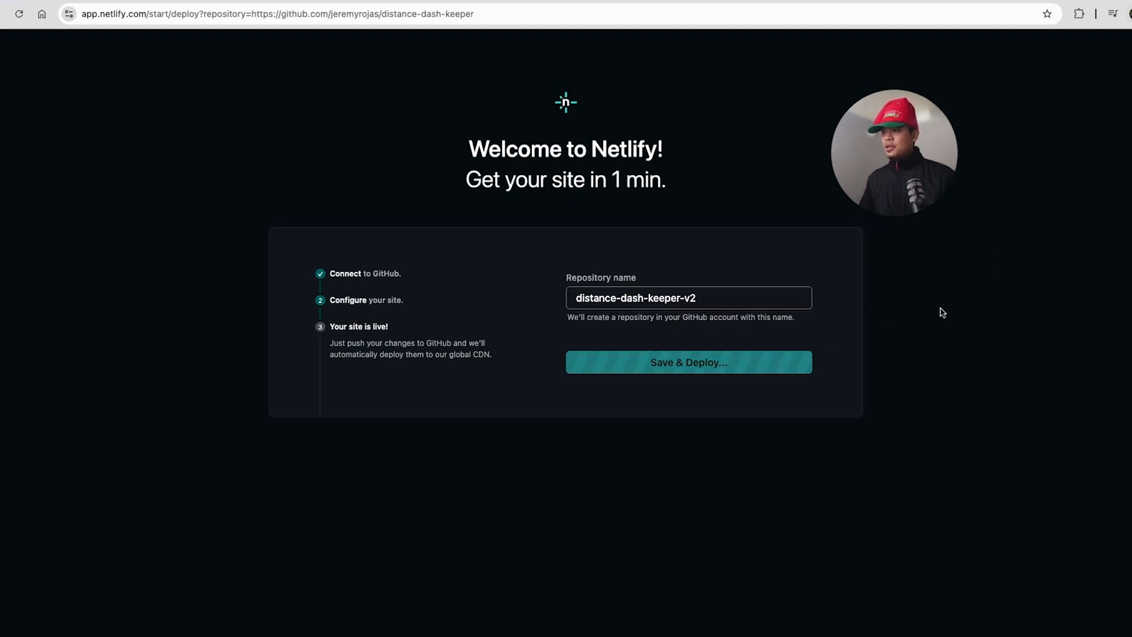
mouse_move(717, 321)
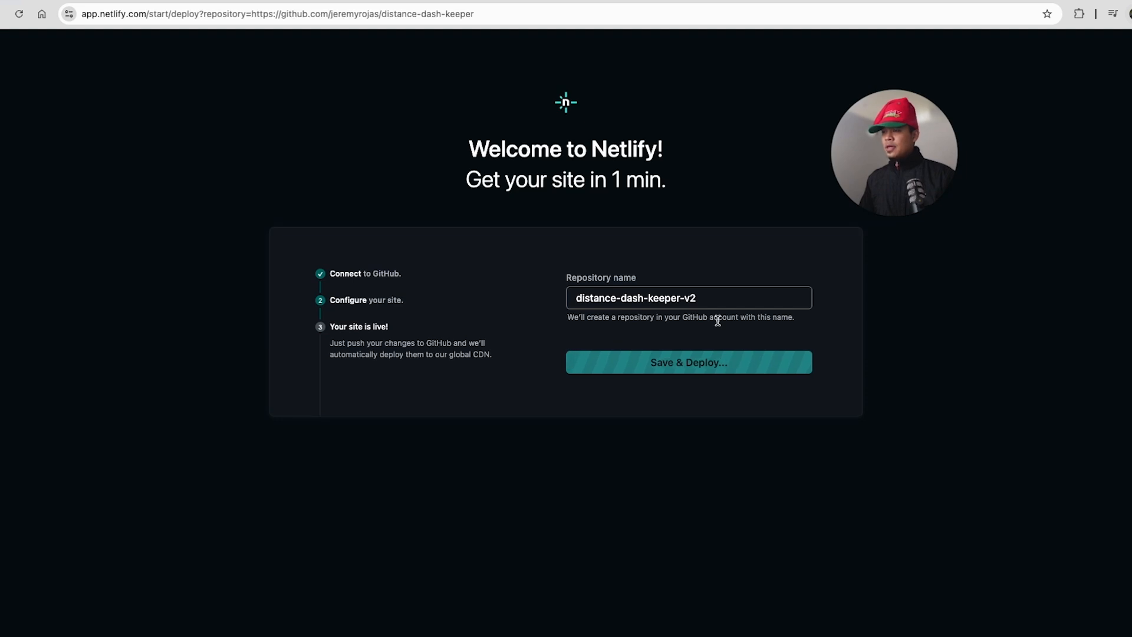
left_click(687, 362)
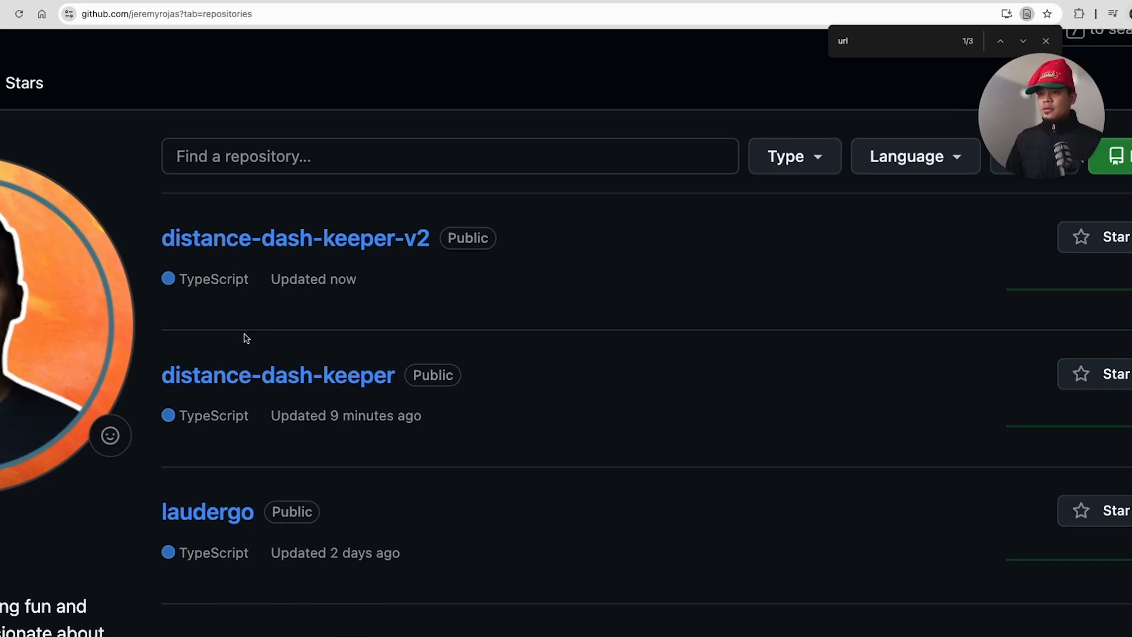
Check that distance-dash-keeper-v2 now appears in the GitHub repository list.
double_click(276, 375)
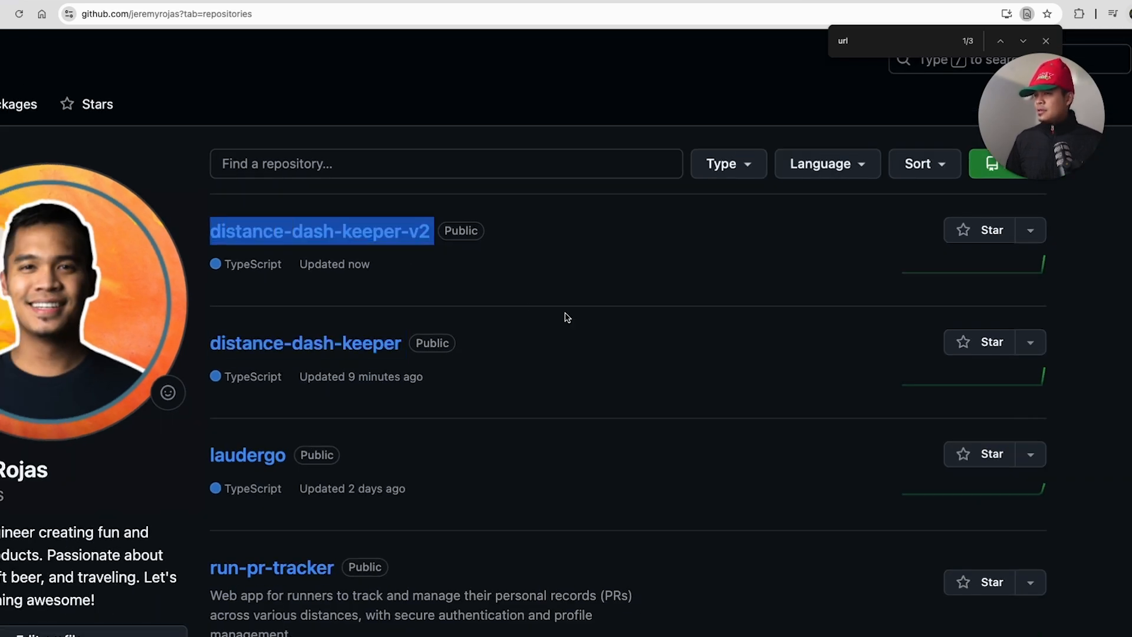
mouse_move(590, 252)
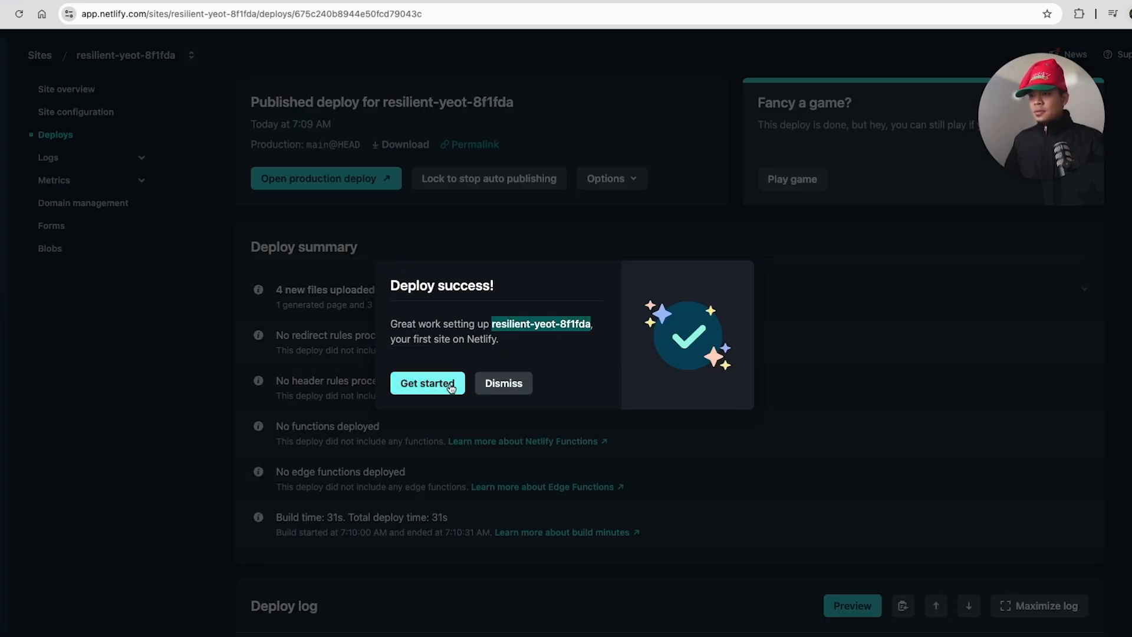
Dismiss the resilient-yeot-8f1fda deploy success dialog and launch the production site.
left_click(503, 382)
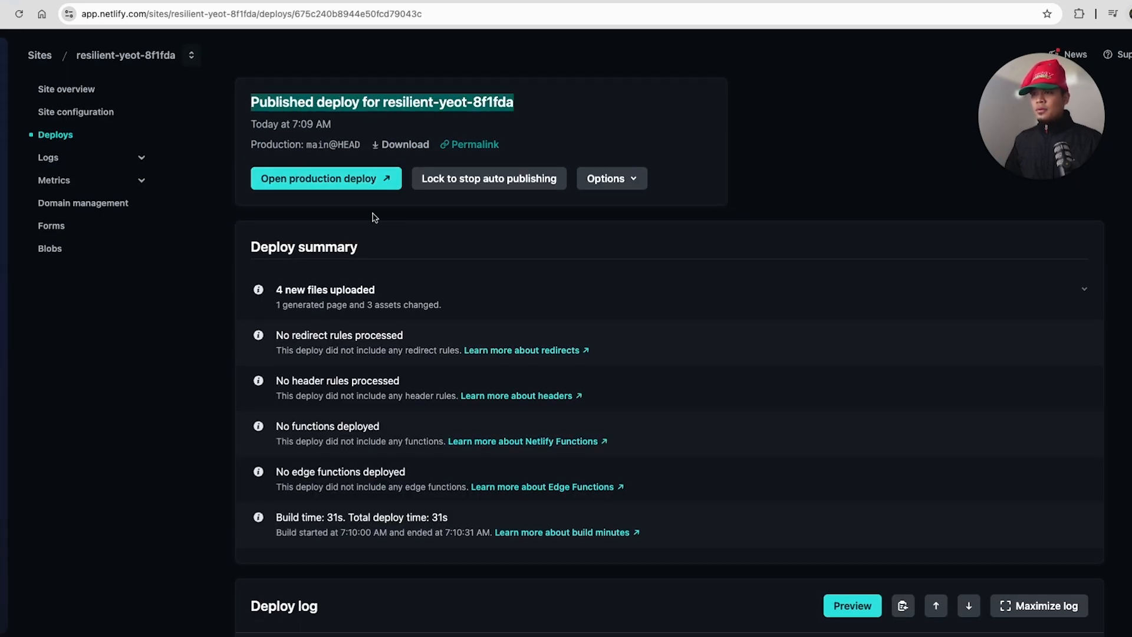
left_click(325, 178)
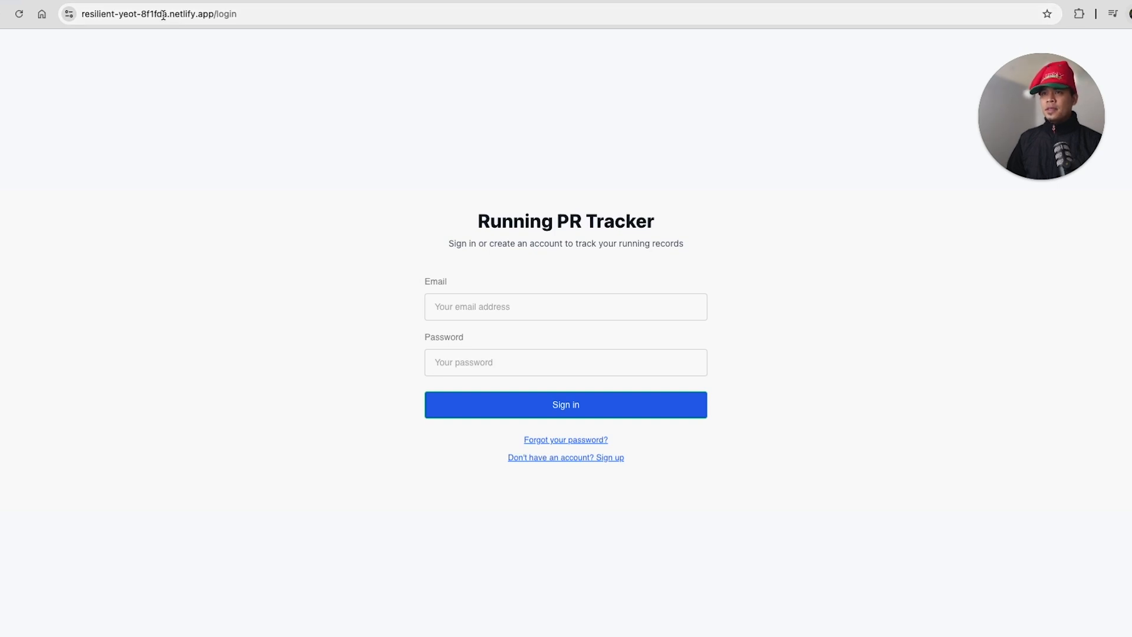
Inspect the resilient-yeot-8f1fda netlify.app address, try the 1 Mile date picker, and return to Netlify's deploy details.
left_click(159, 14)
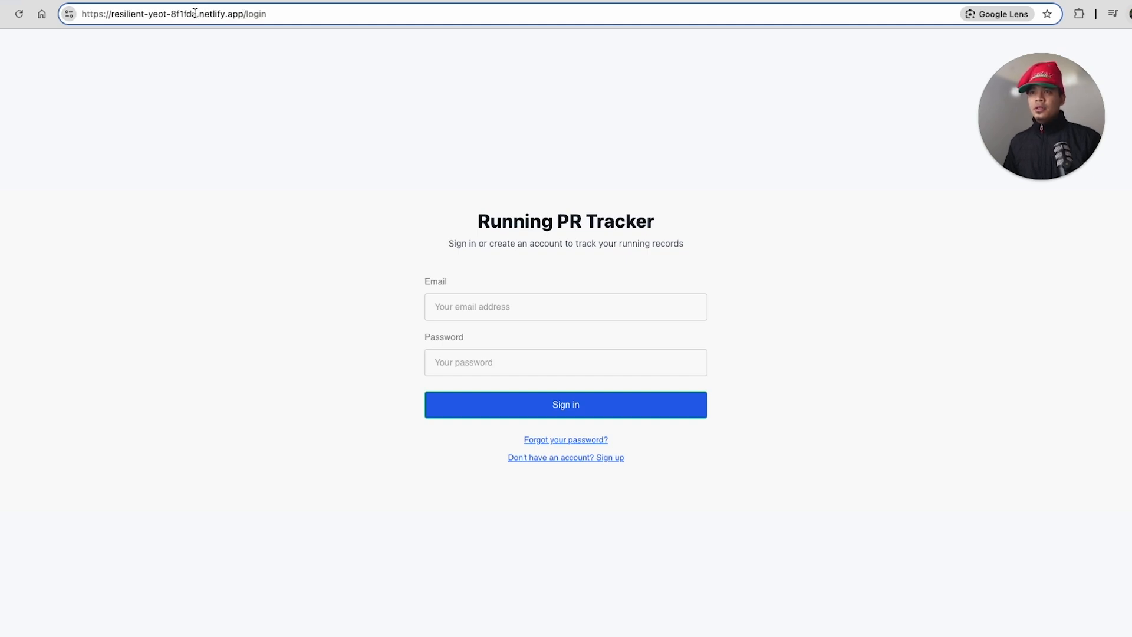
double_click(151, 14)
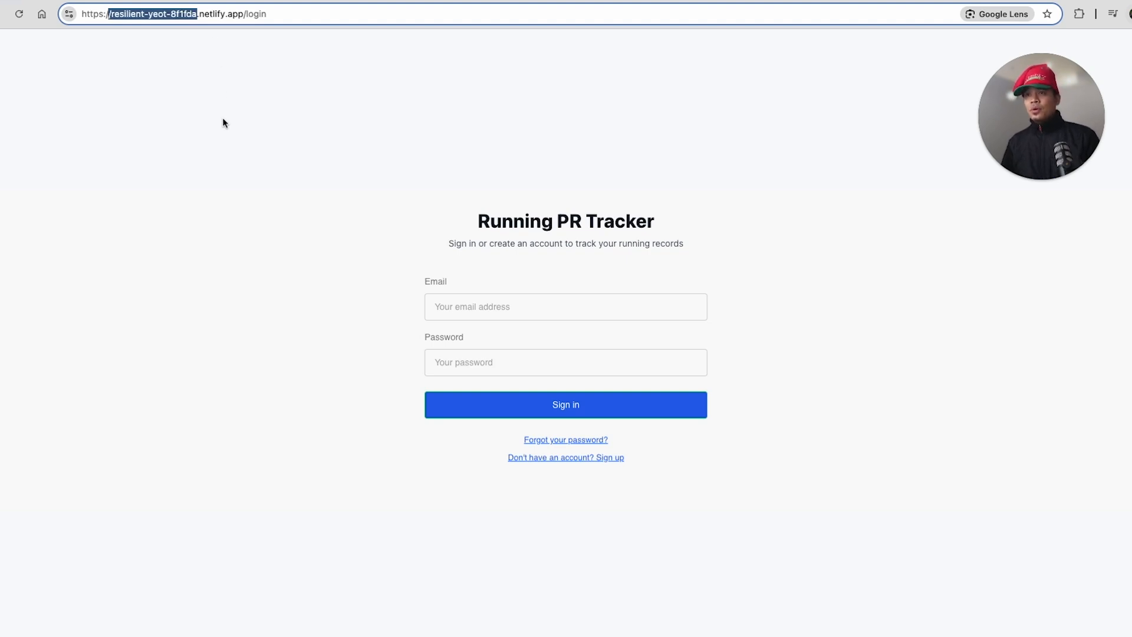
mouse_move(121, 43)
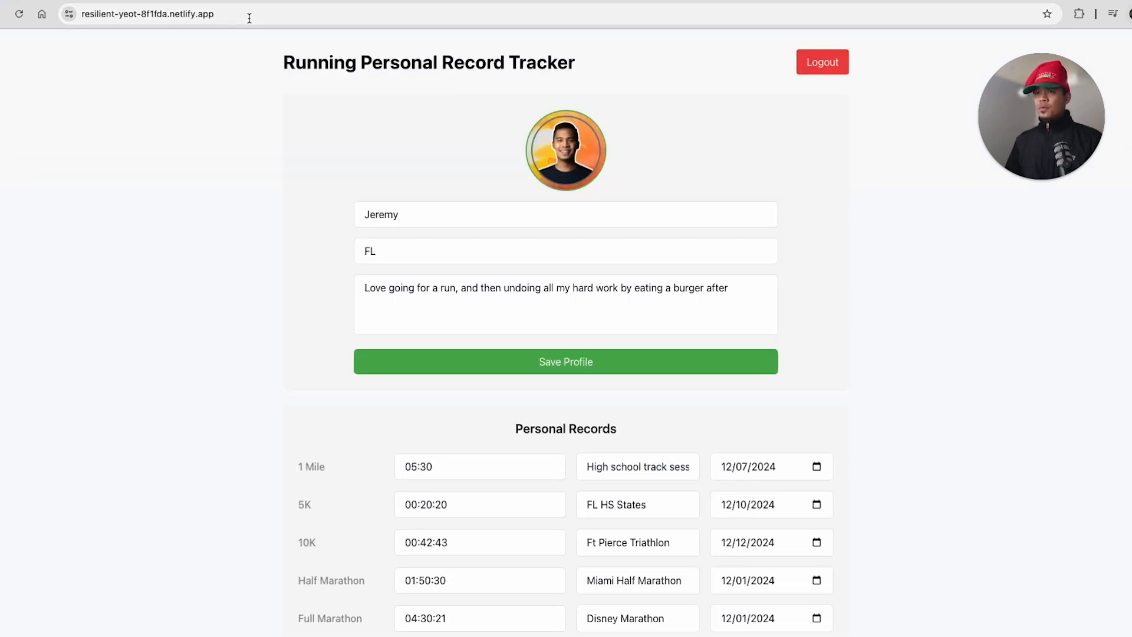
left_click(149, 14)
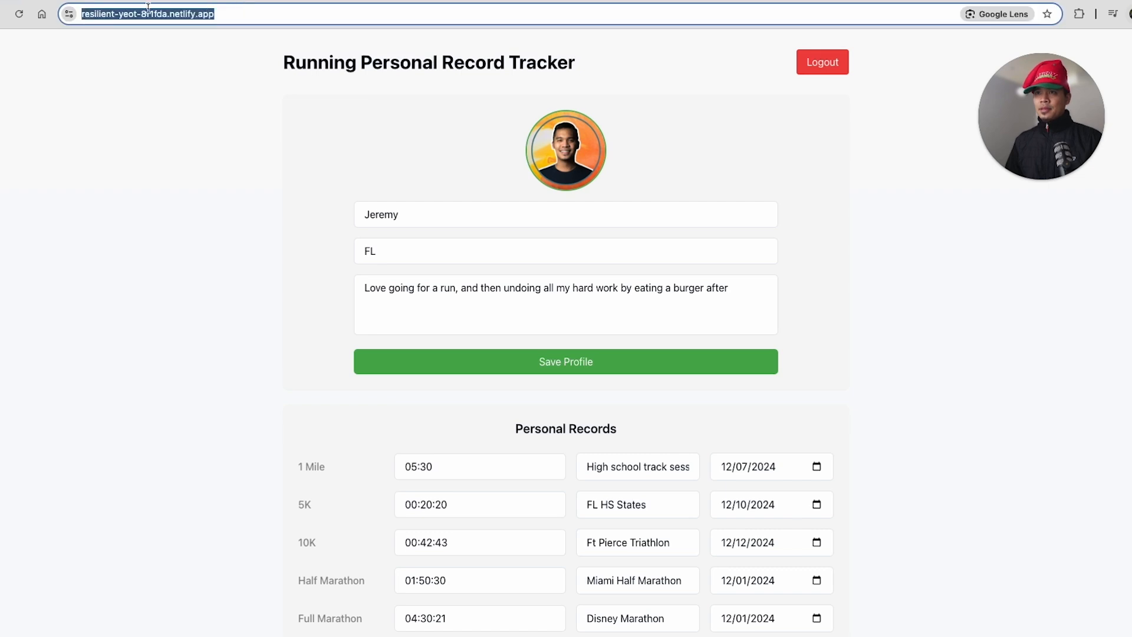
scroll("down", 3)
type("!")
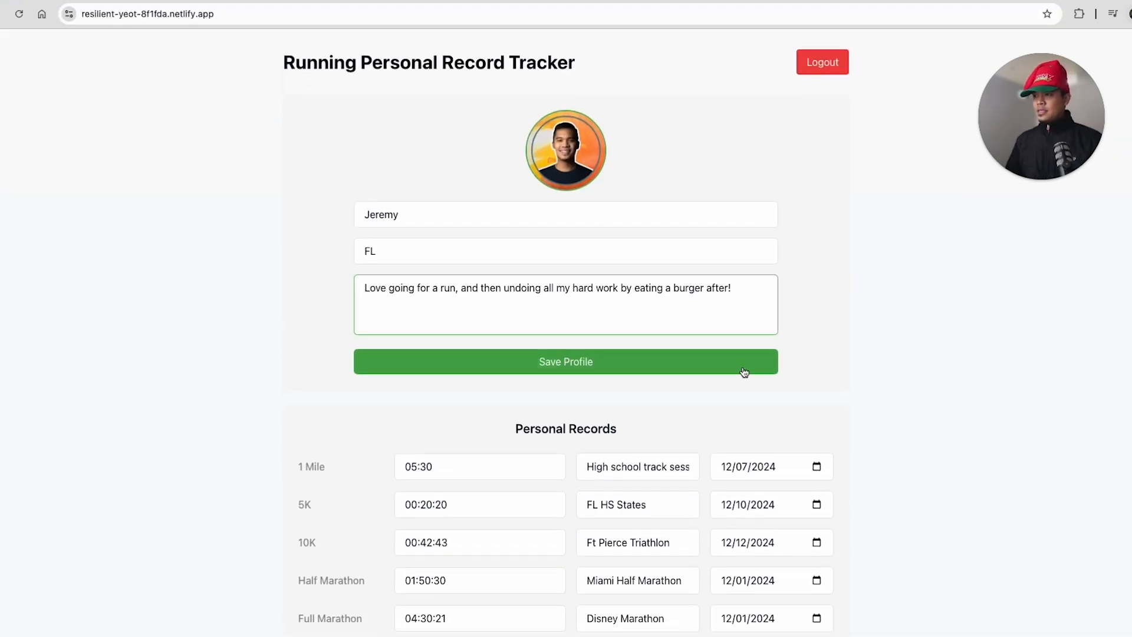
left_click(817, 394)
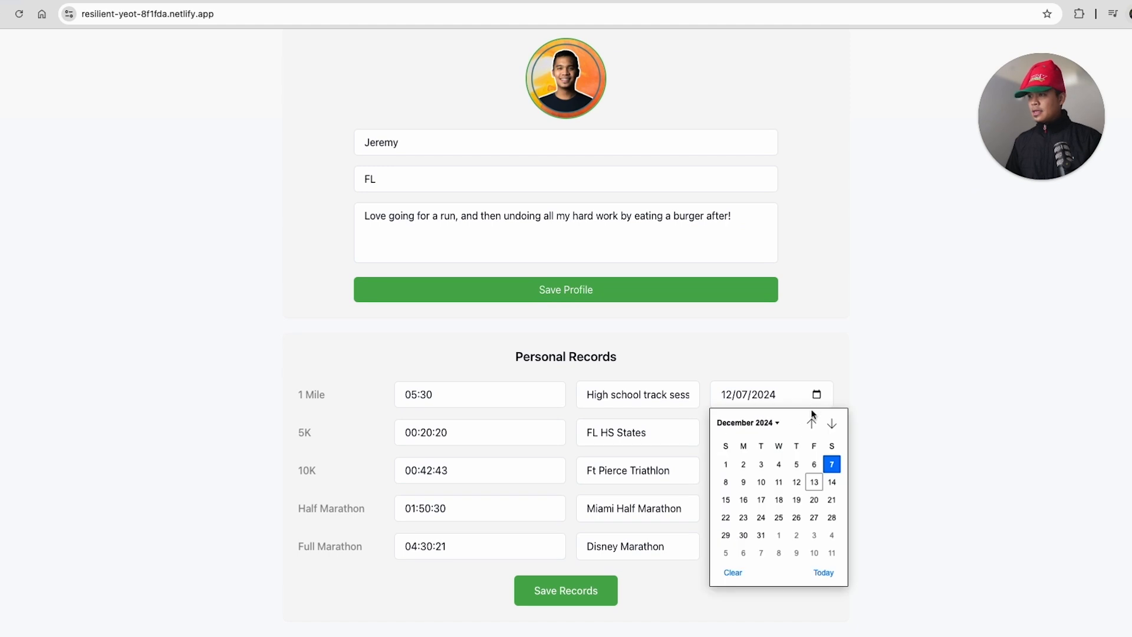
left_click(565, 590)
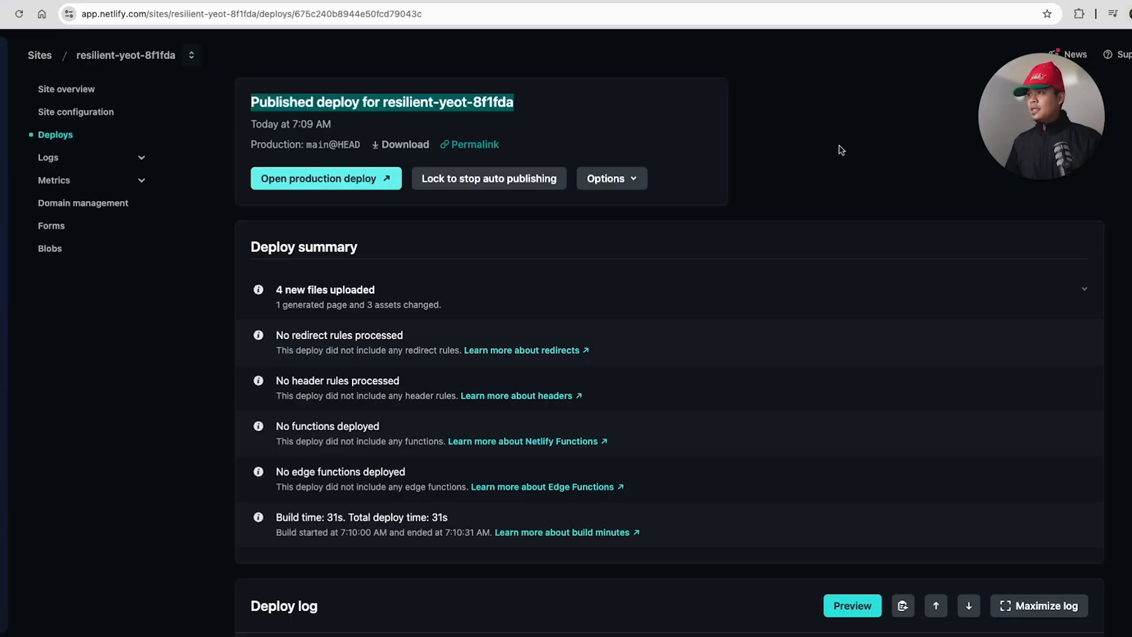
Reach the change-site-name form for resilient-yeot-8f1fda via Sites and Site configuration.
left_click(40, 55)
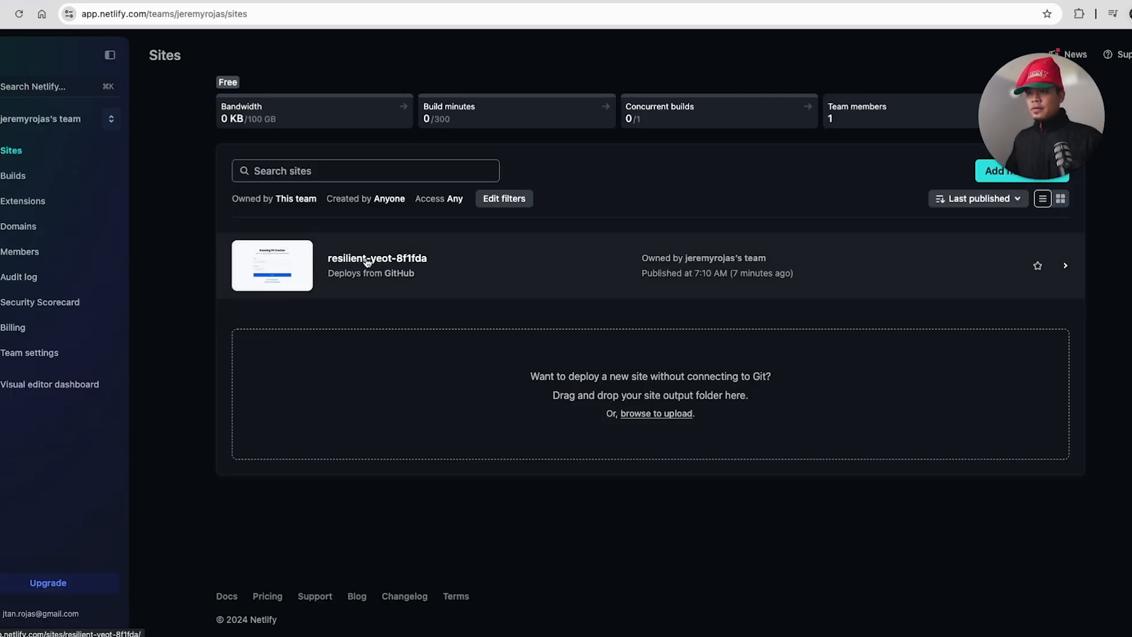
left_click(376, 259)
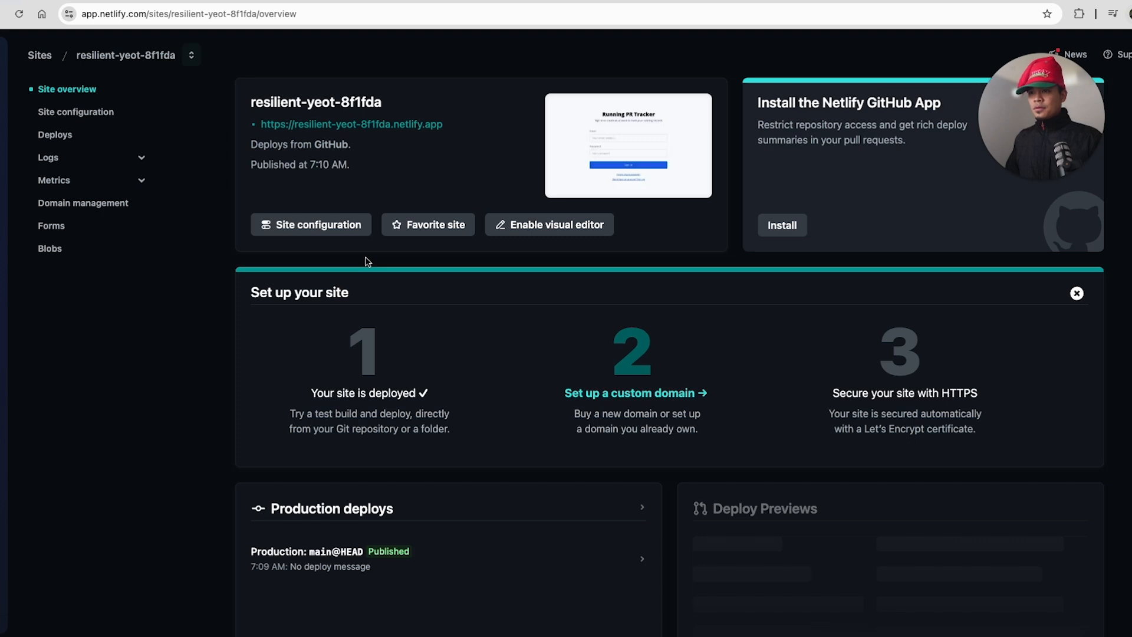
left_click(76, 111)
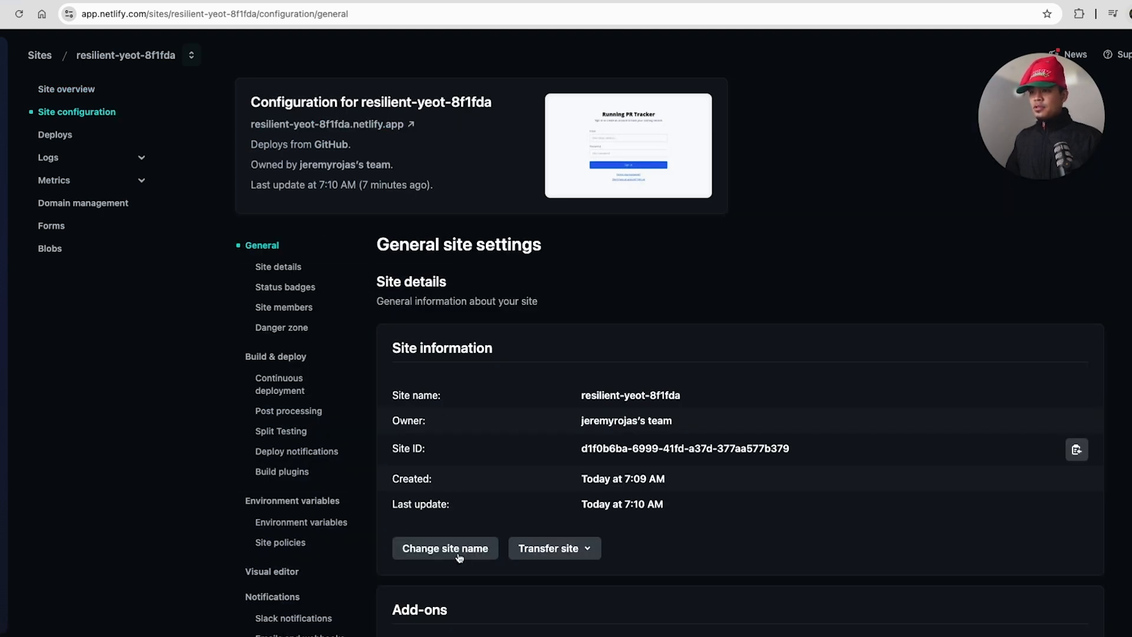
left_click(444, 547)
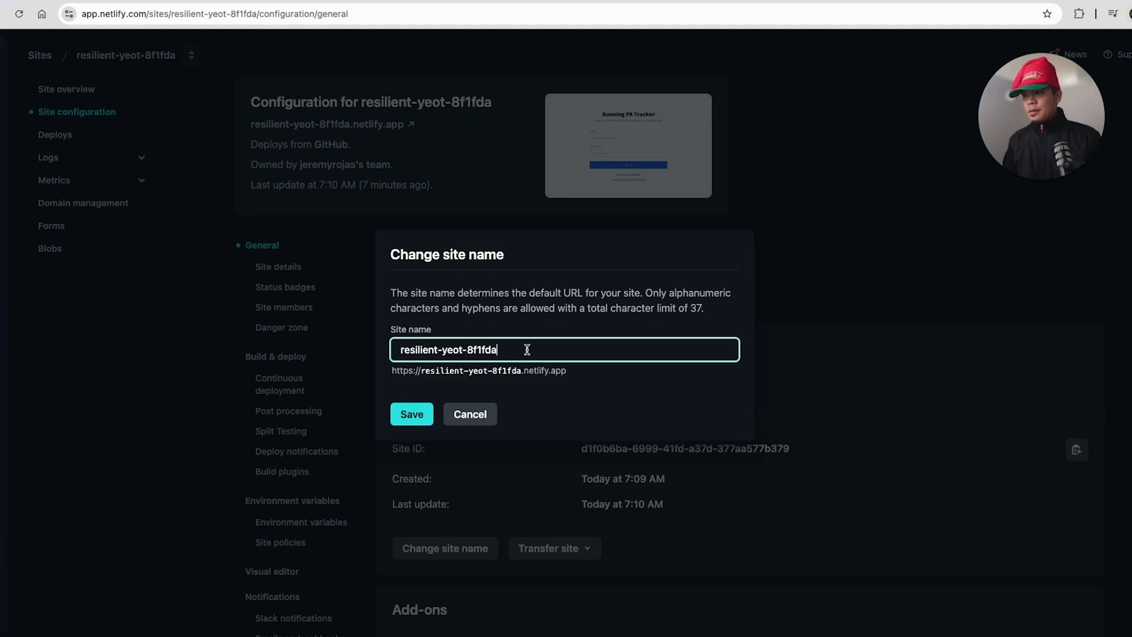
Replace the site name with runprtracker and save the rename.
triple_click(448, 349)
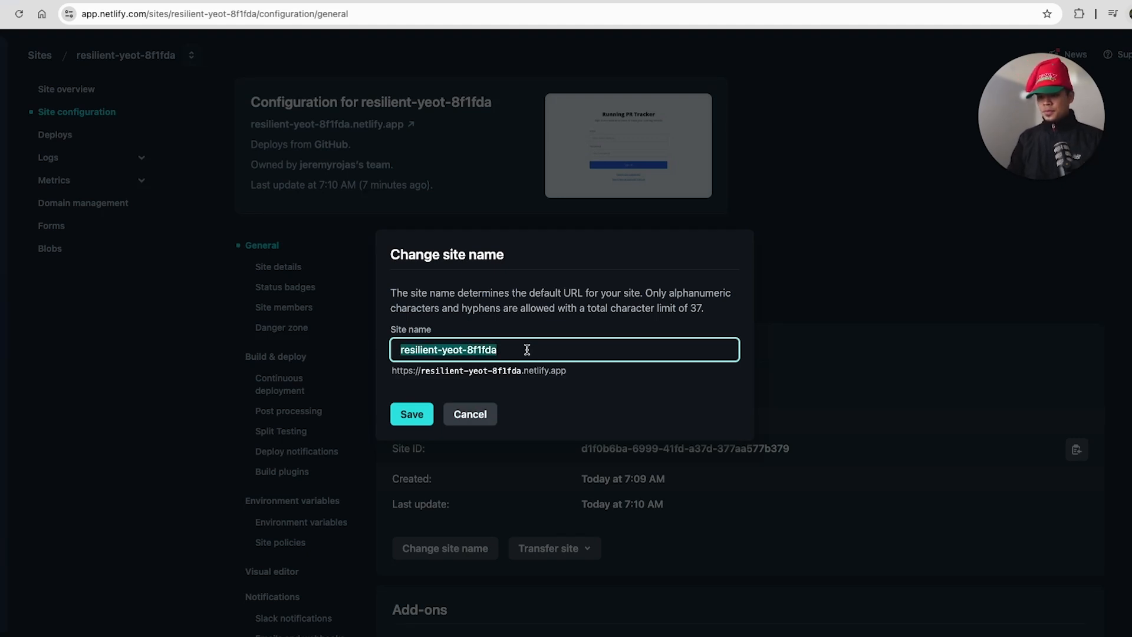
type("distan")
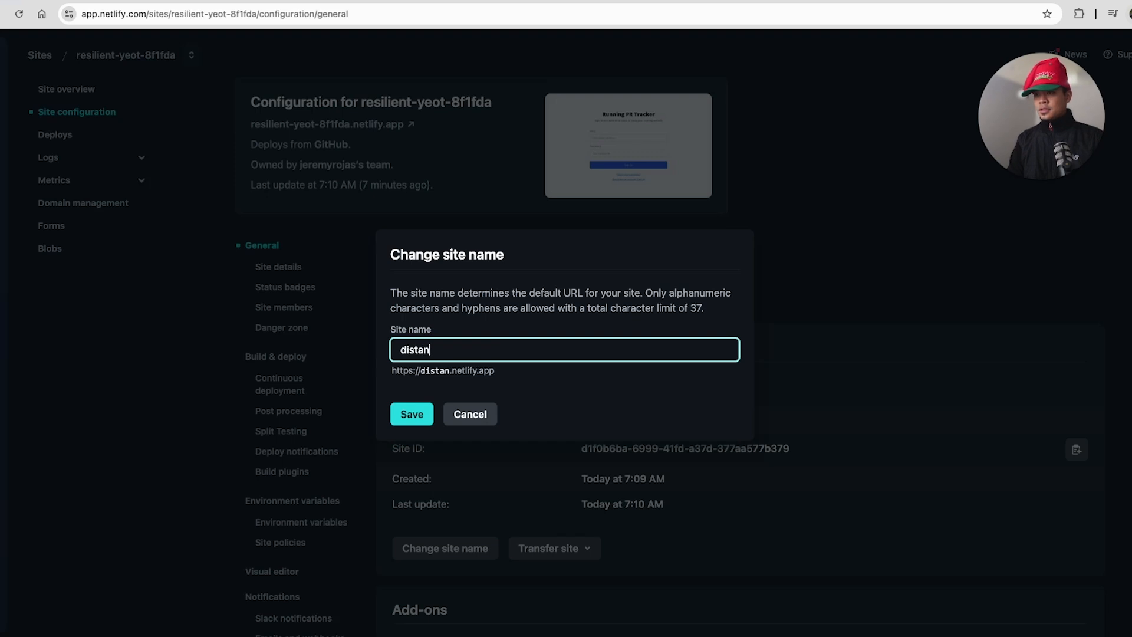
type("pr-")
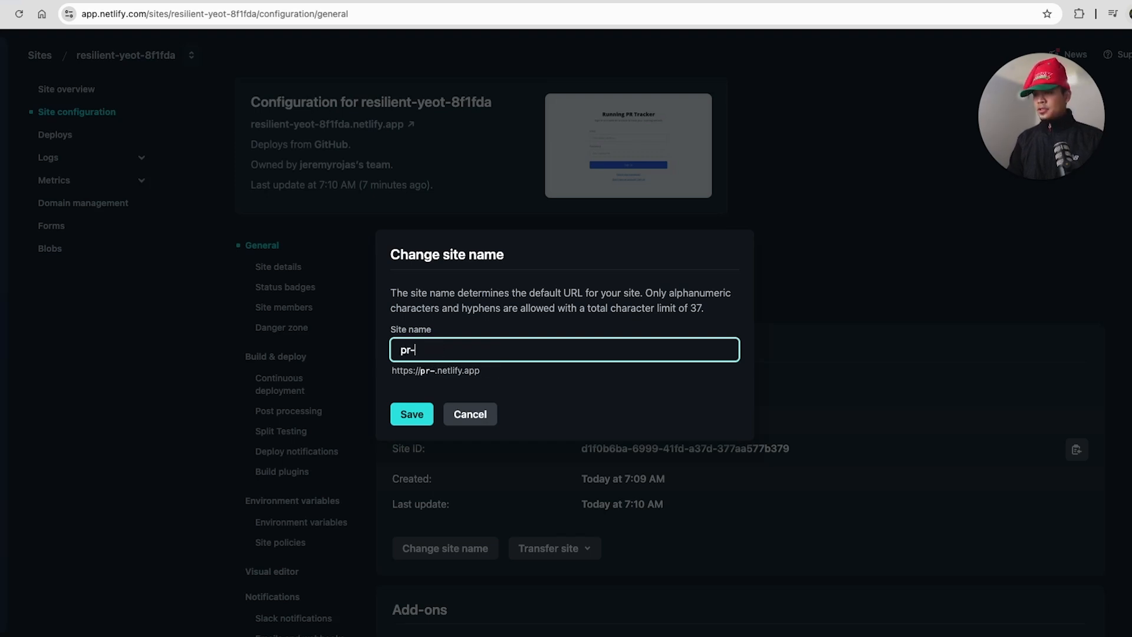
type("run")
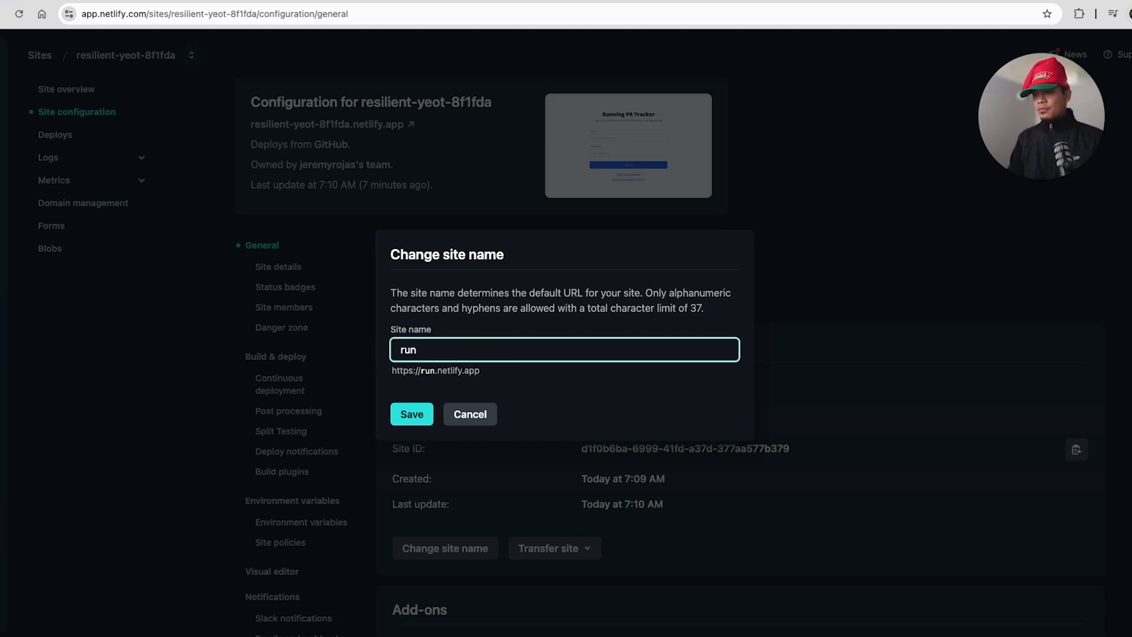
key("Backspace")
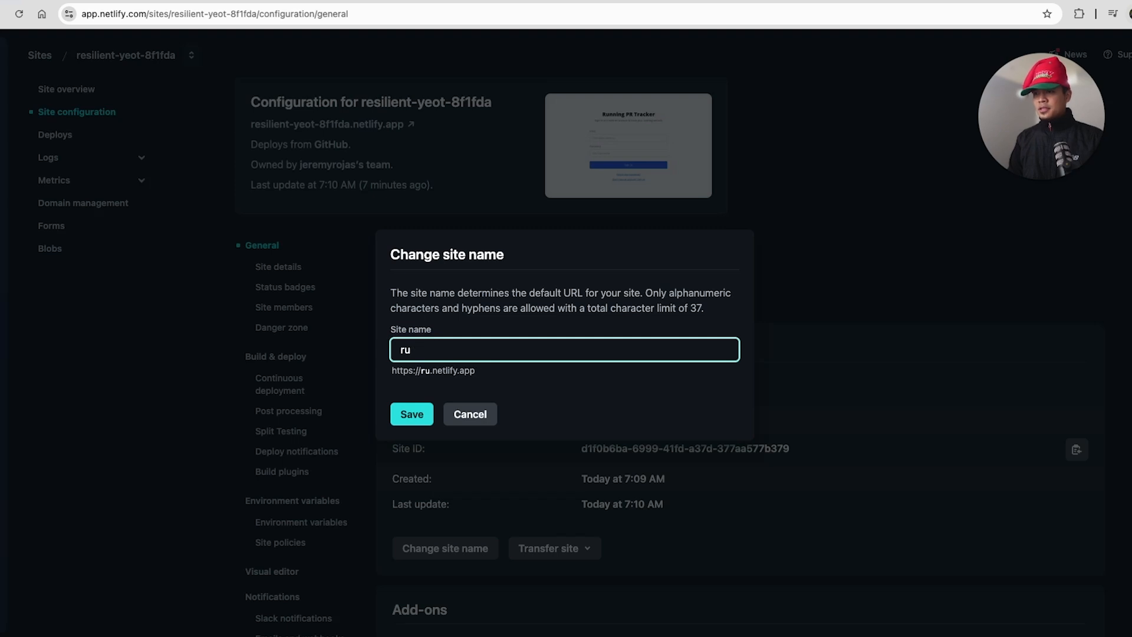
type("nt")
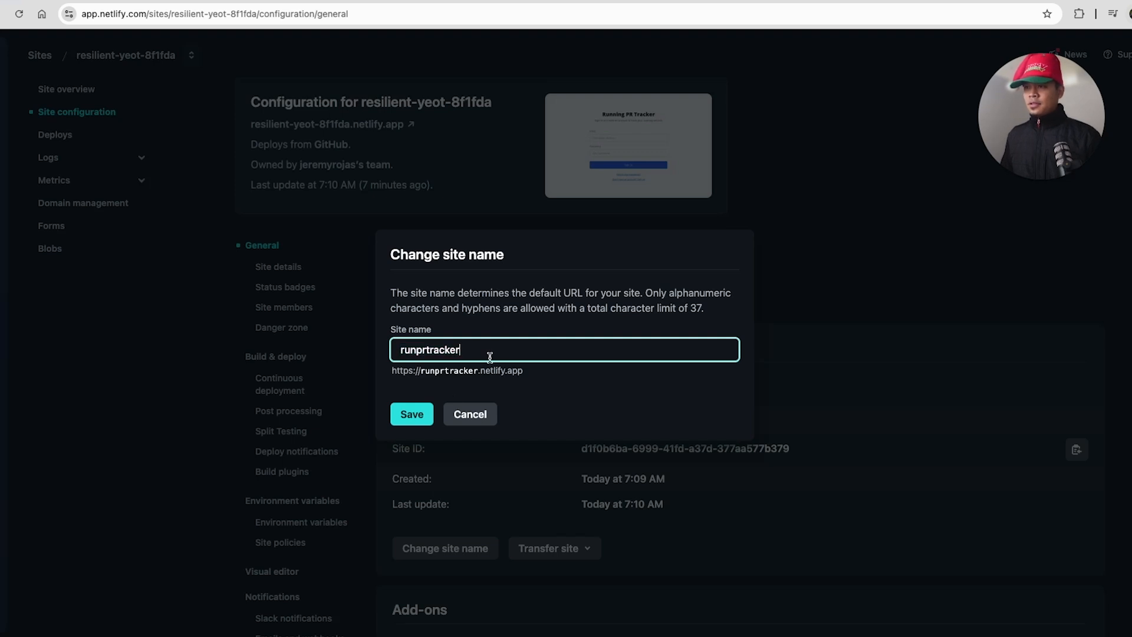
left_click(410, 414)
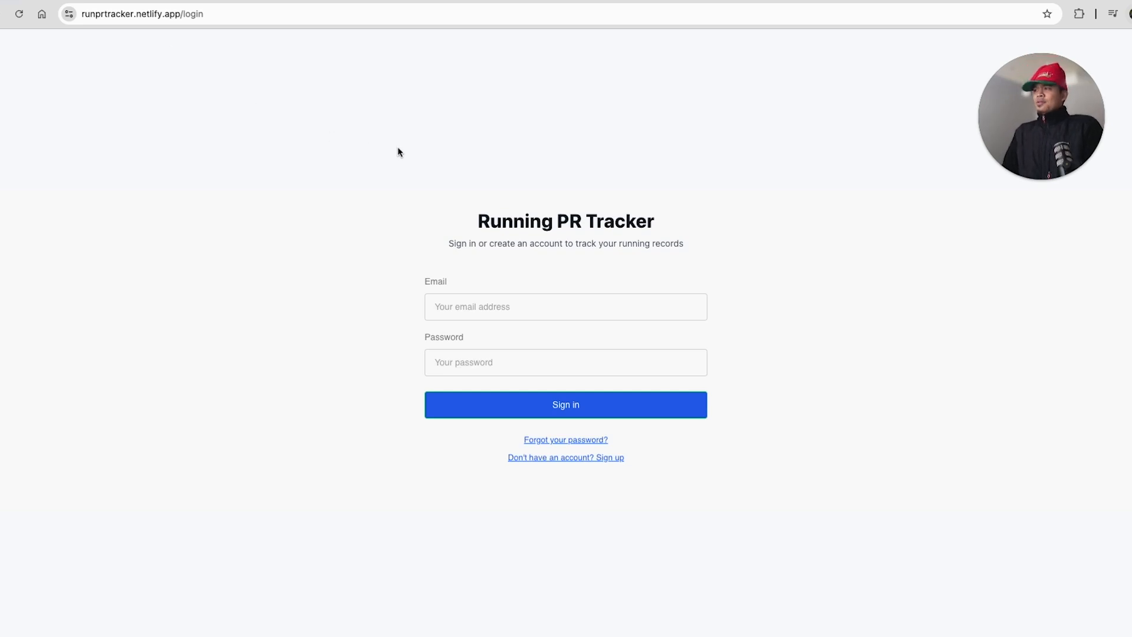
Verify the sign-in page address reads runprtracker.netlify.app, then return to Netlify's Sites list.
left_click(144, 14)
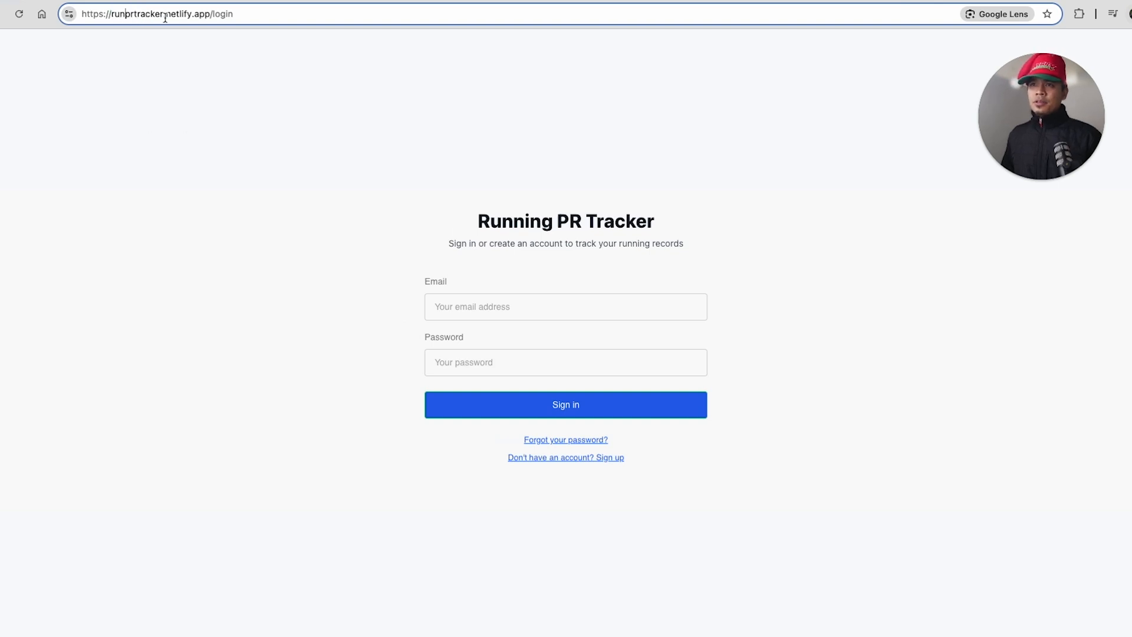
left_click(564, 307)
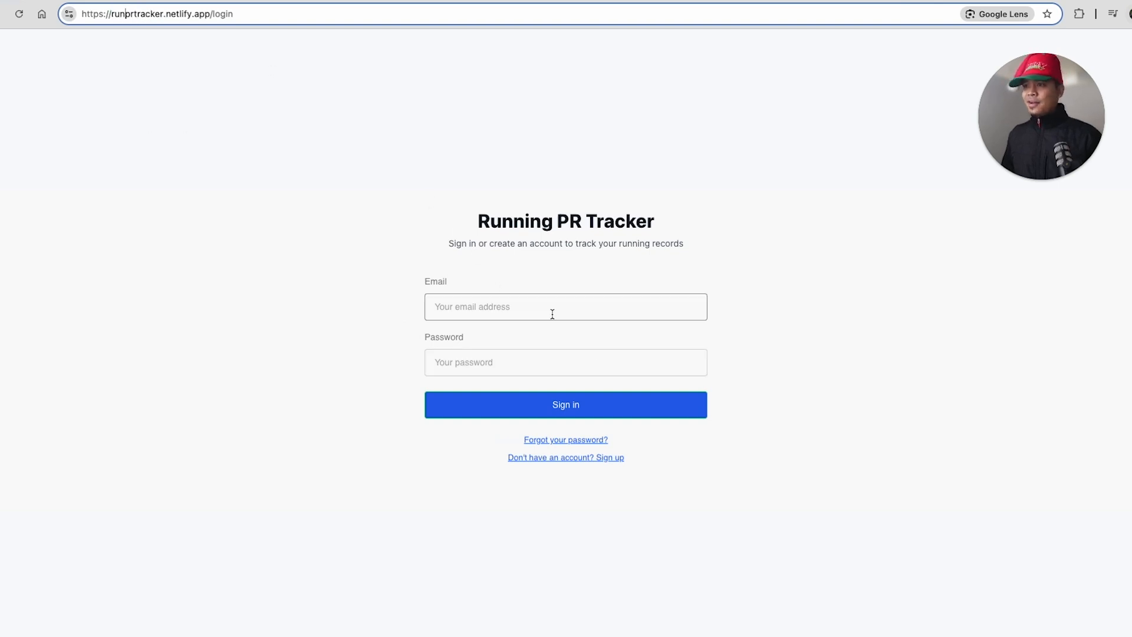
left_click(564, 405)
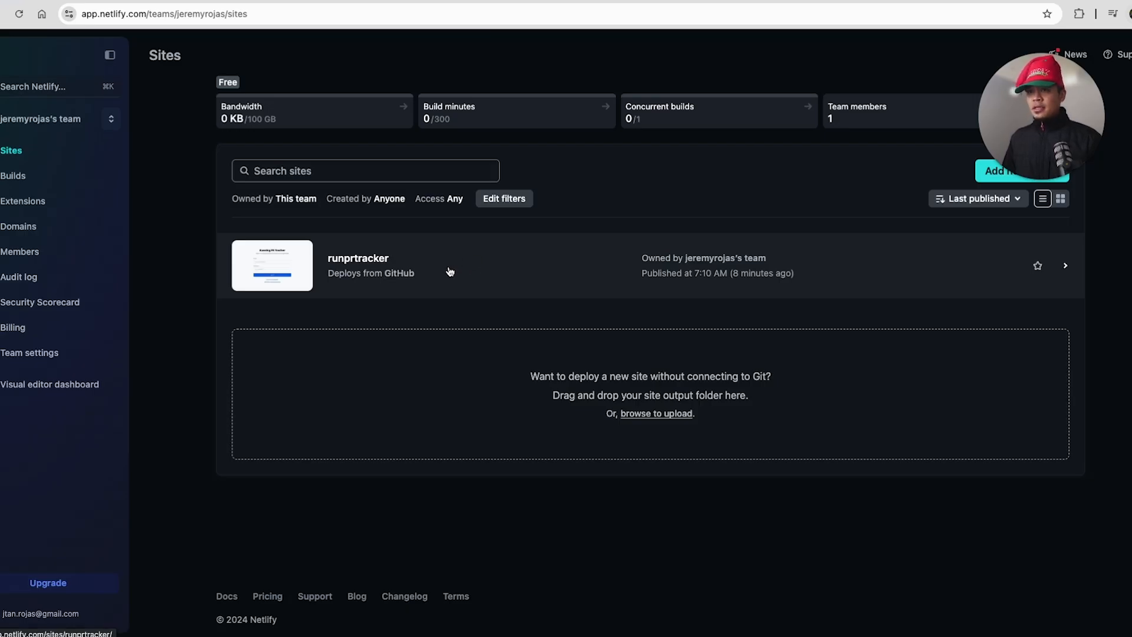
Check runprtracker's settings show the new name, then go to Domain management.
left_click(358, 258)
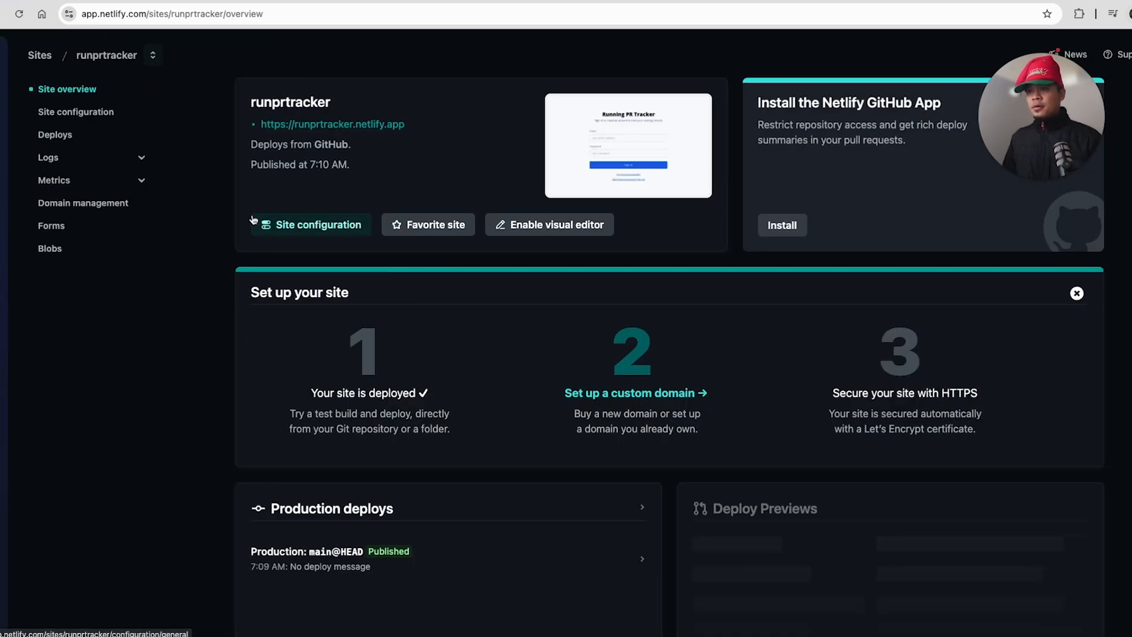
mouse_move(292, 232)
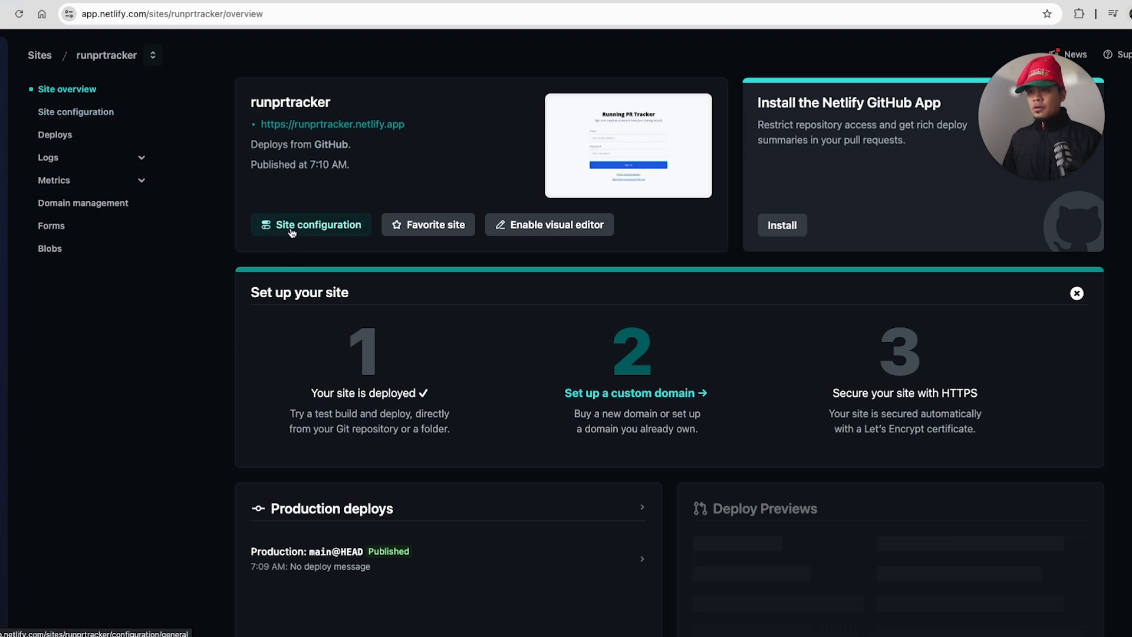
left_click(310, 224)
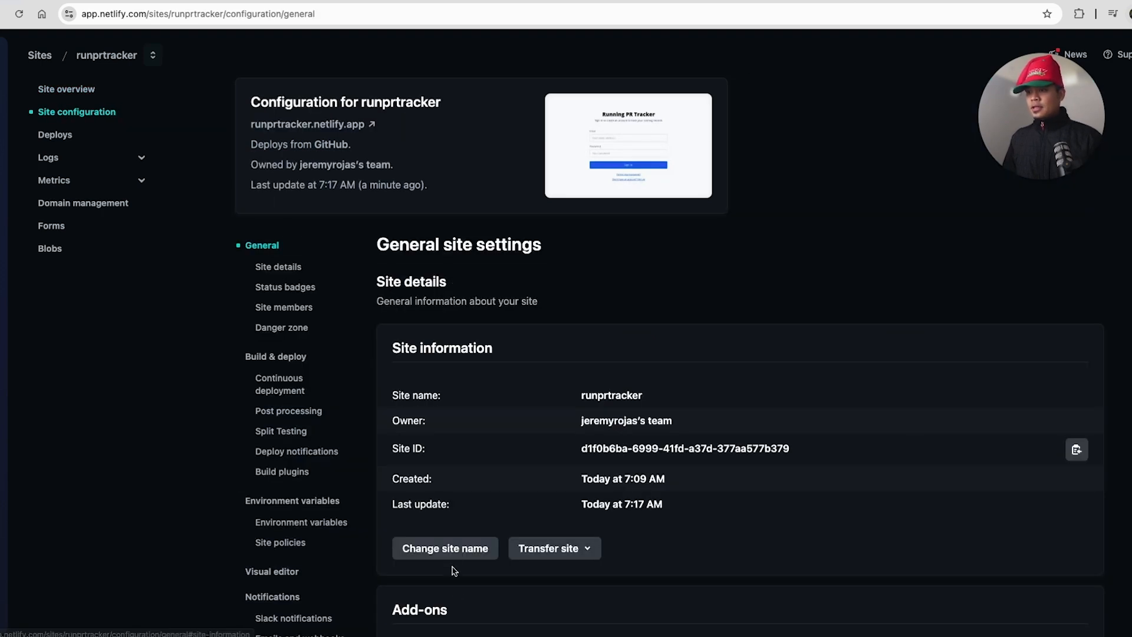
left_click(445, 548)
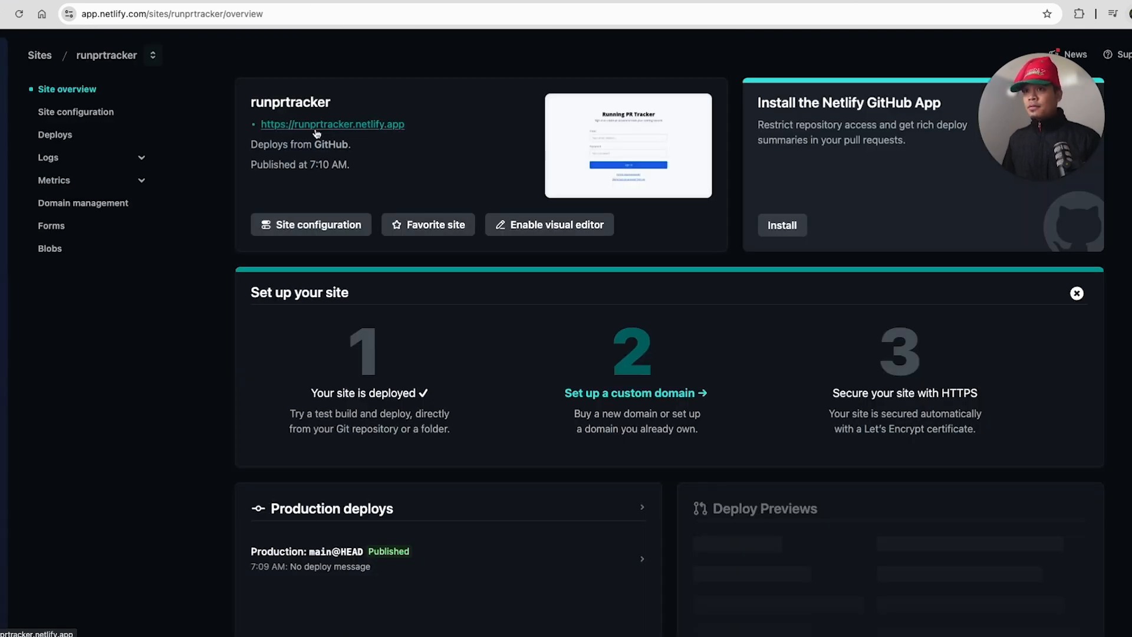
mouse_move(83, 202)
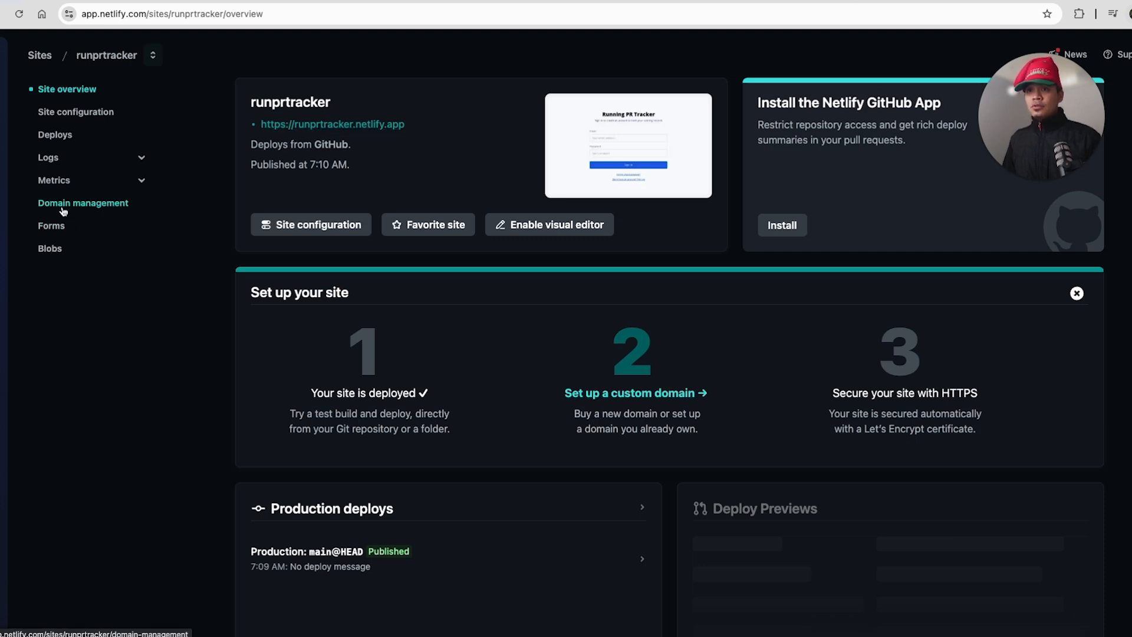
left_click(83, 203)
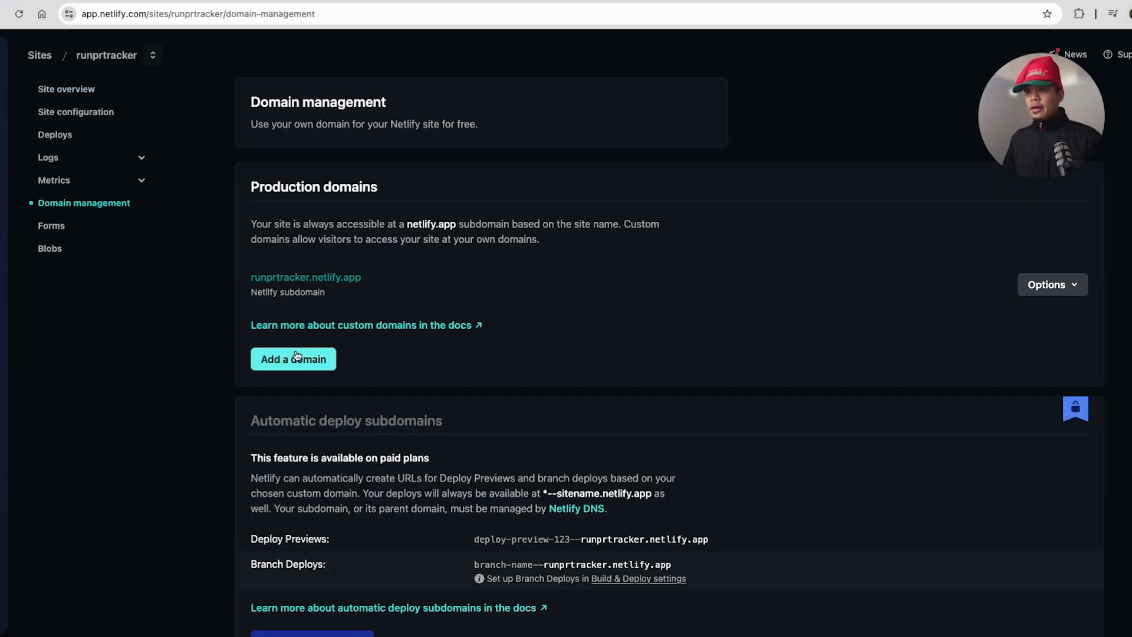
Add a custom domain, enter distancedashkeeper as the candidate and check its availability.
left_click(294, 358)
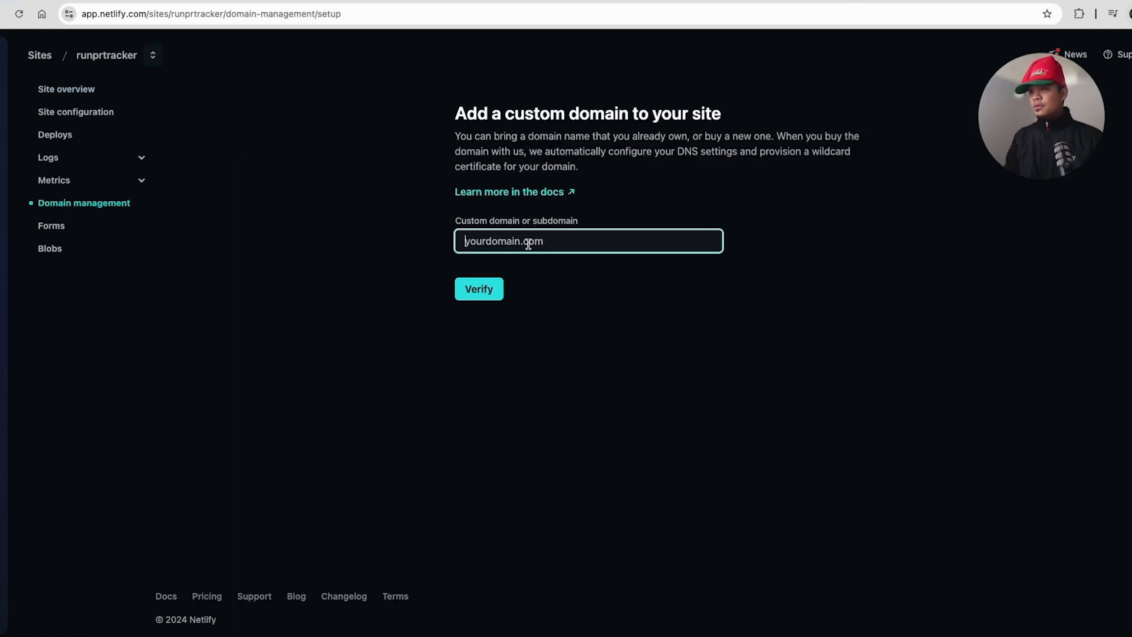
type("runprtra")
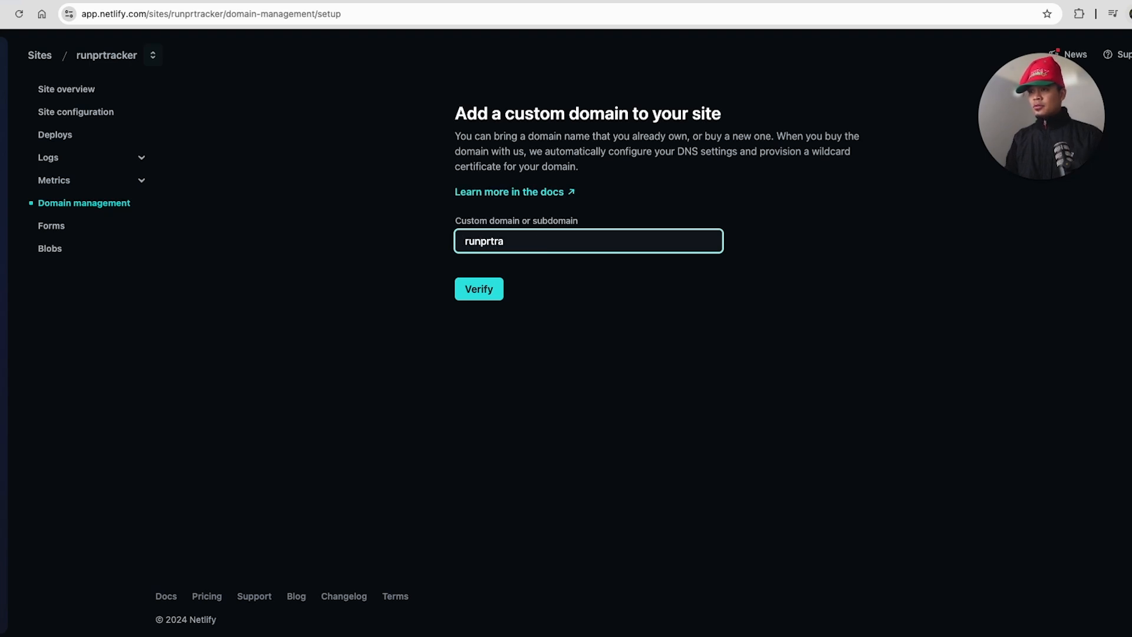
type("distanced")
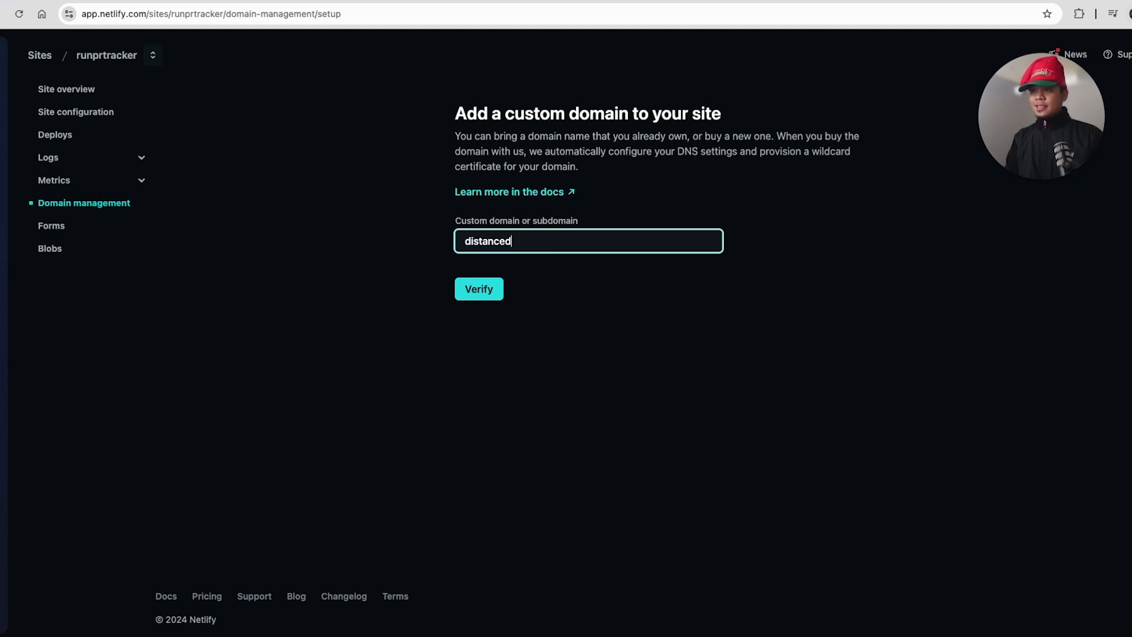
type("ashkeeper")
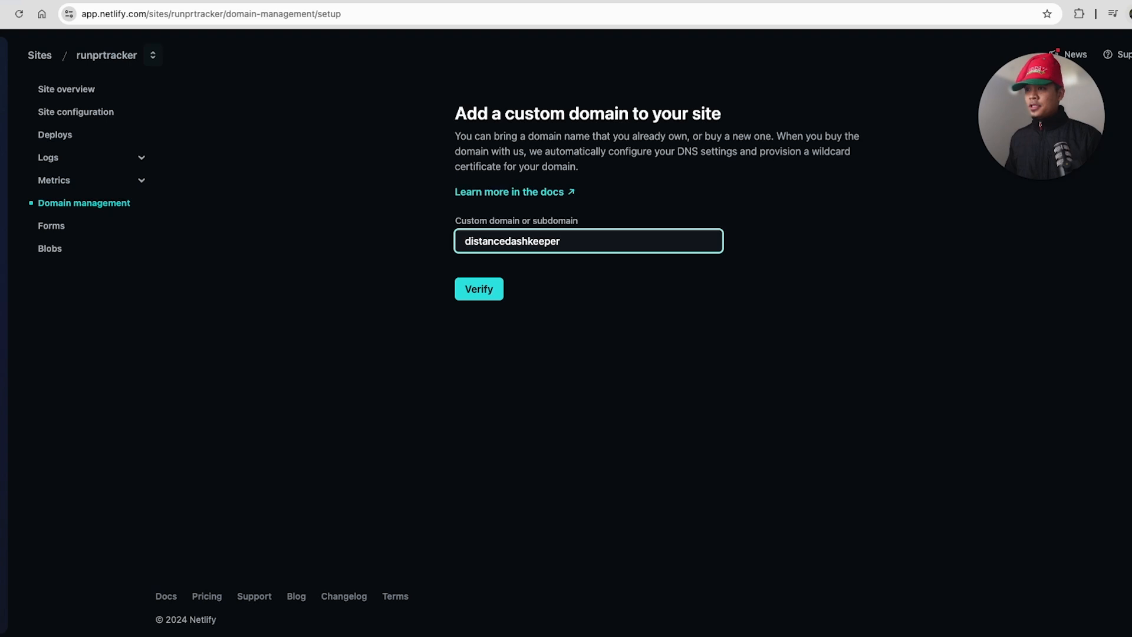
type(".c")
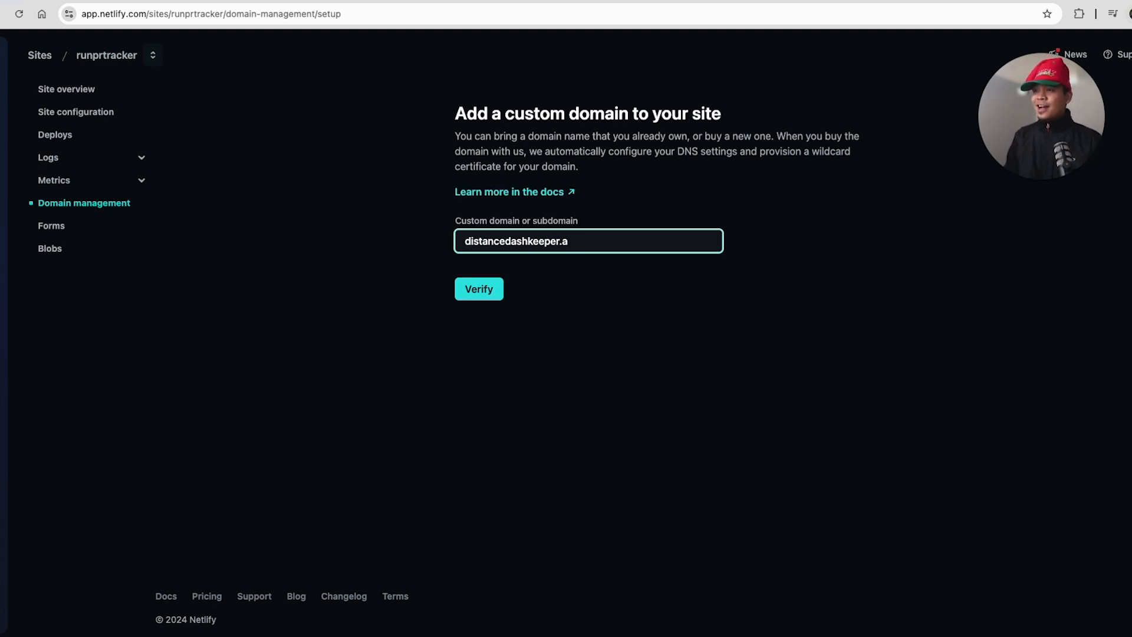
type("c")
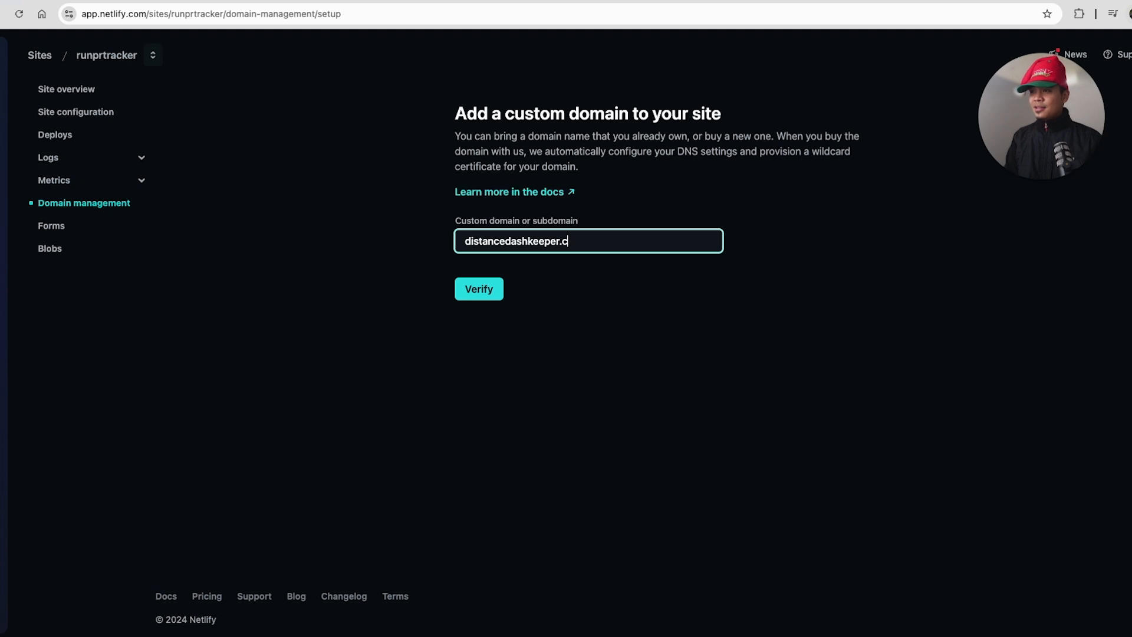
type("ai")
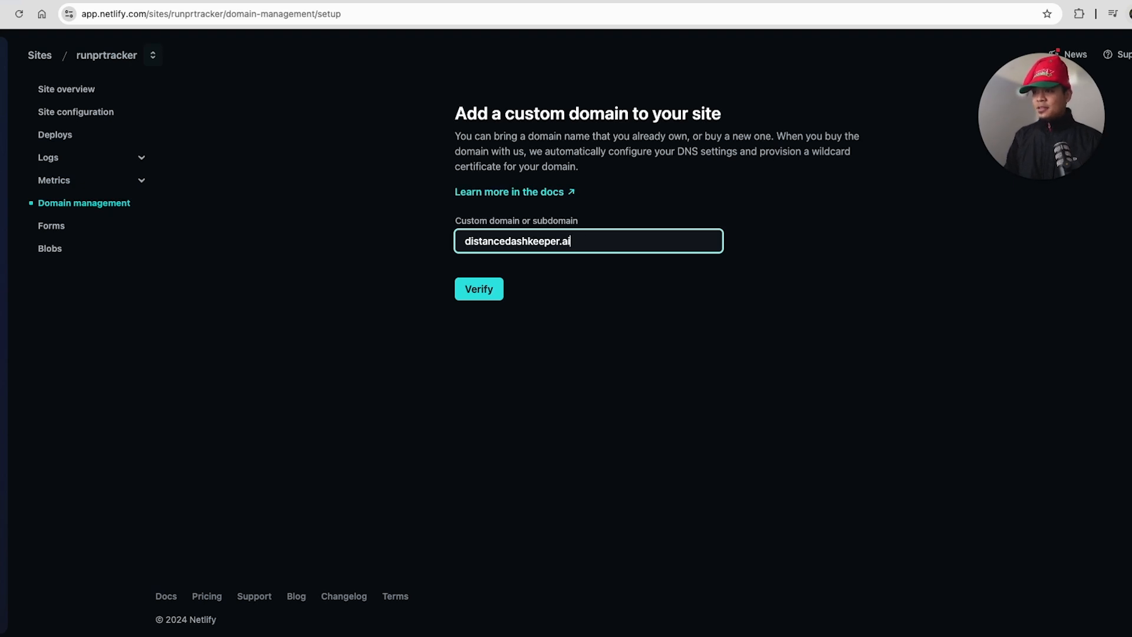
left_click(477, 289)
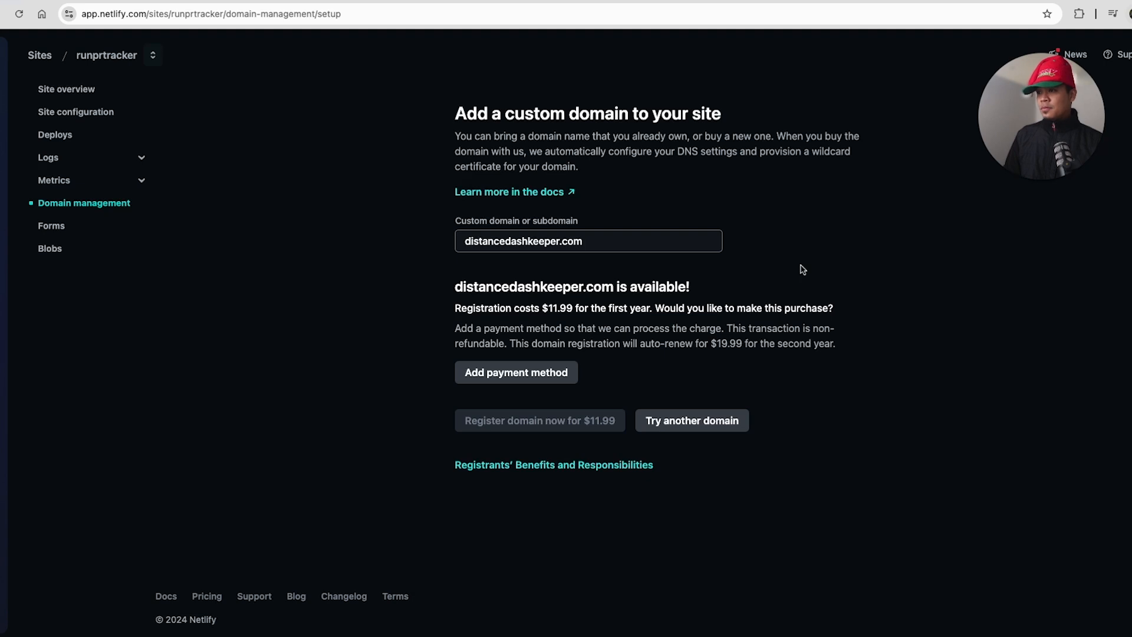
mouse_move(635, 299)
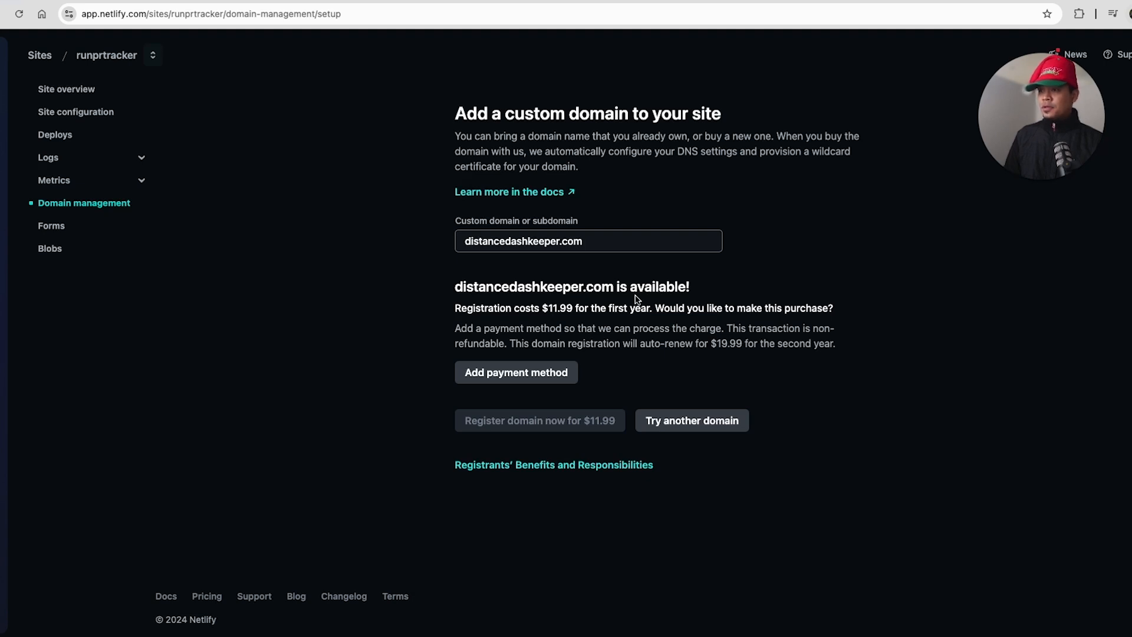